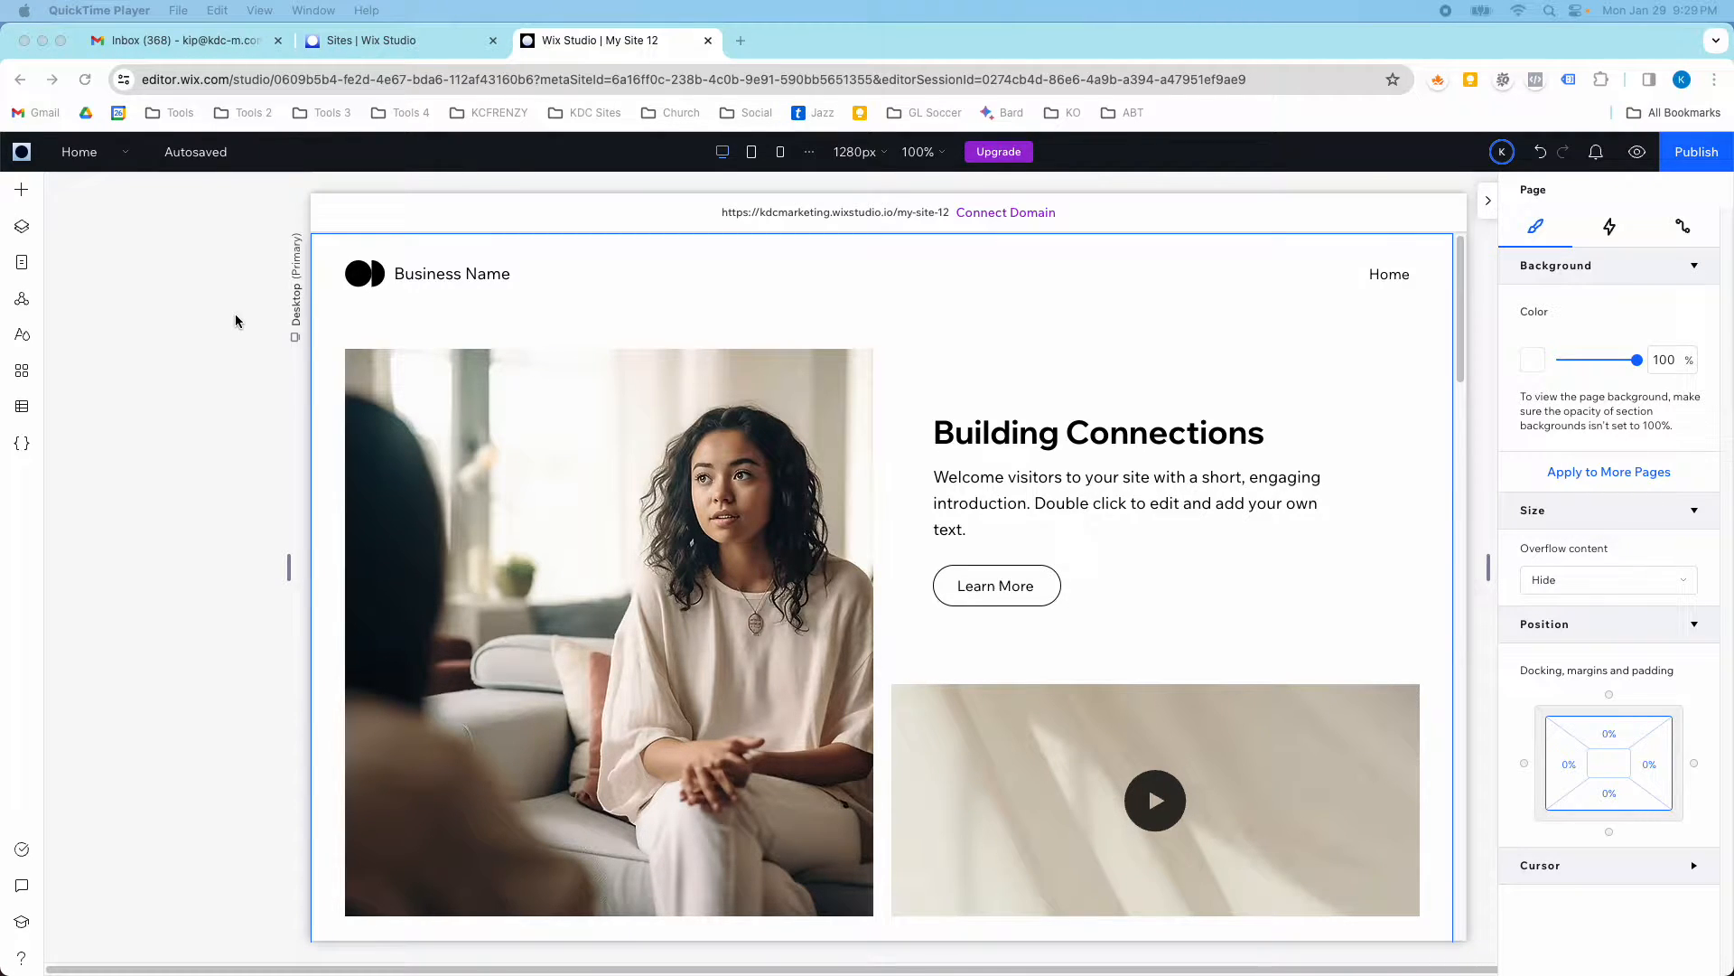
pyautogui.moveTo(372, 339)
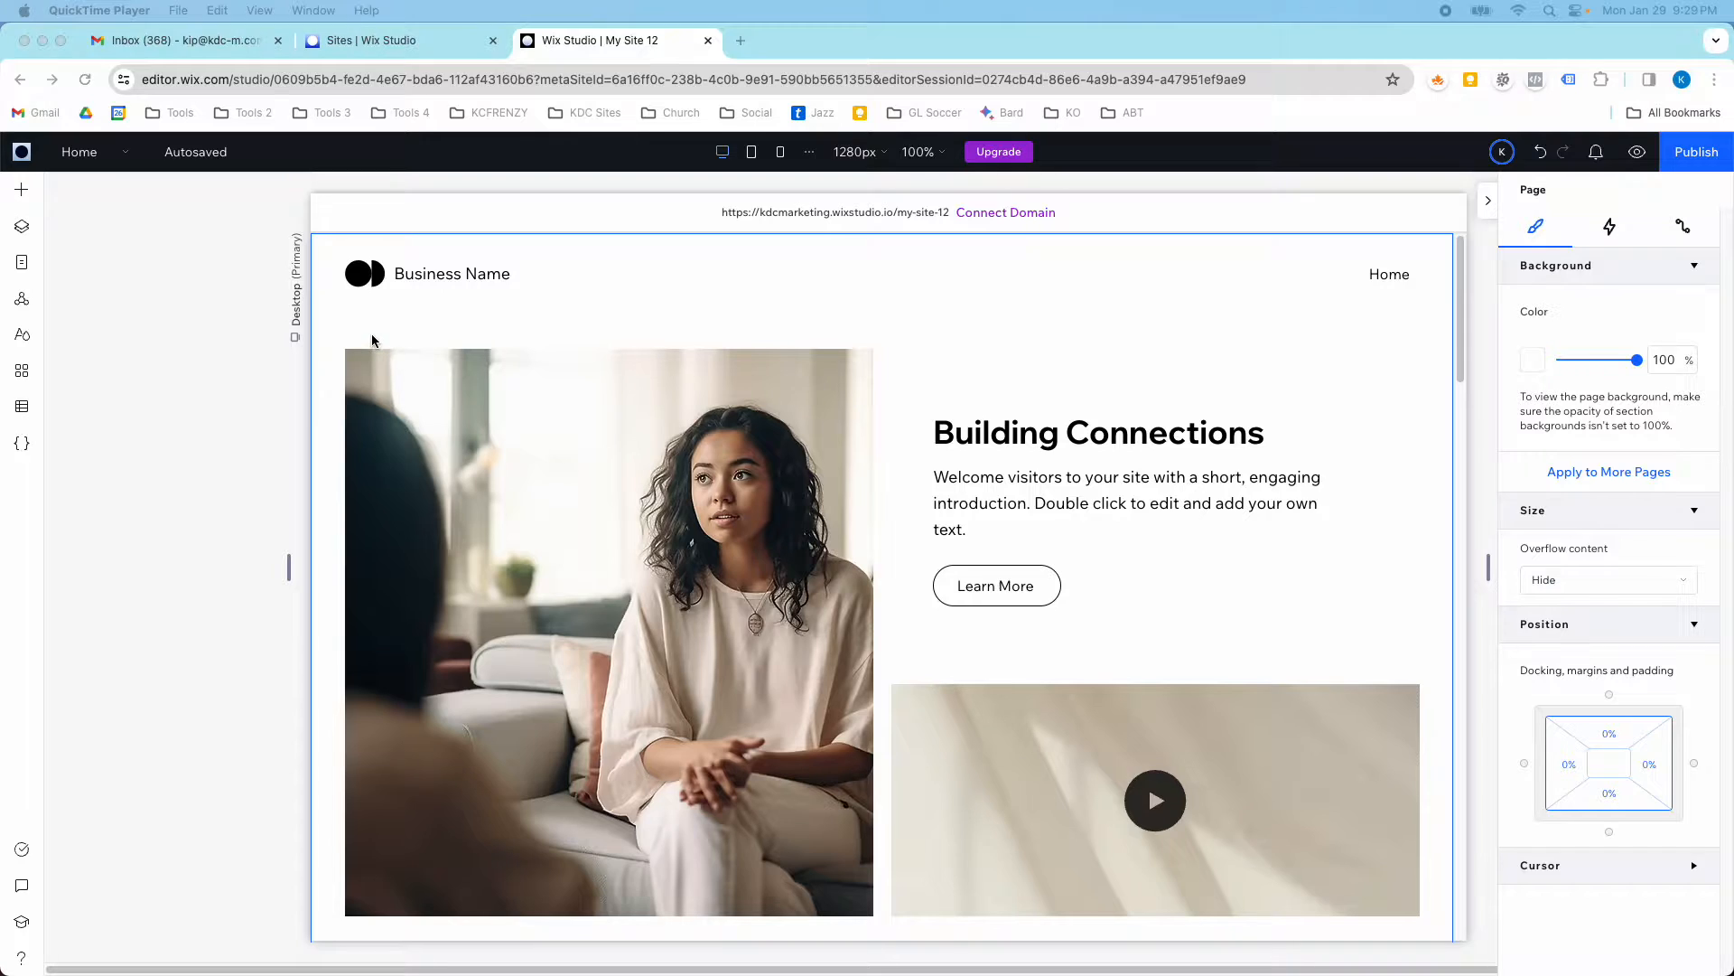
pyautogui.moveTo(22, 229)
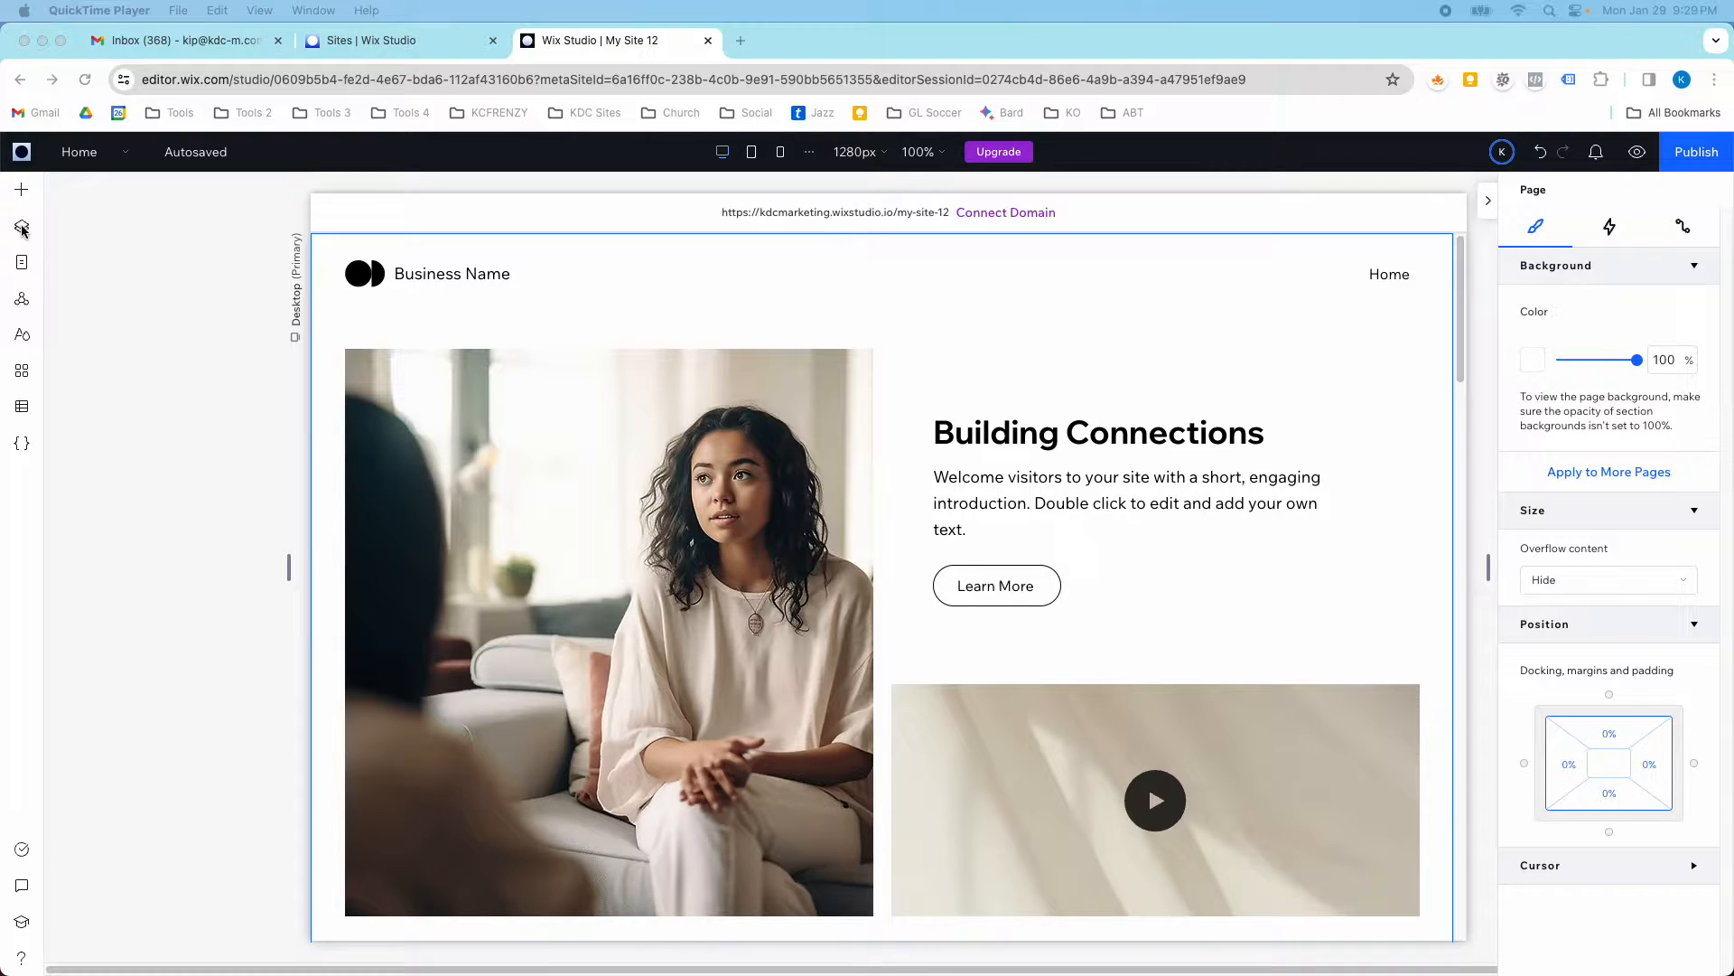
# - Show the Layers panel listing the header, four untitled sections and footer, and browse the page
pyautogui.click(21, 227)
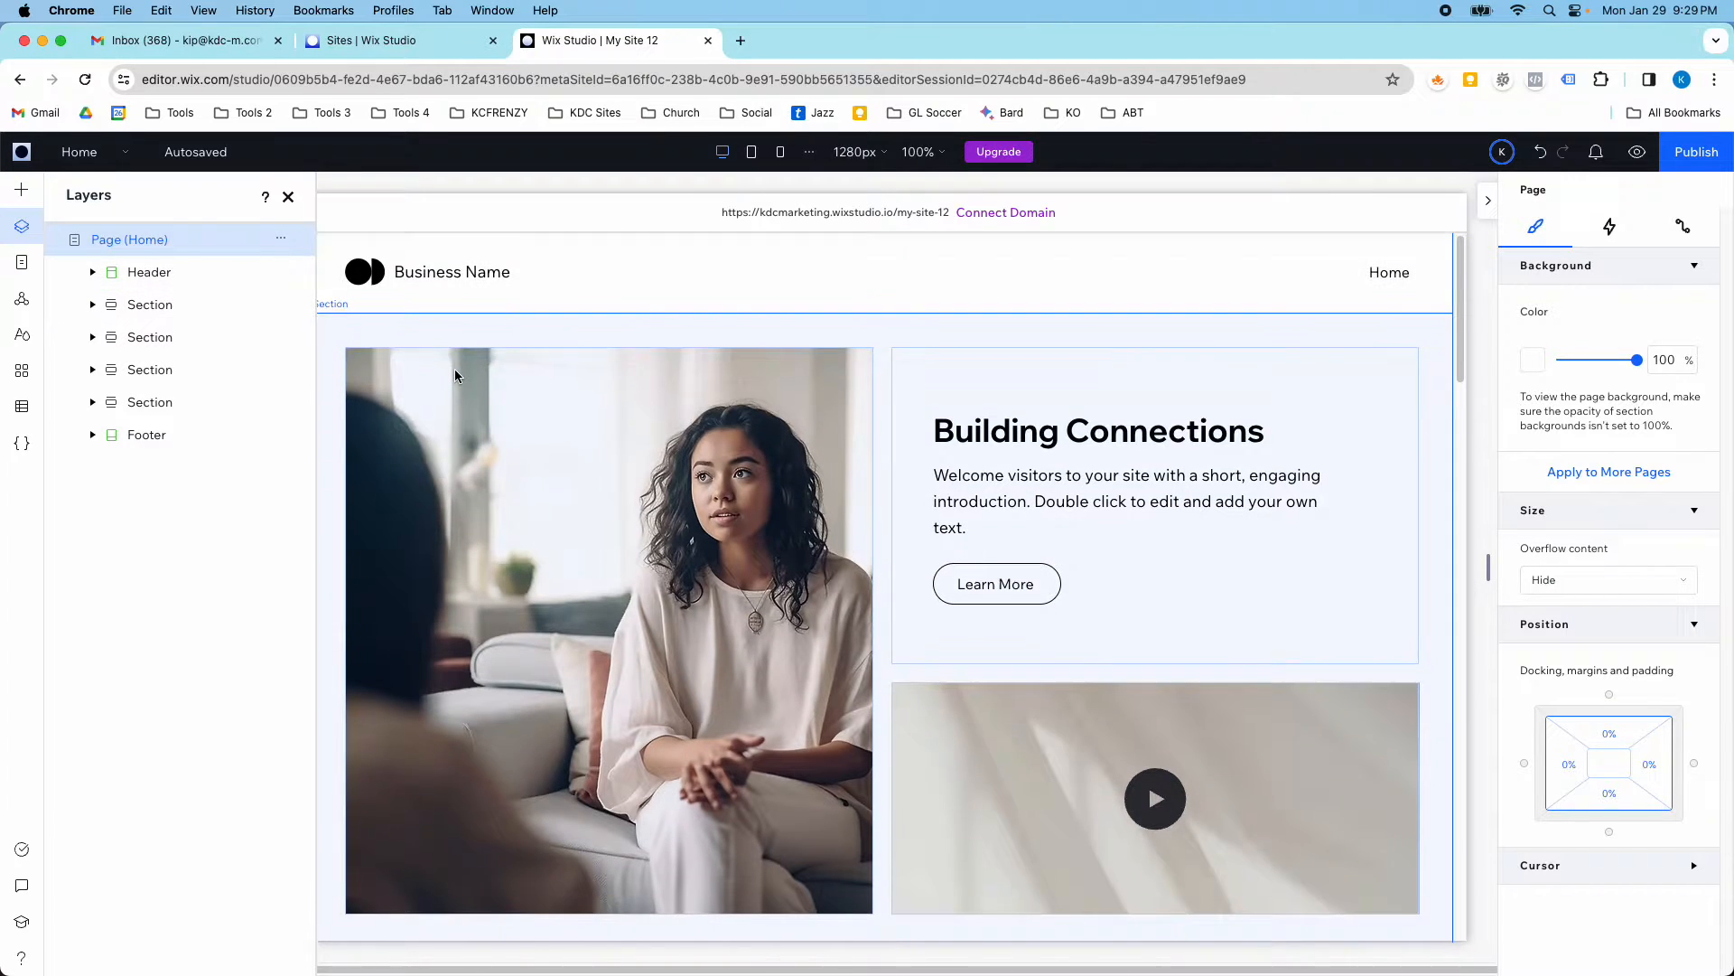
pyautogui.scroll(-3)
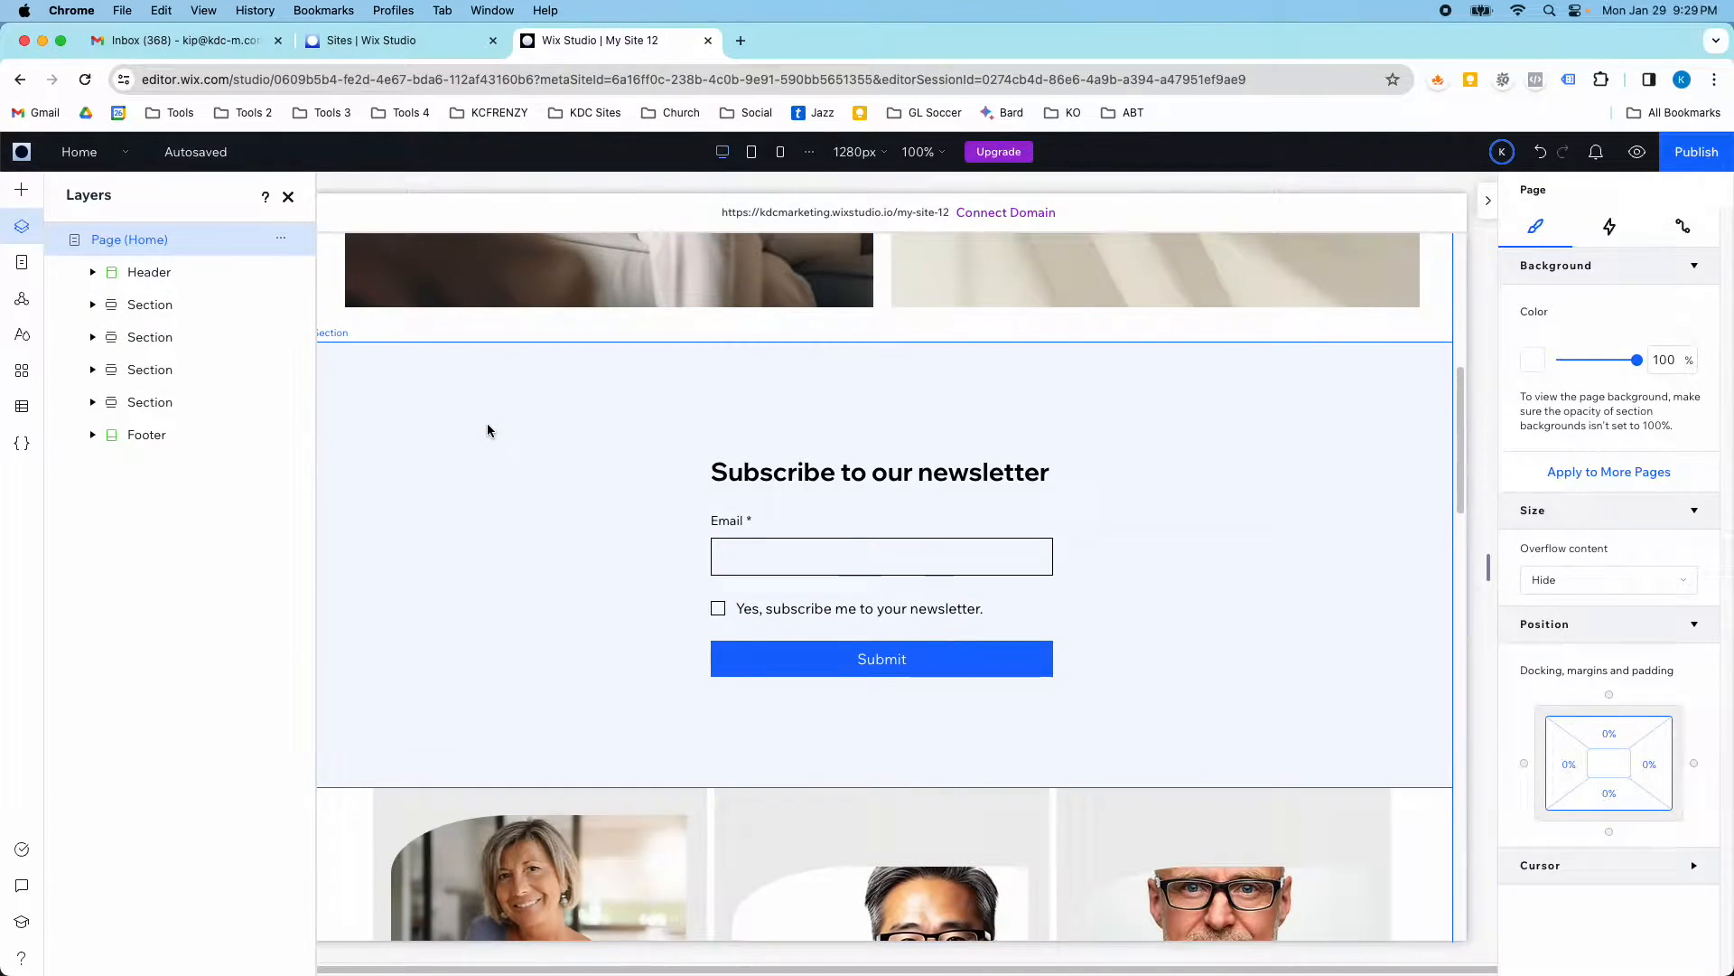
pyautogui.scroll(-3)
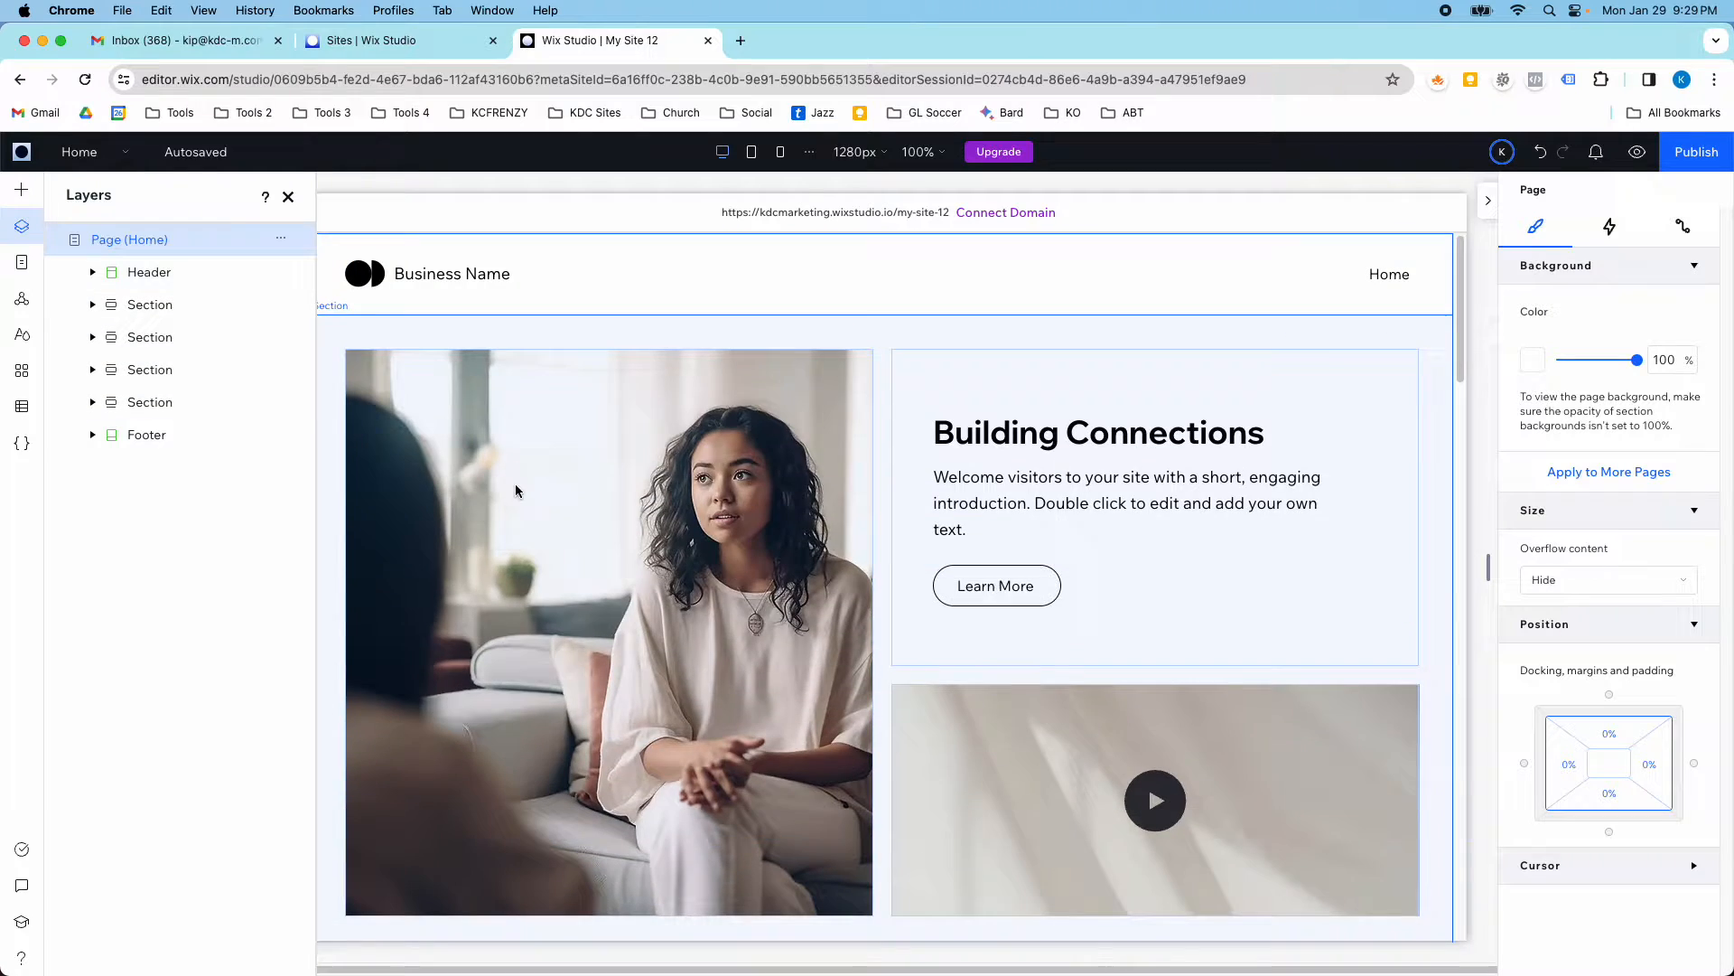
# - Rename the first section to Hero and the second to Subscribe, then expand their contents
pyautogui.rightClick(150, 304)
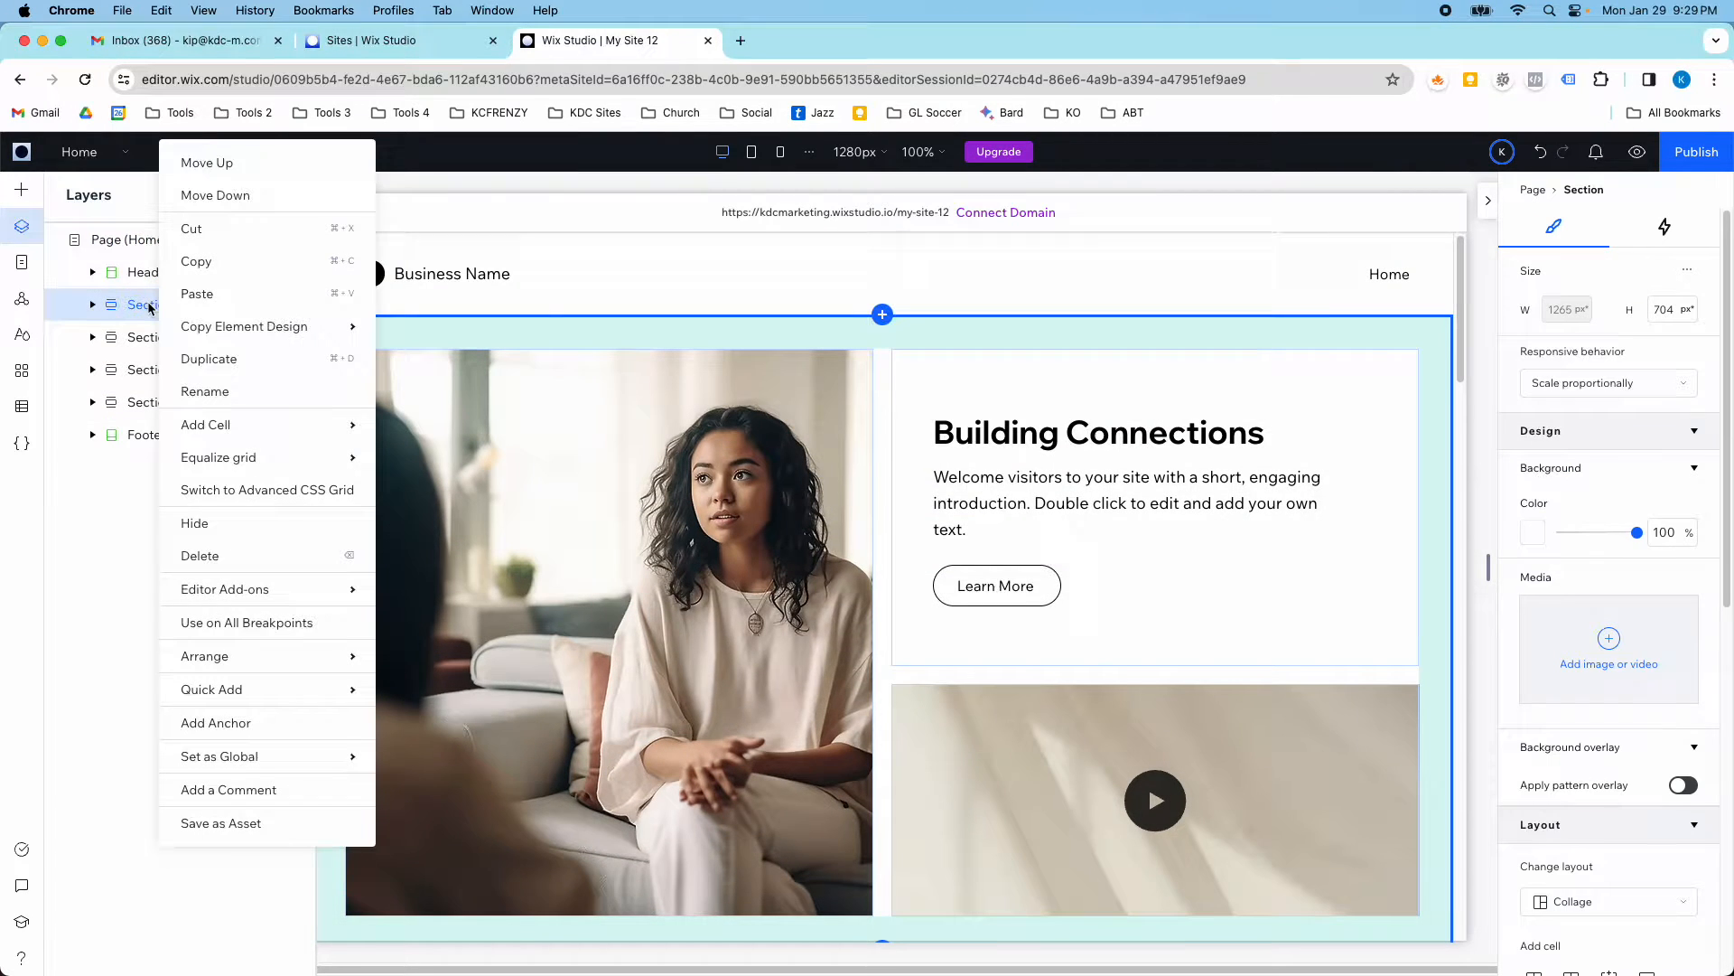
pyautogui.click(204, 390)
pyautogui.write('Hero')
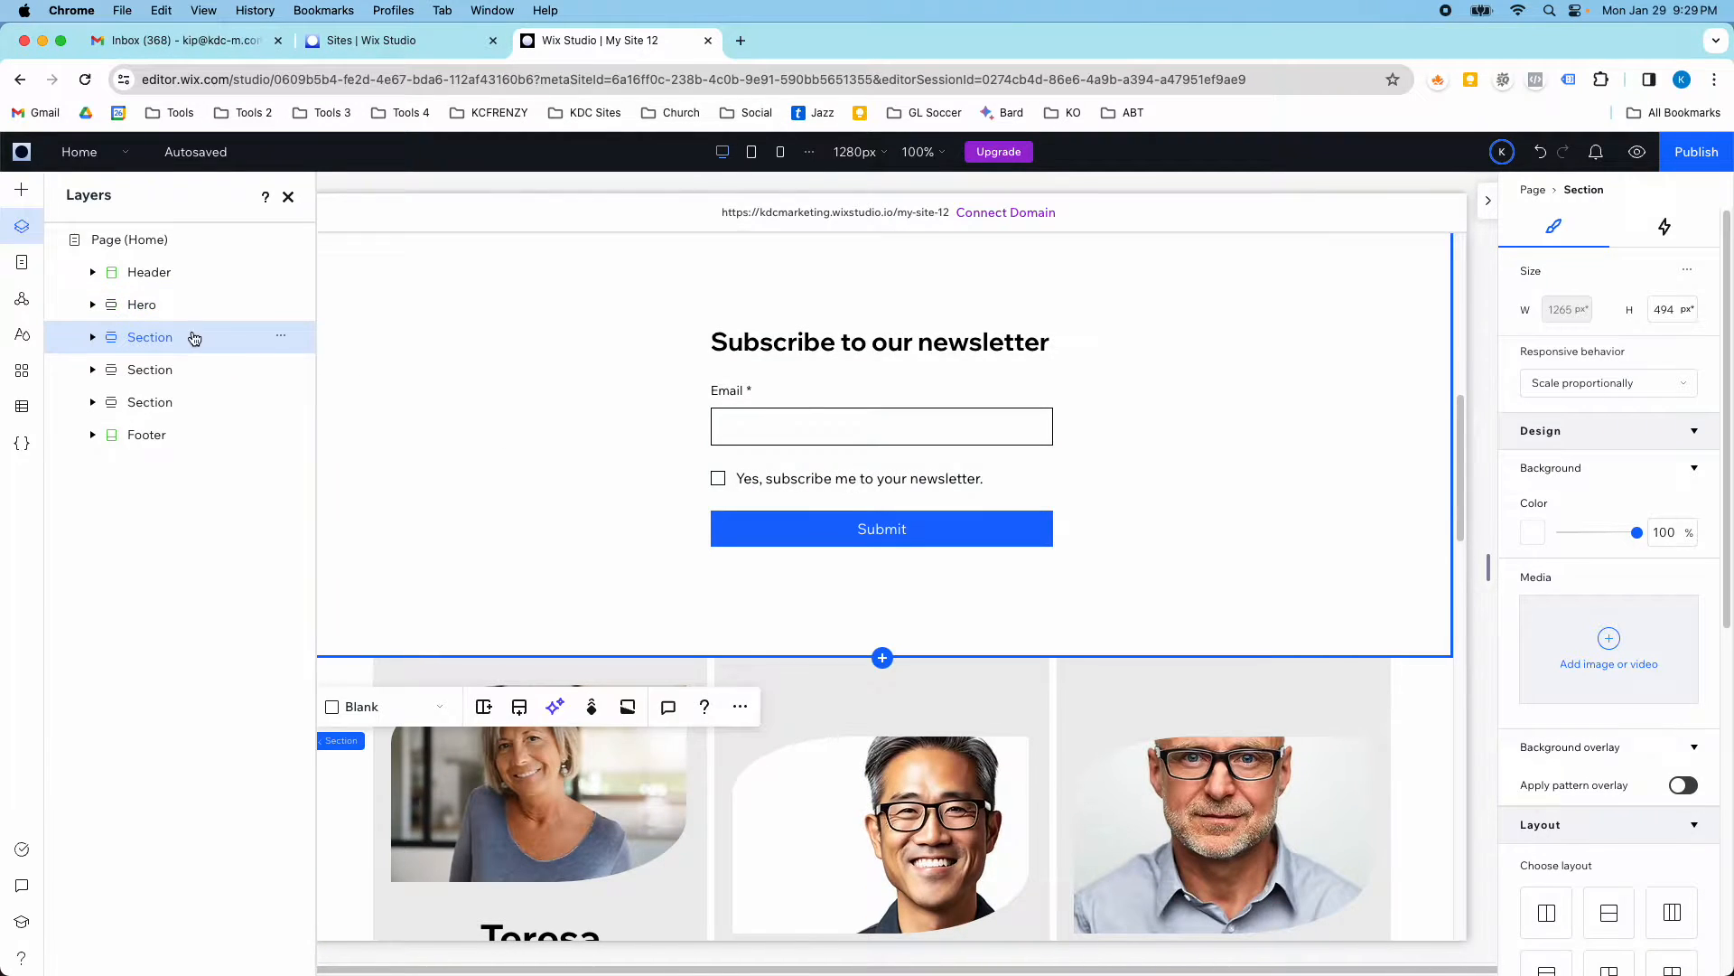
pyautogui.rightClick(150, 338)
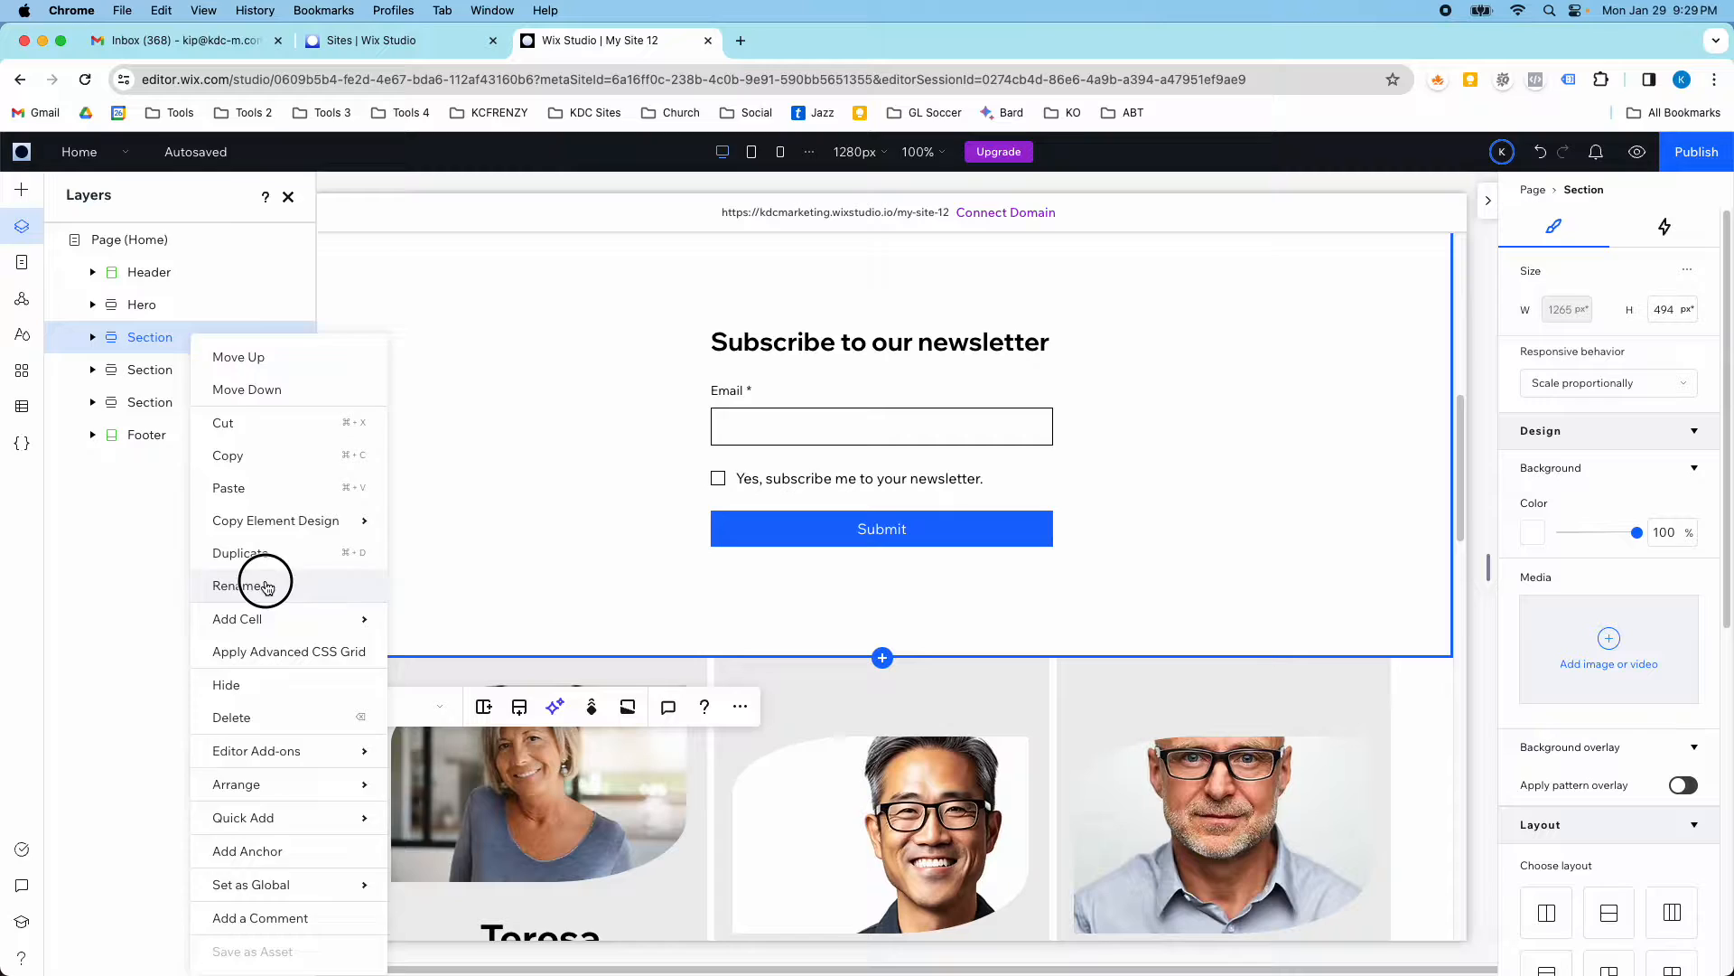
pyautogui.click(238, 583)
pyautogui.write('Subscribe')
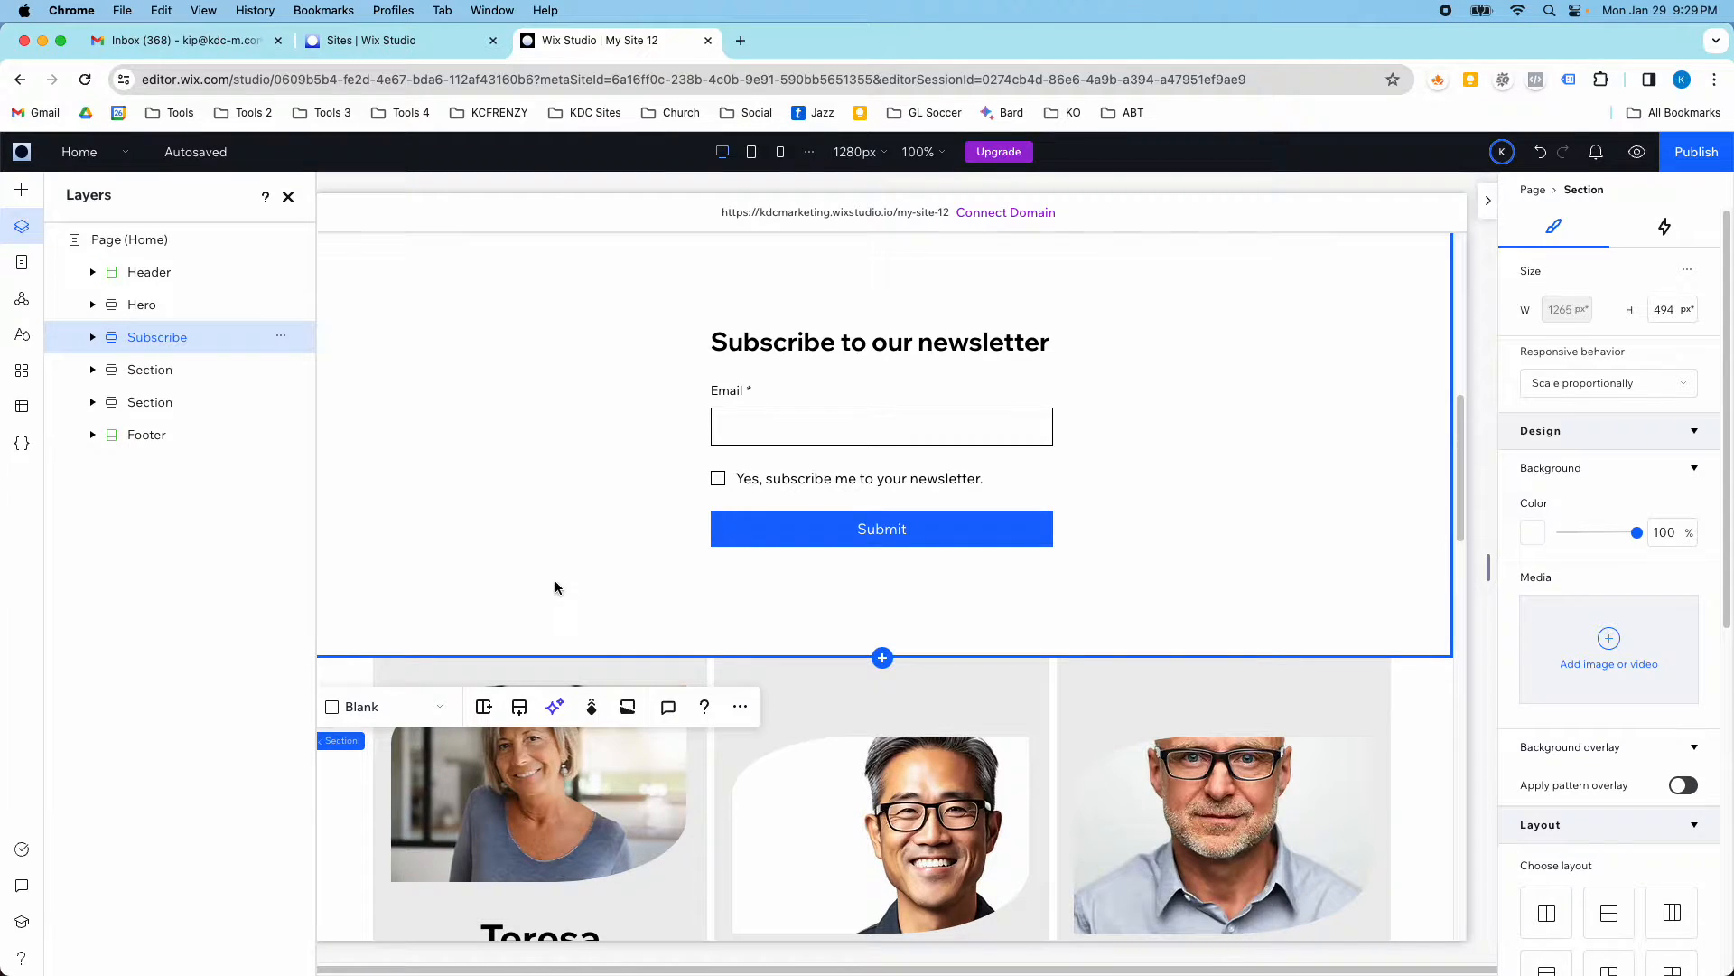
pyautogui.click(92, 336)
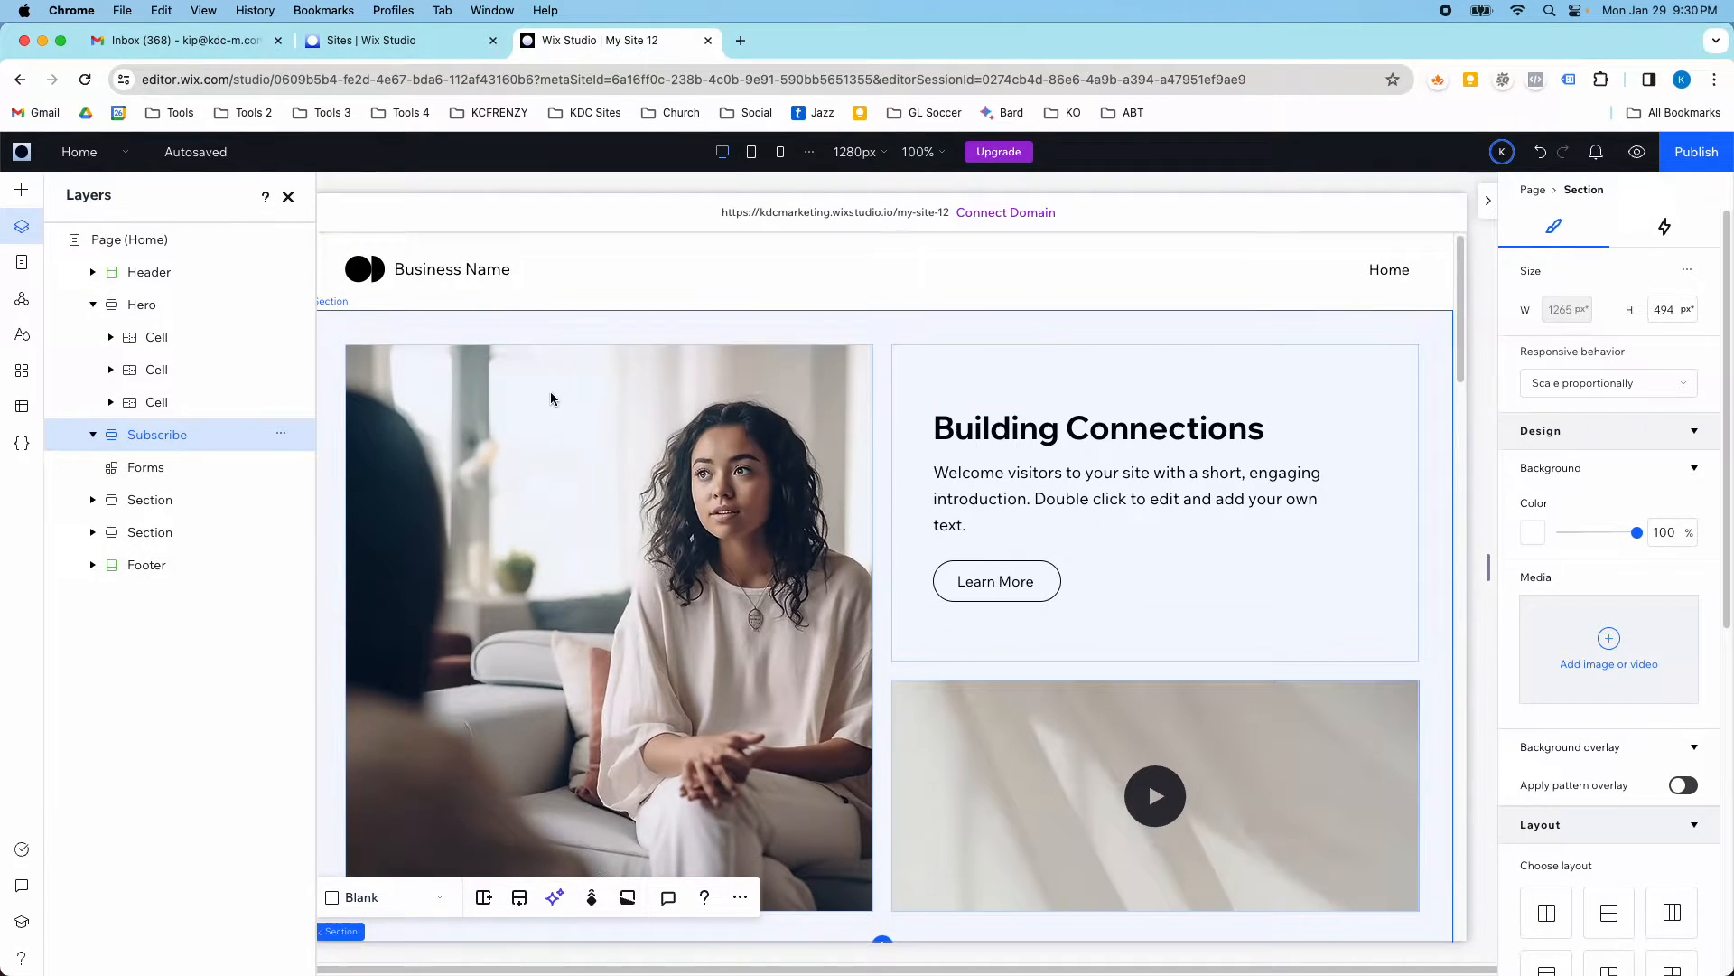
pyautogui.click(141, 304)
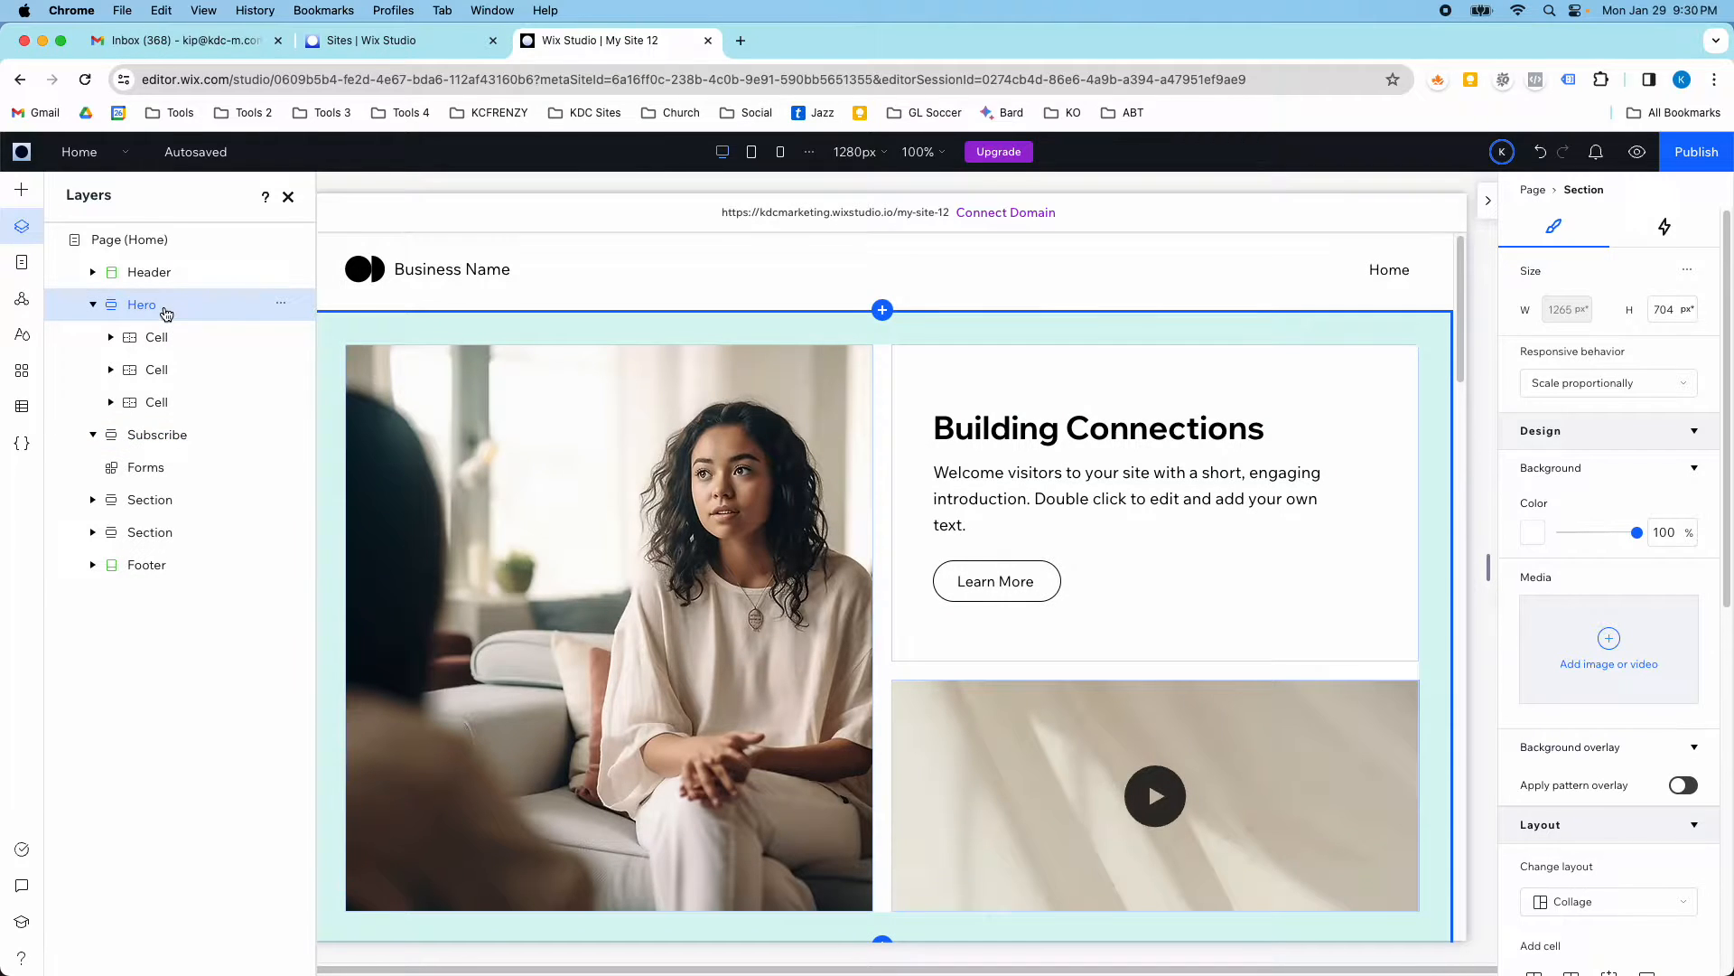
pyautogui.click(155, 338)
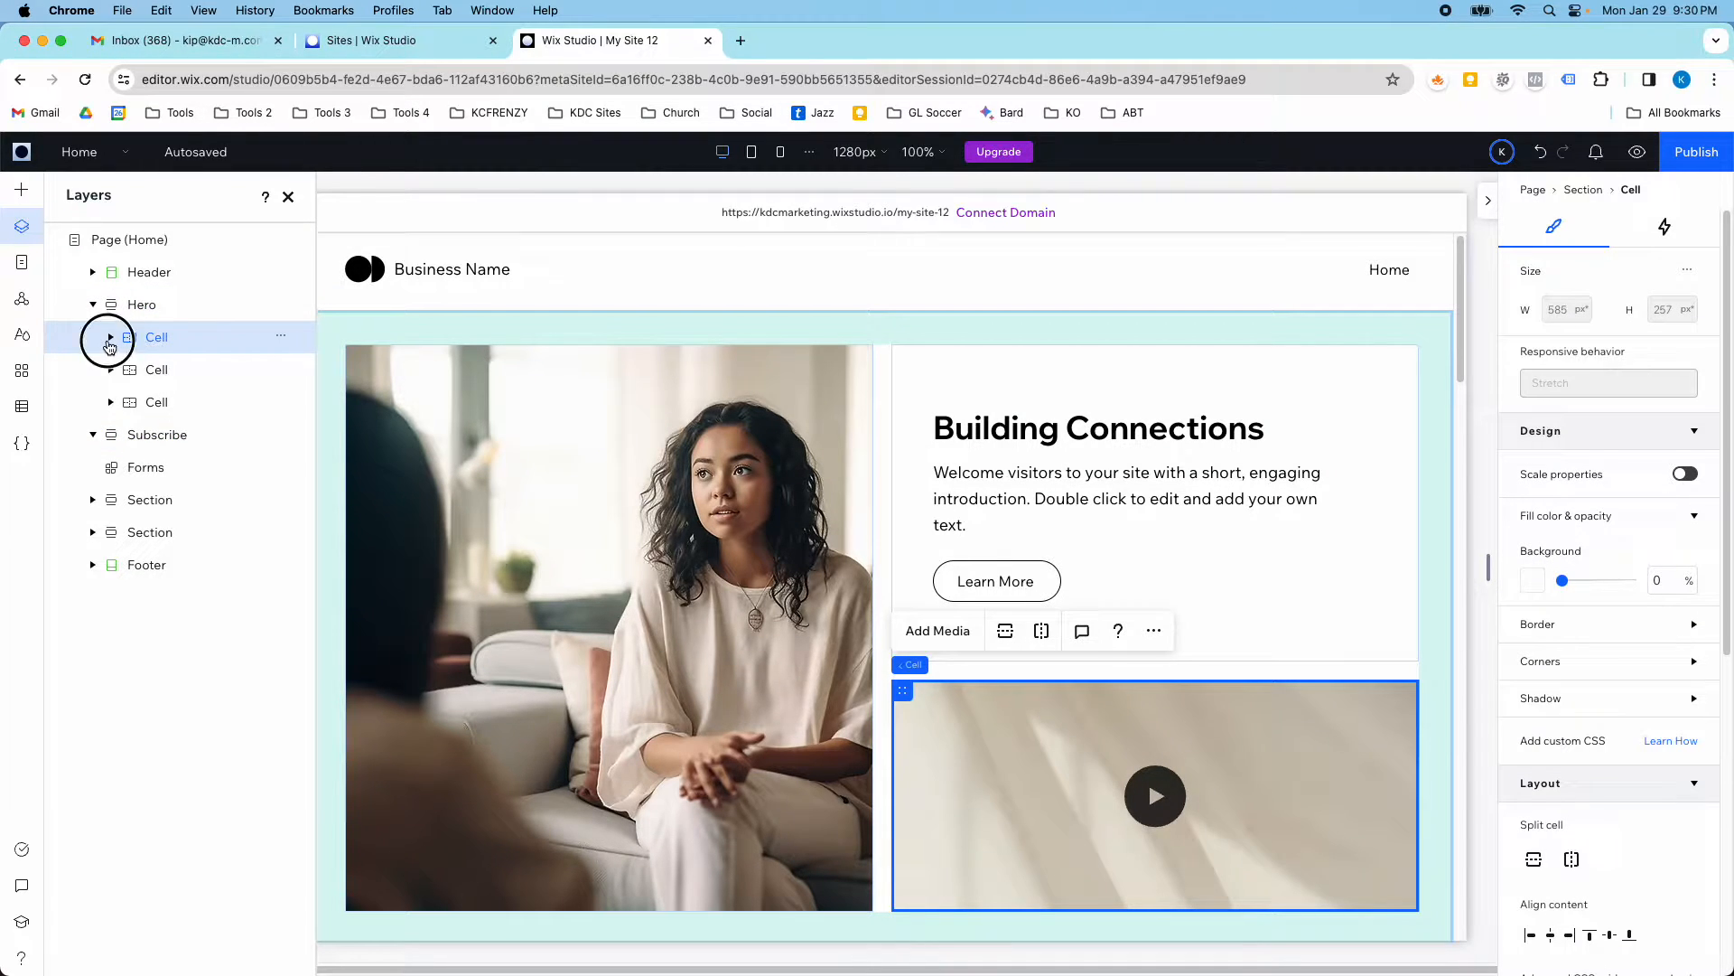
pyautogui.click(110, 338)
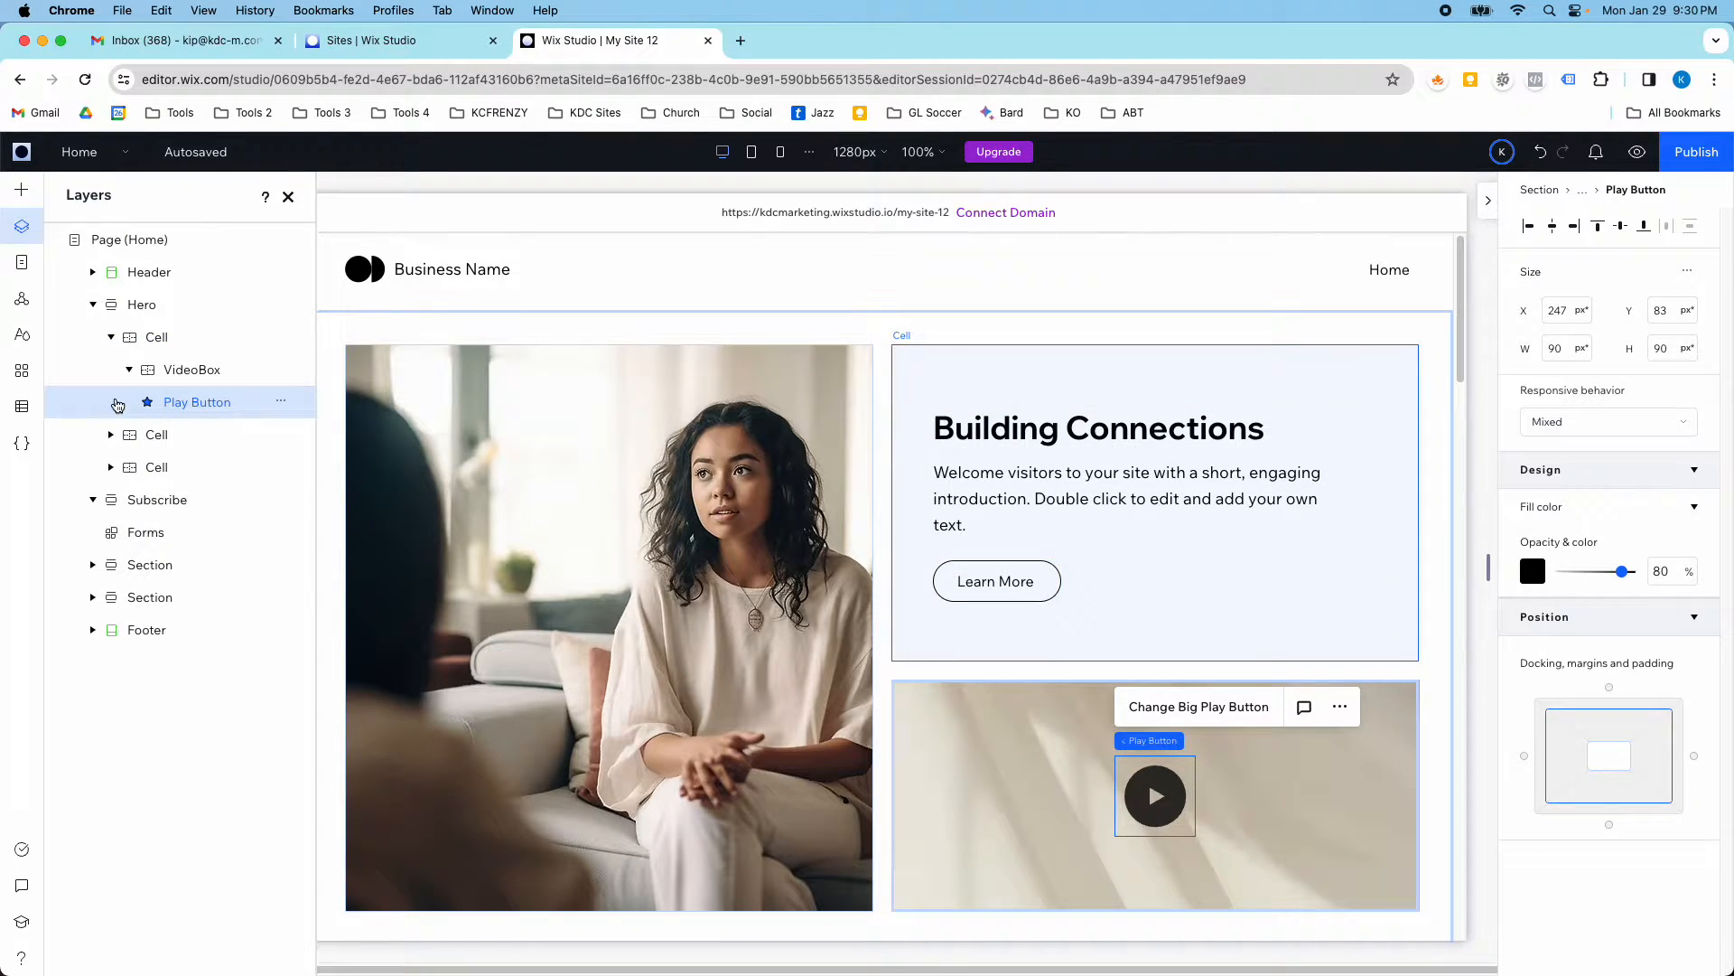
pyautogui.click(141, 303)
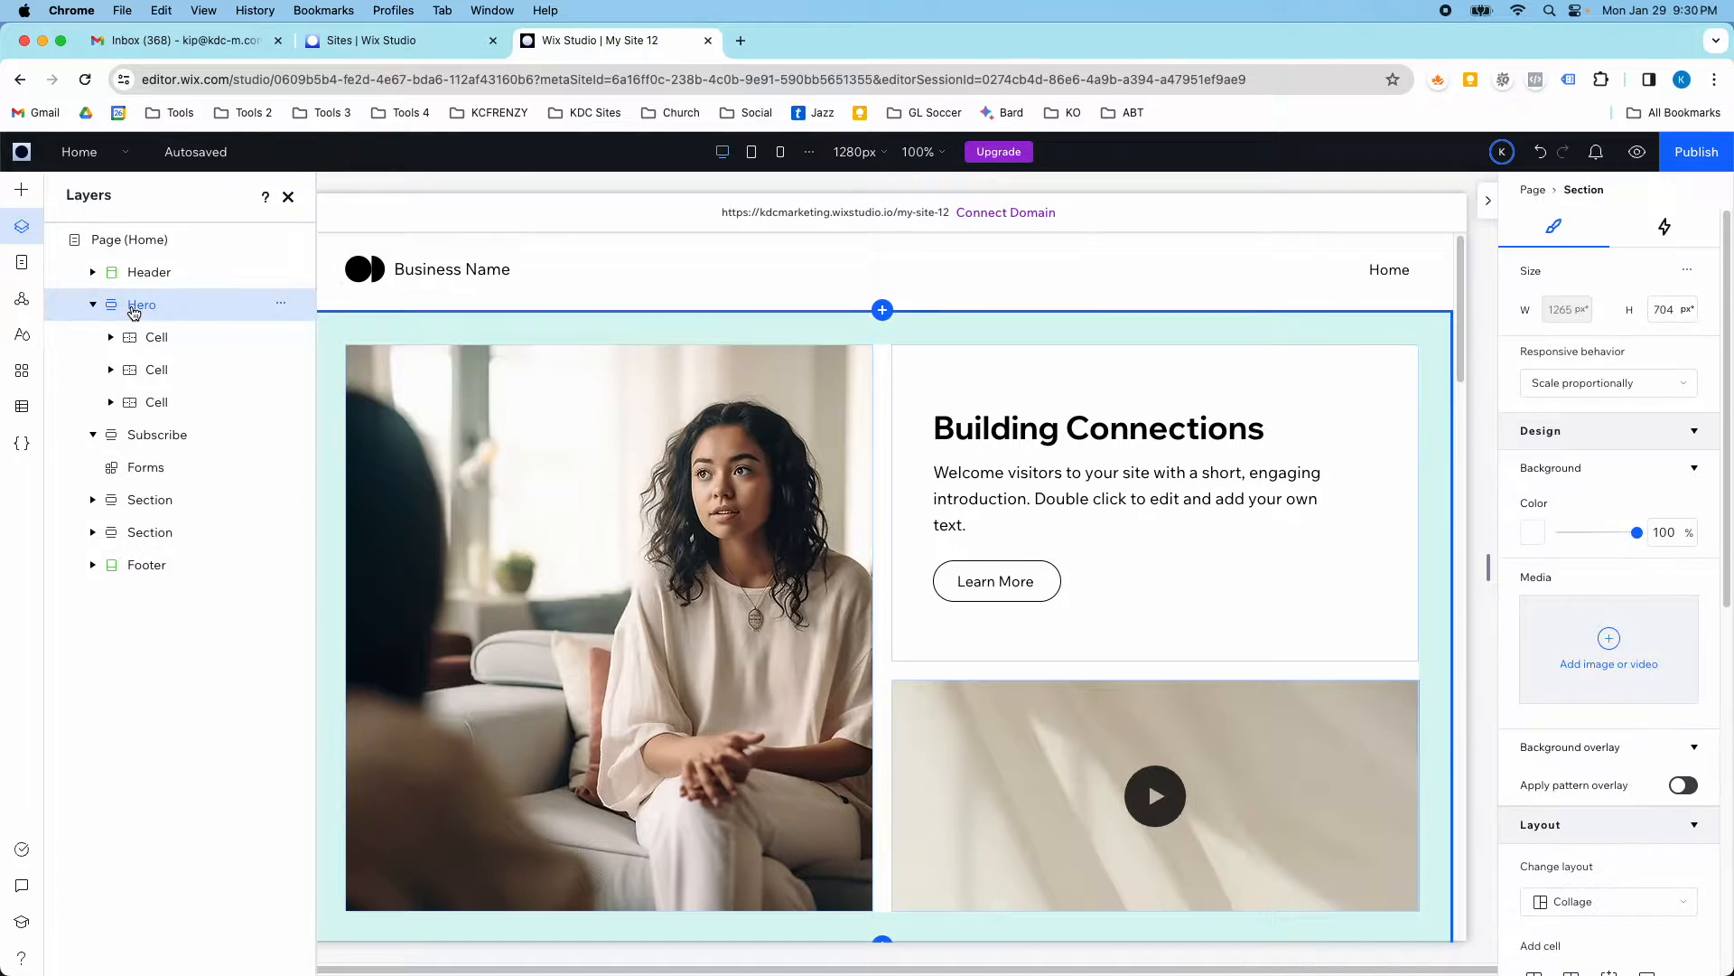
pyautogui.moveTo(1568, 372)
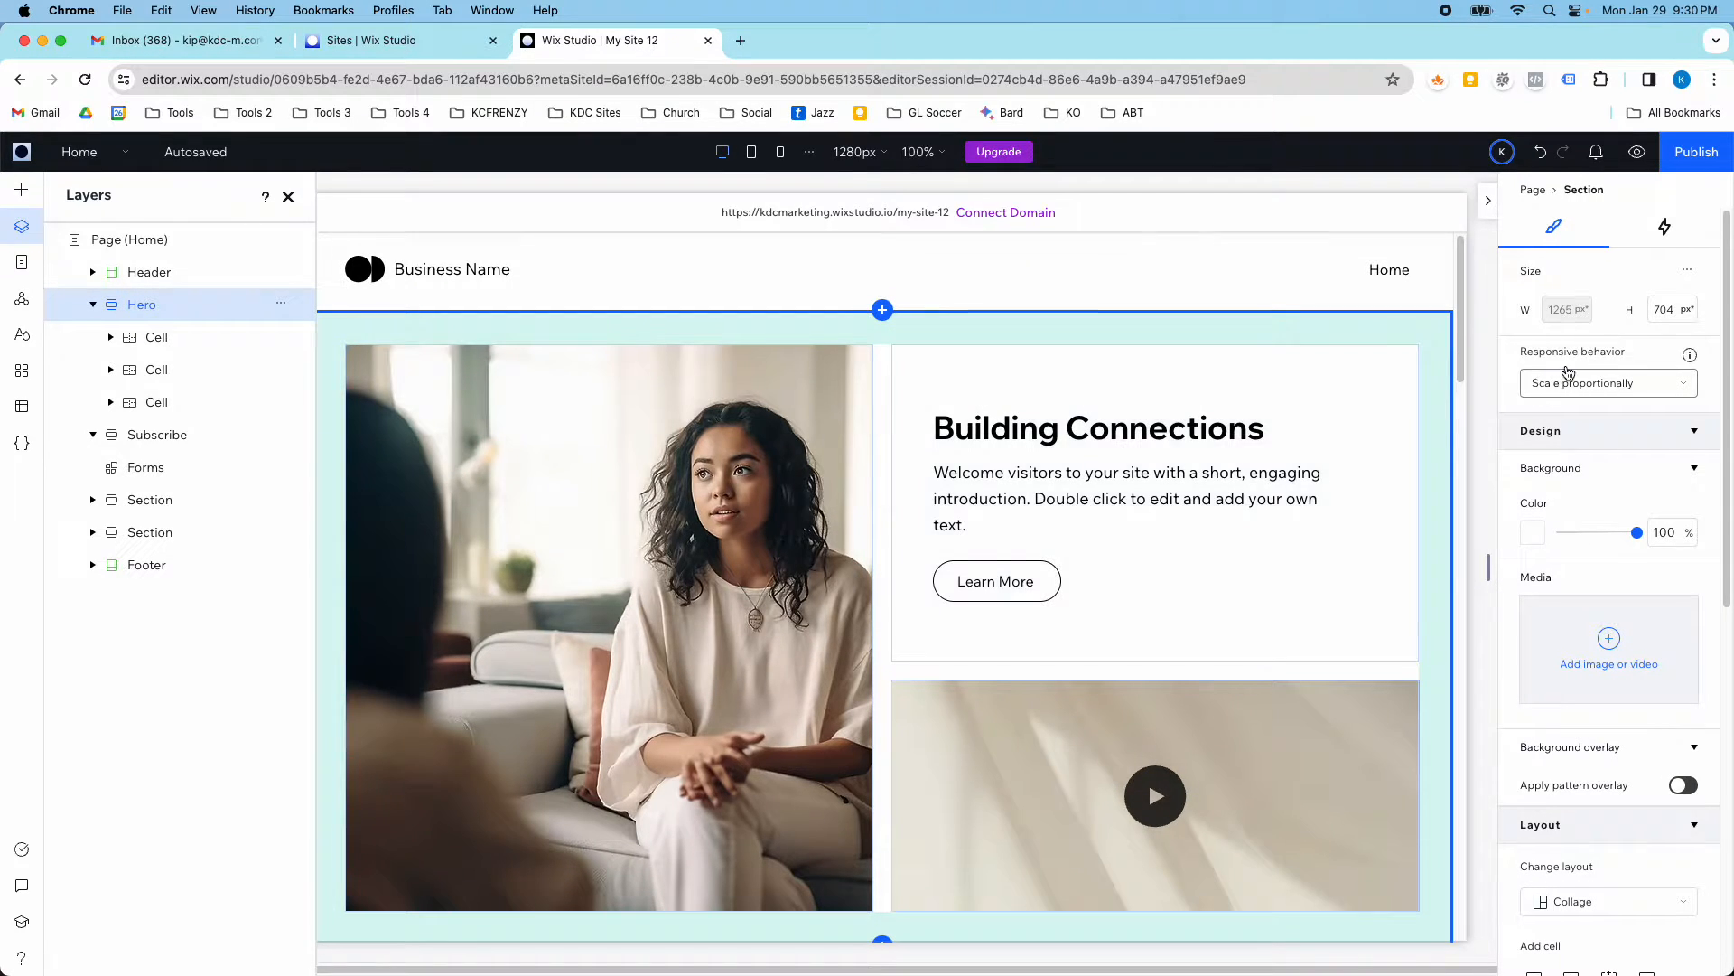
# - Show Hero's animations and effects options, then preview the page at the mobile breakpoint
pyautogui.scroll(-3)
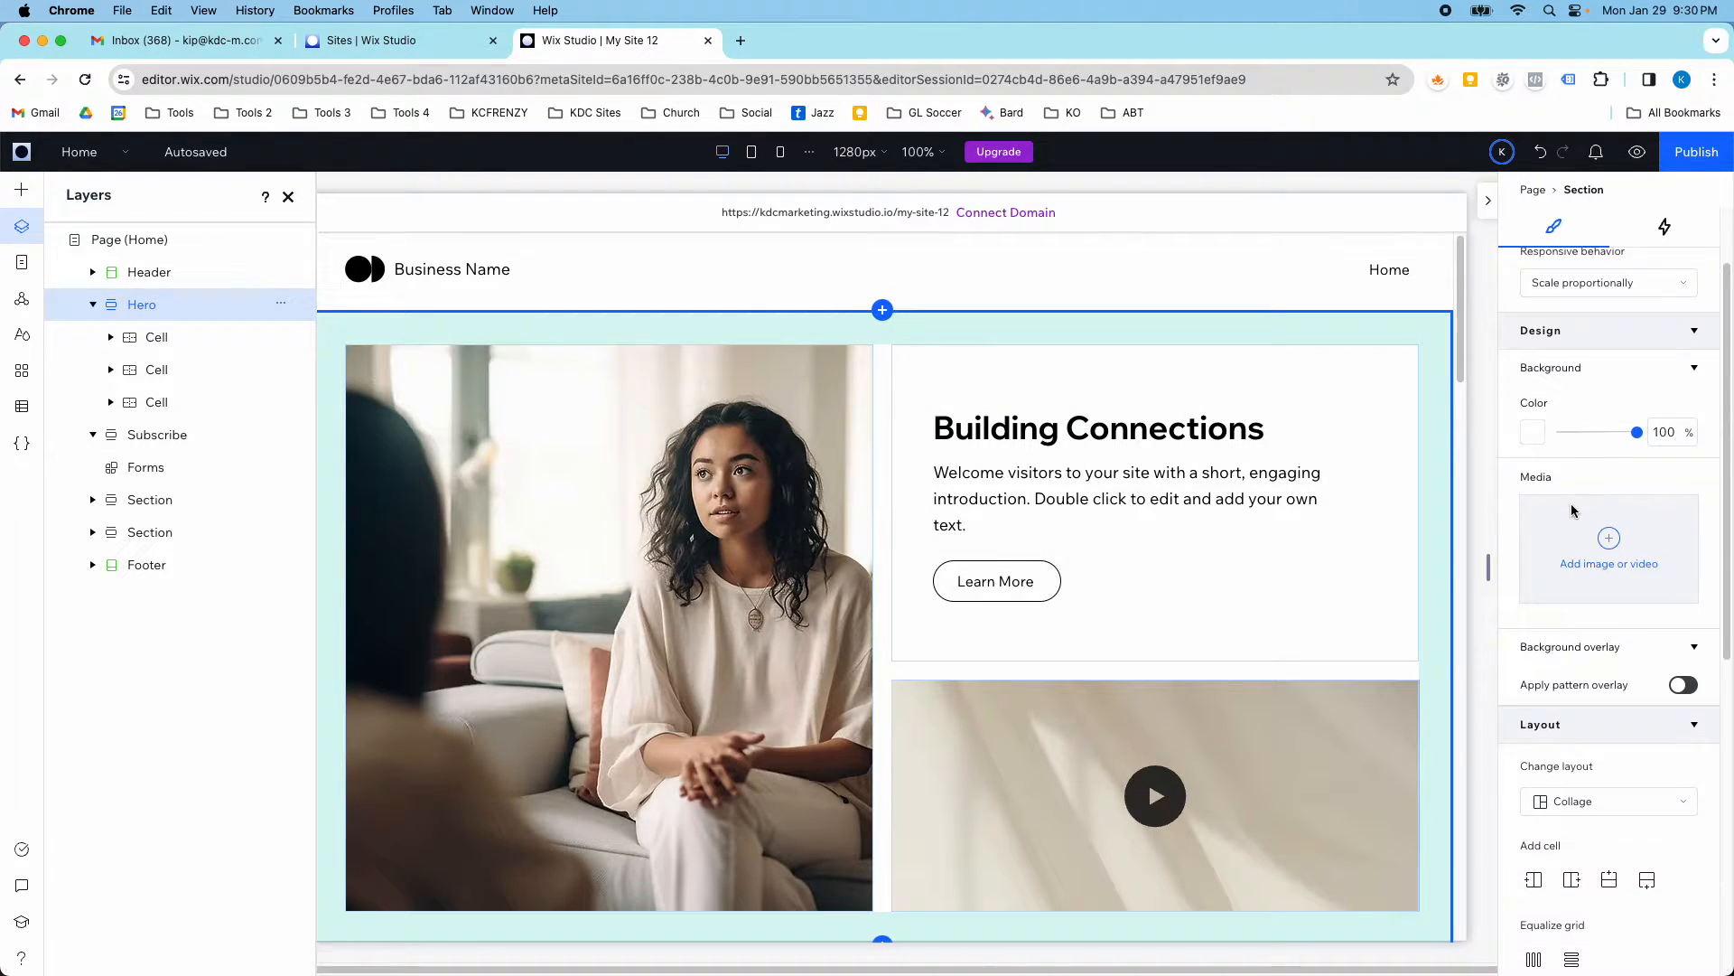
pyautogui.click(1664, 228)
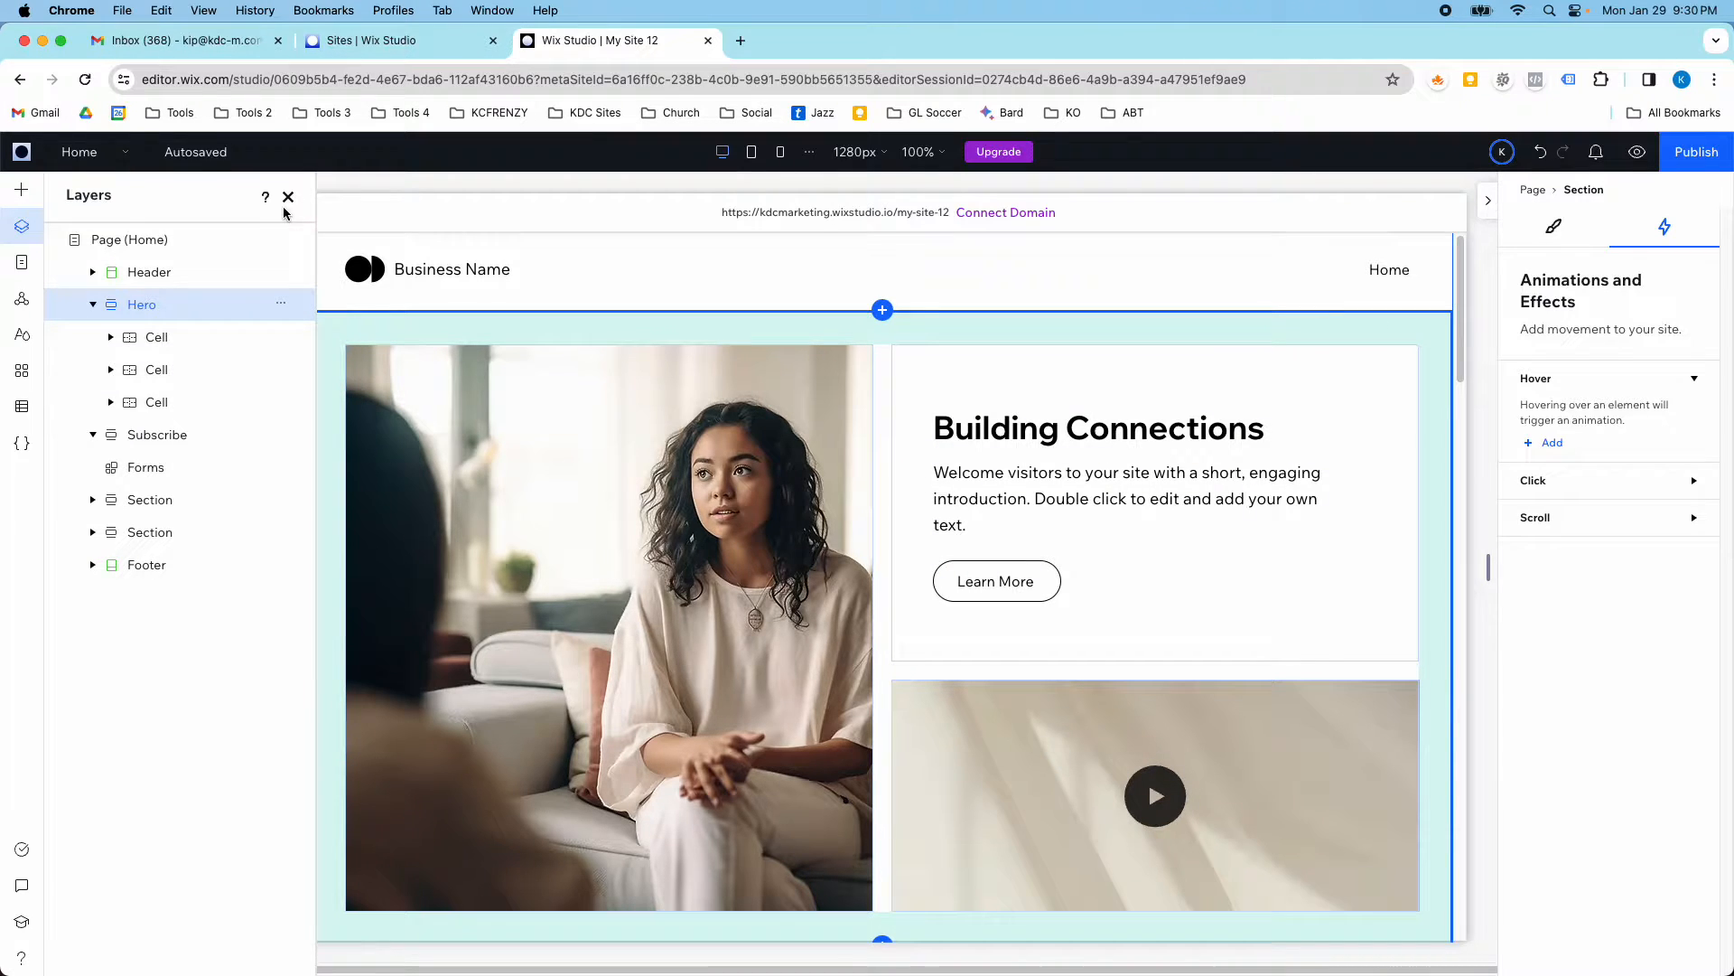
pyautogui.scroll(-3)
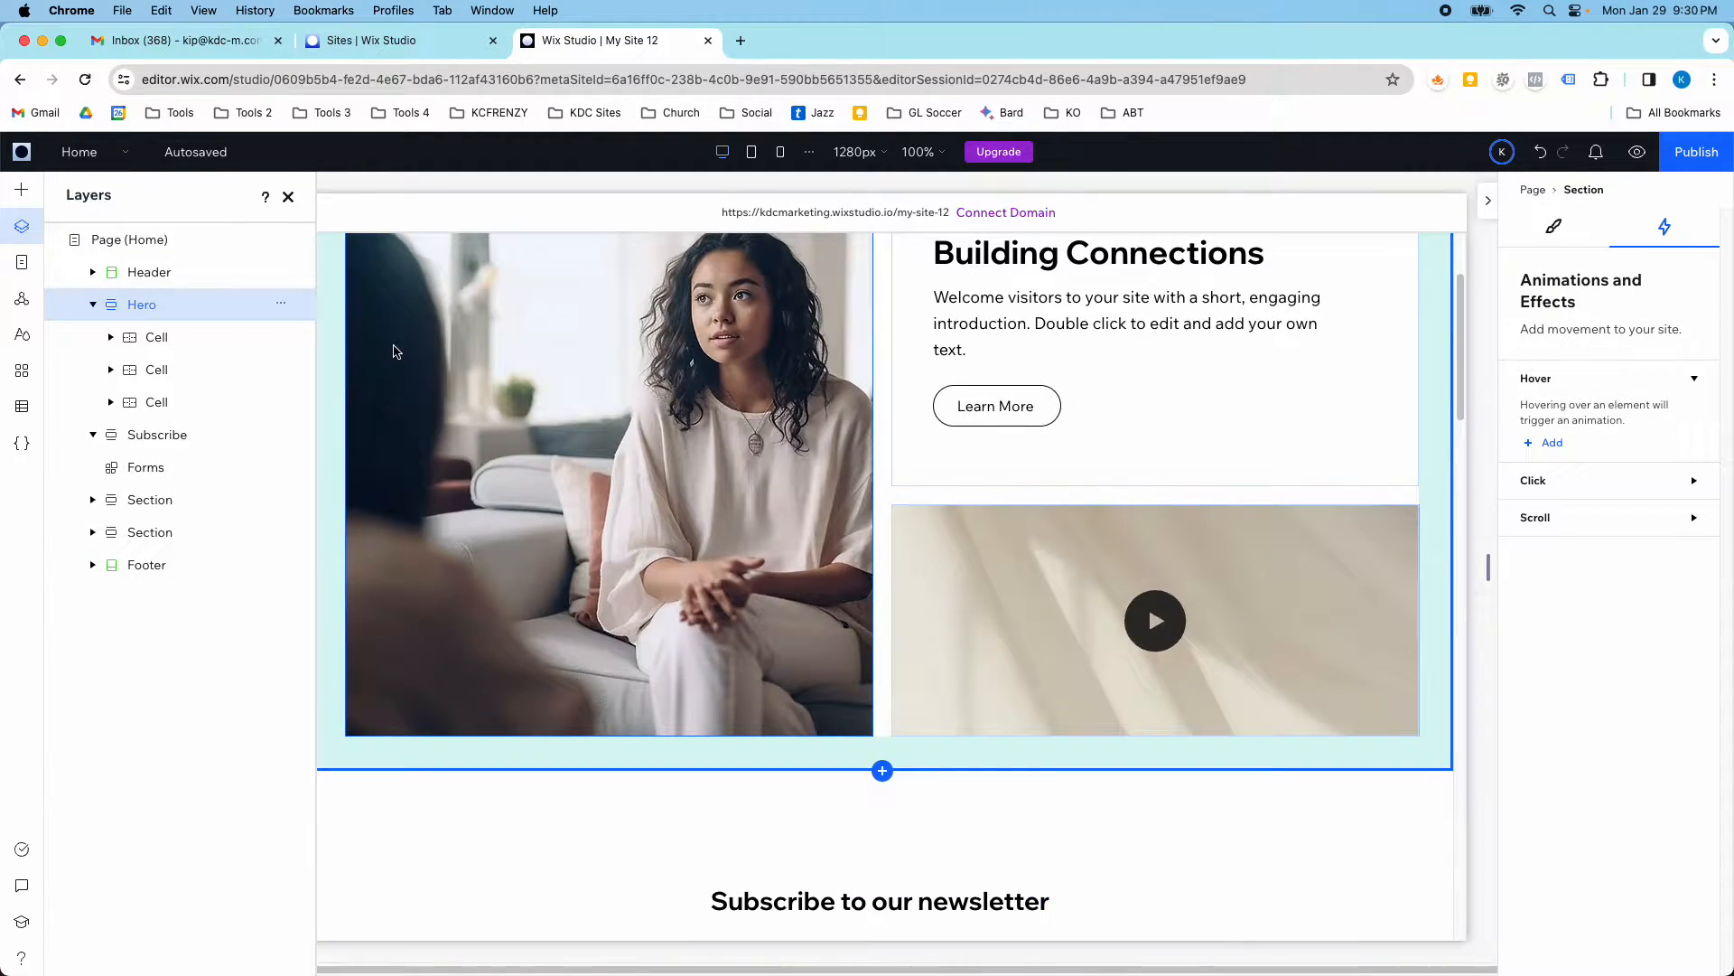
pyautogui.scroll(-3)
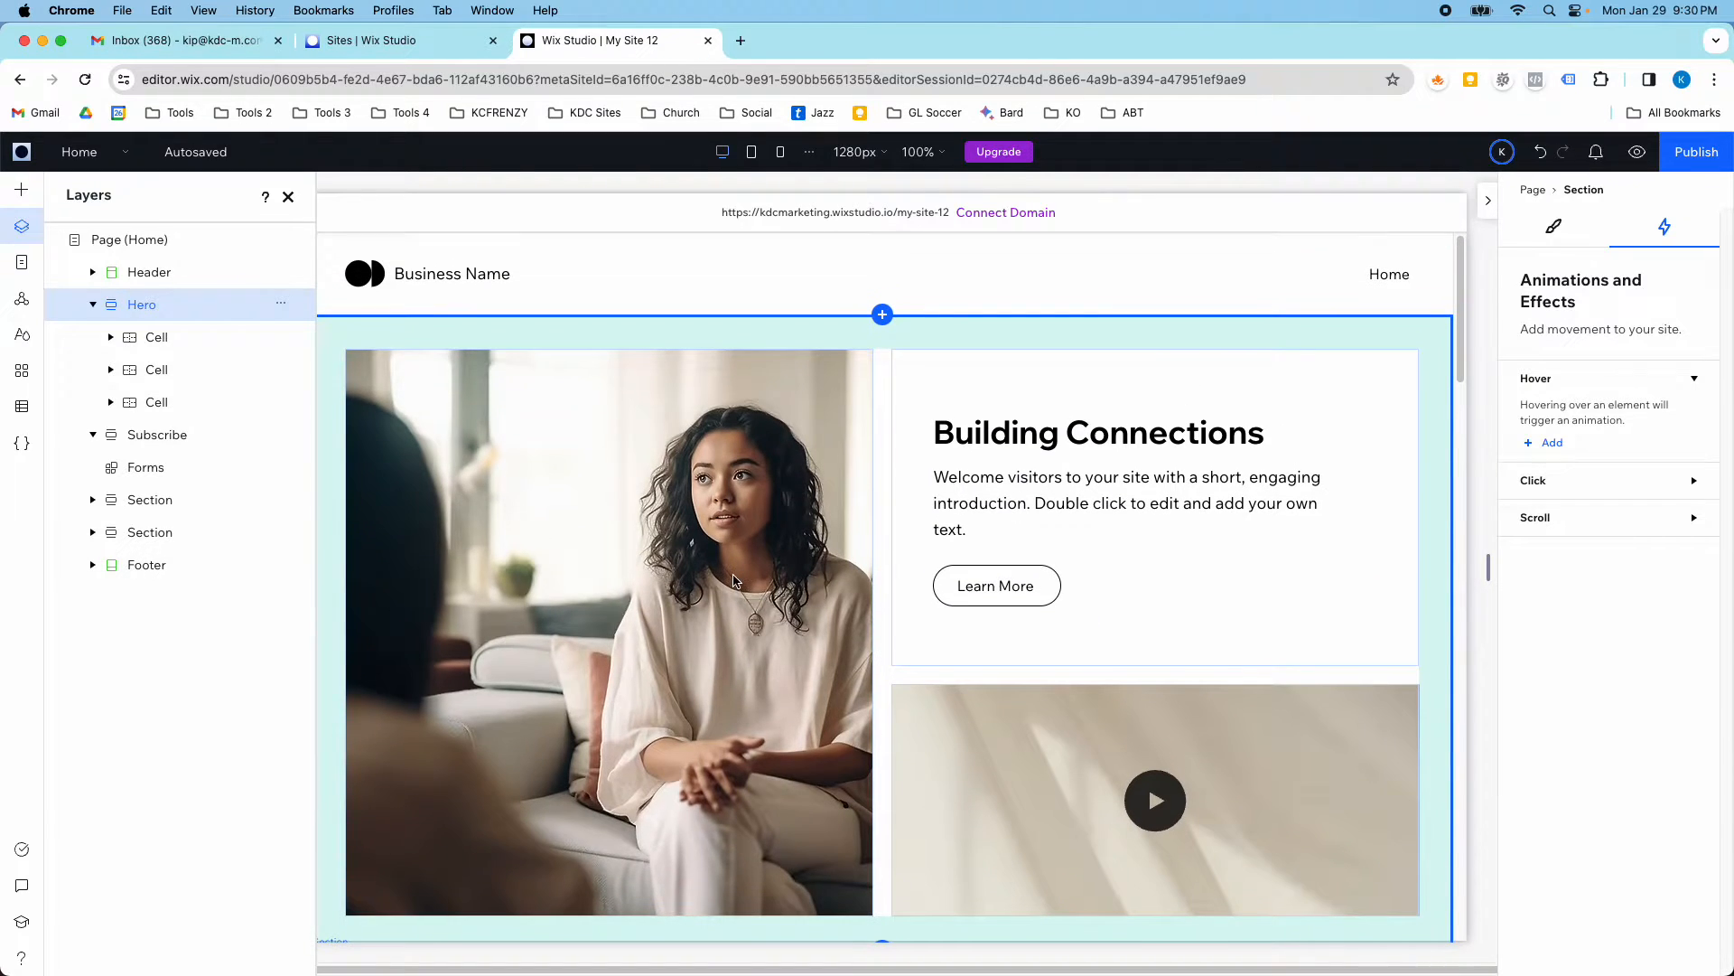
pyautogui.click(780, 152)
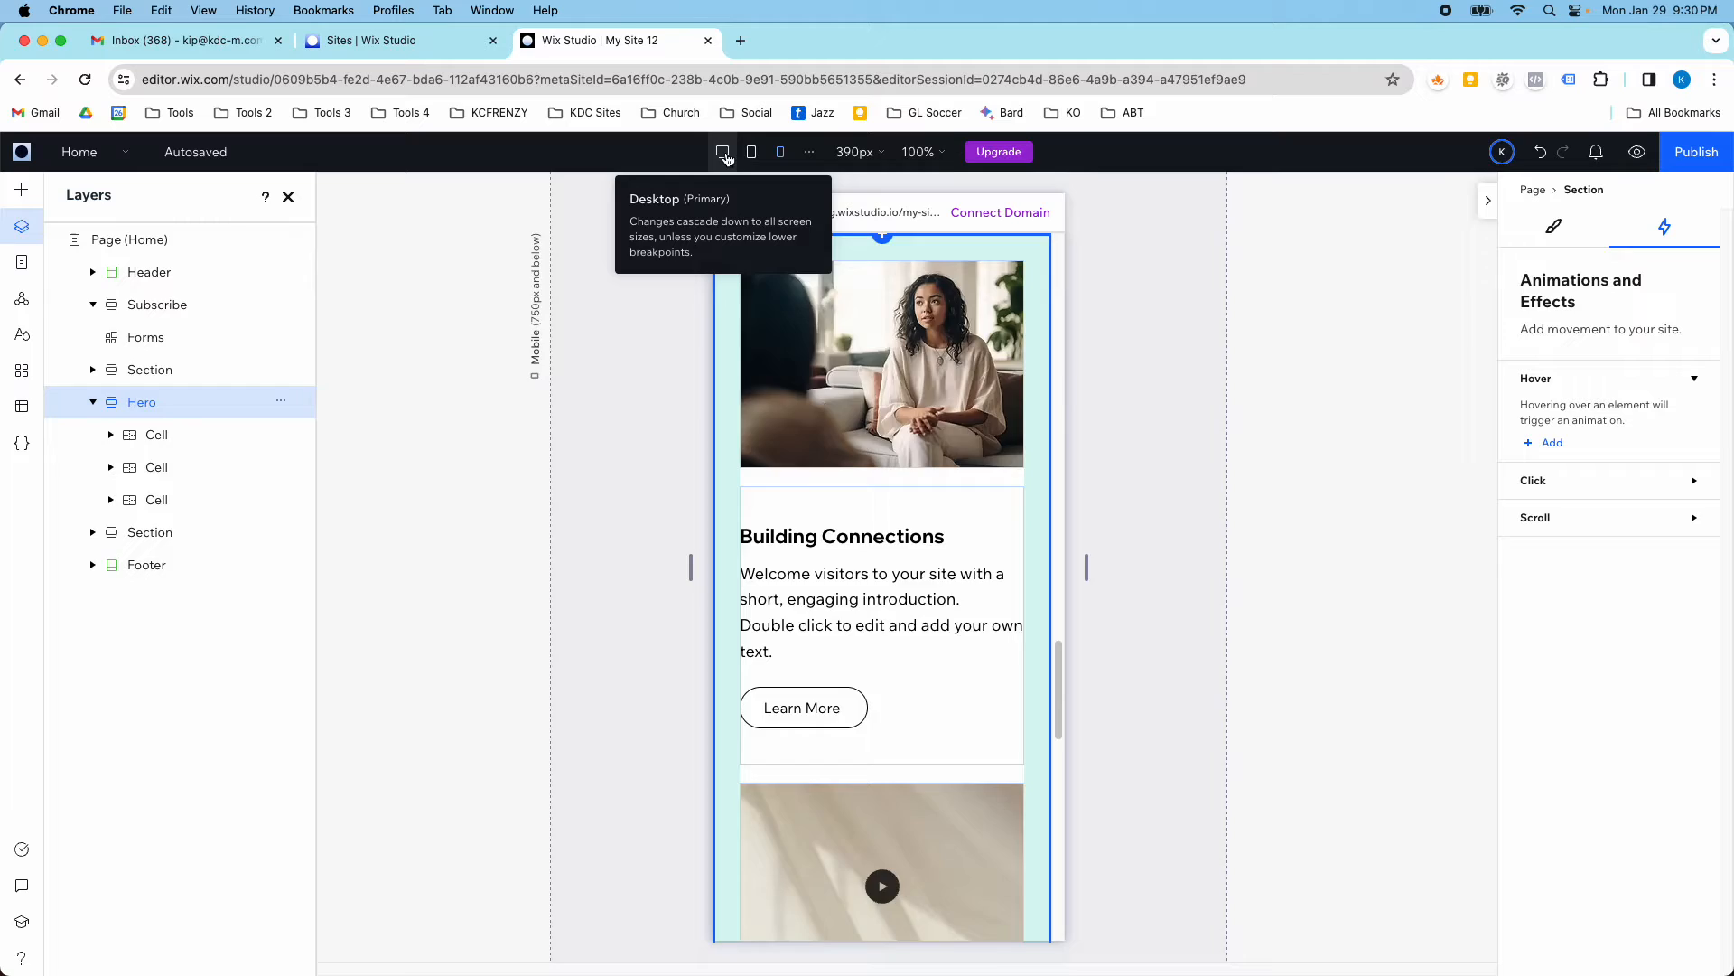
# - Return to the desktop breakpoint and collapse Hero so only top-level sections are listed
pyautogui.click(722, 152)
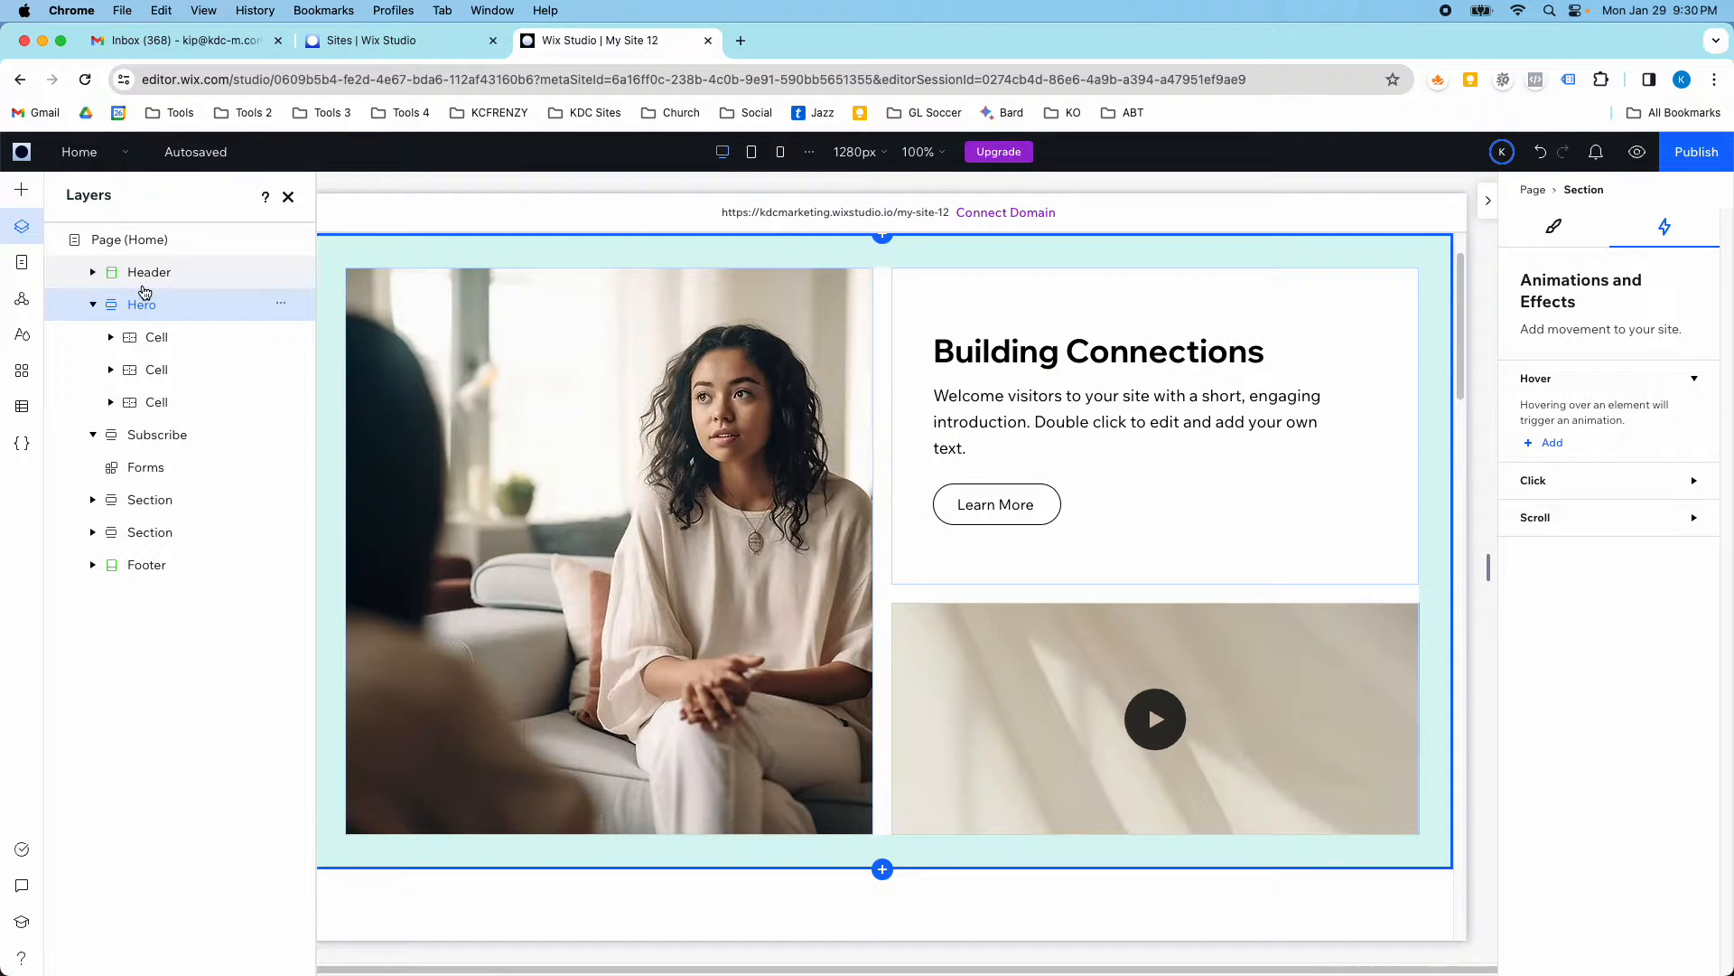
pyautogui.click(156, 433)
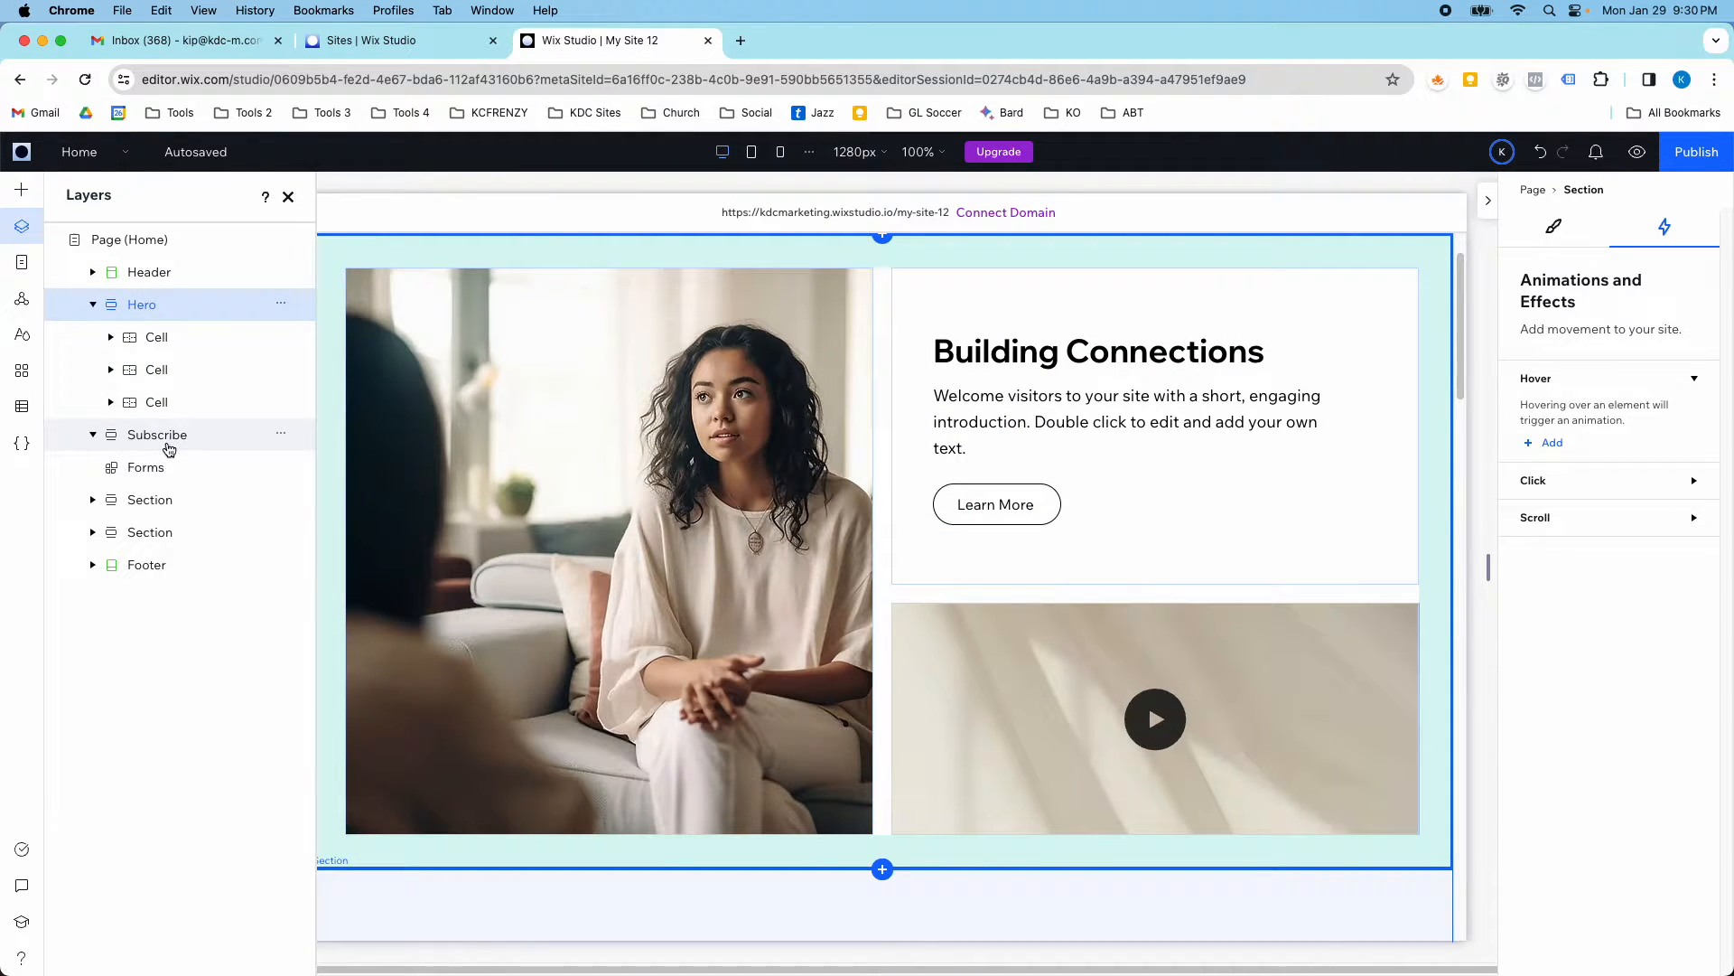
pyautogui.click(141, 303)
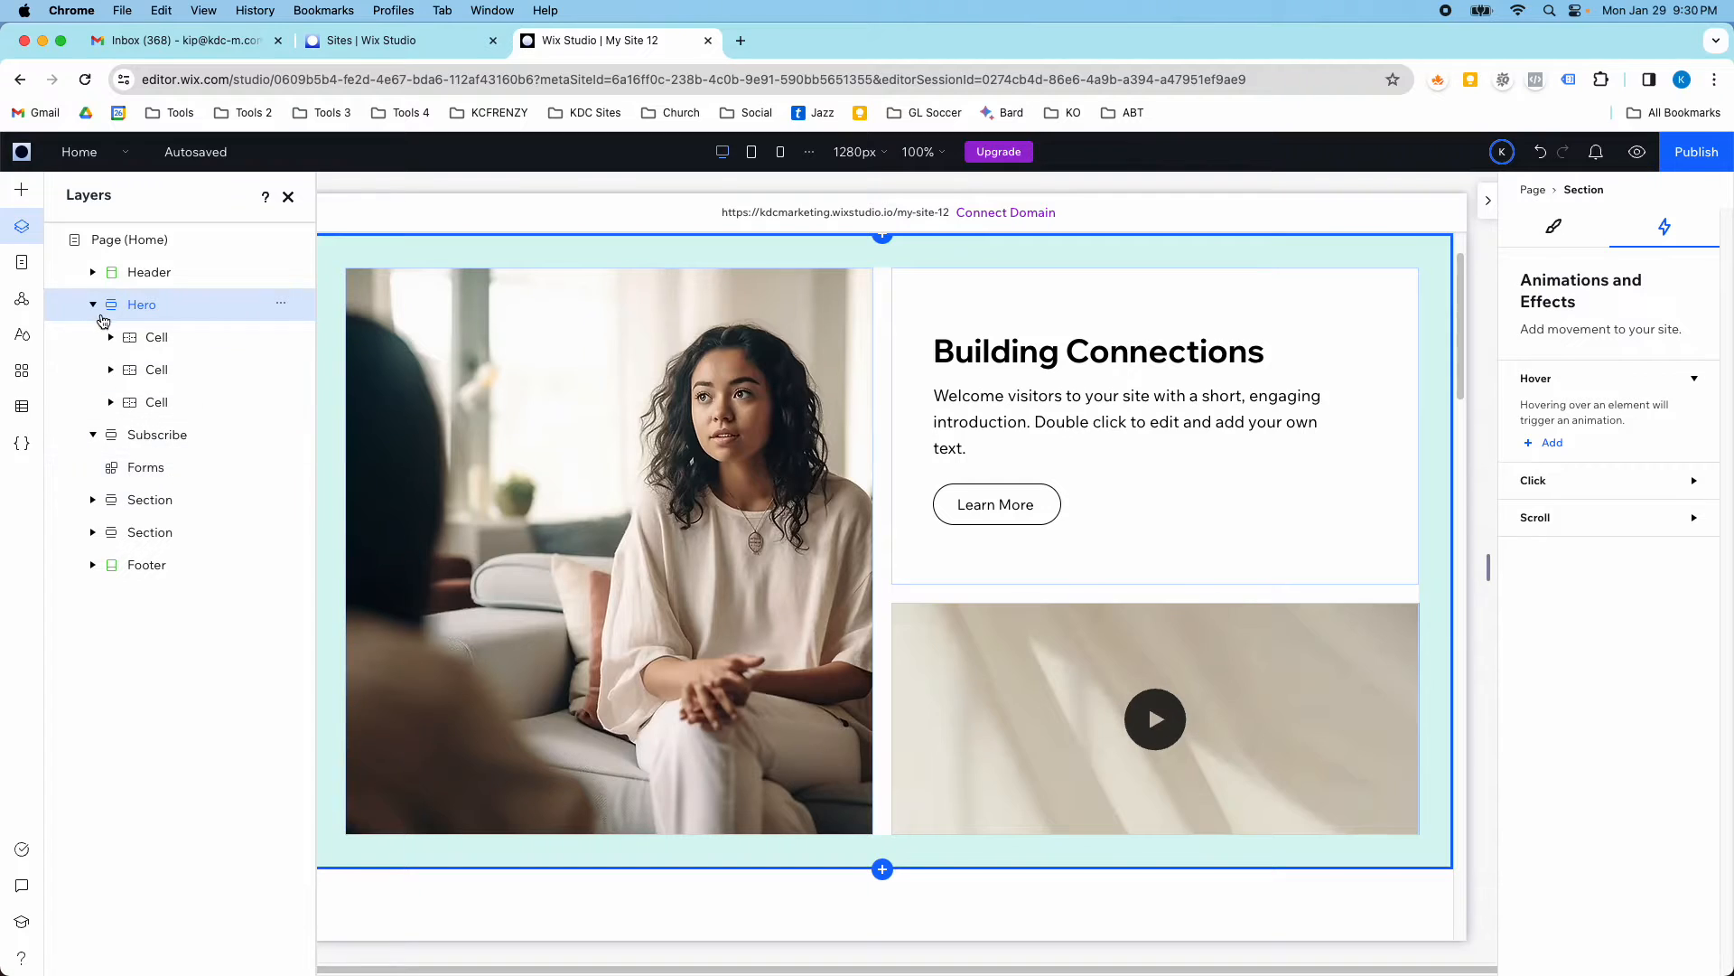
pyautogui.click(92, 303)
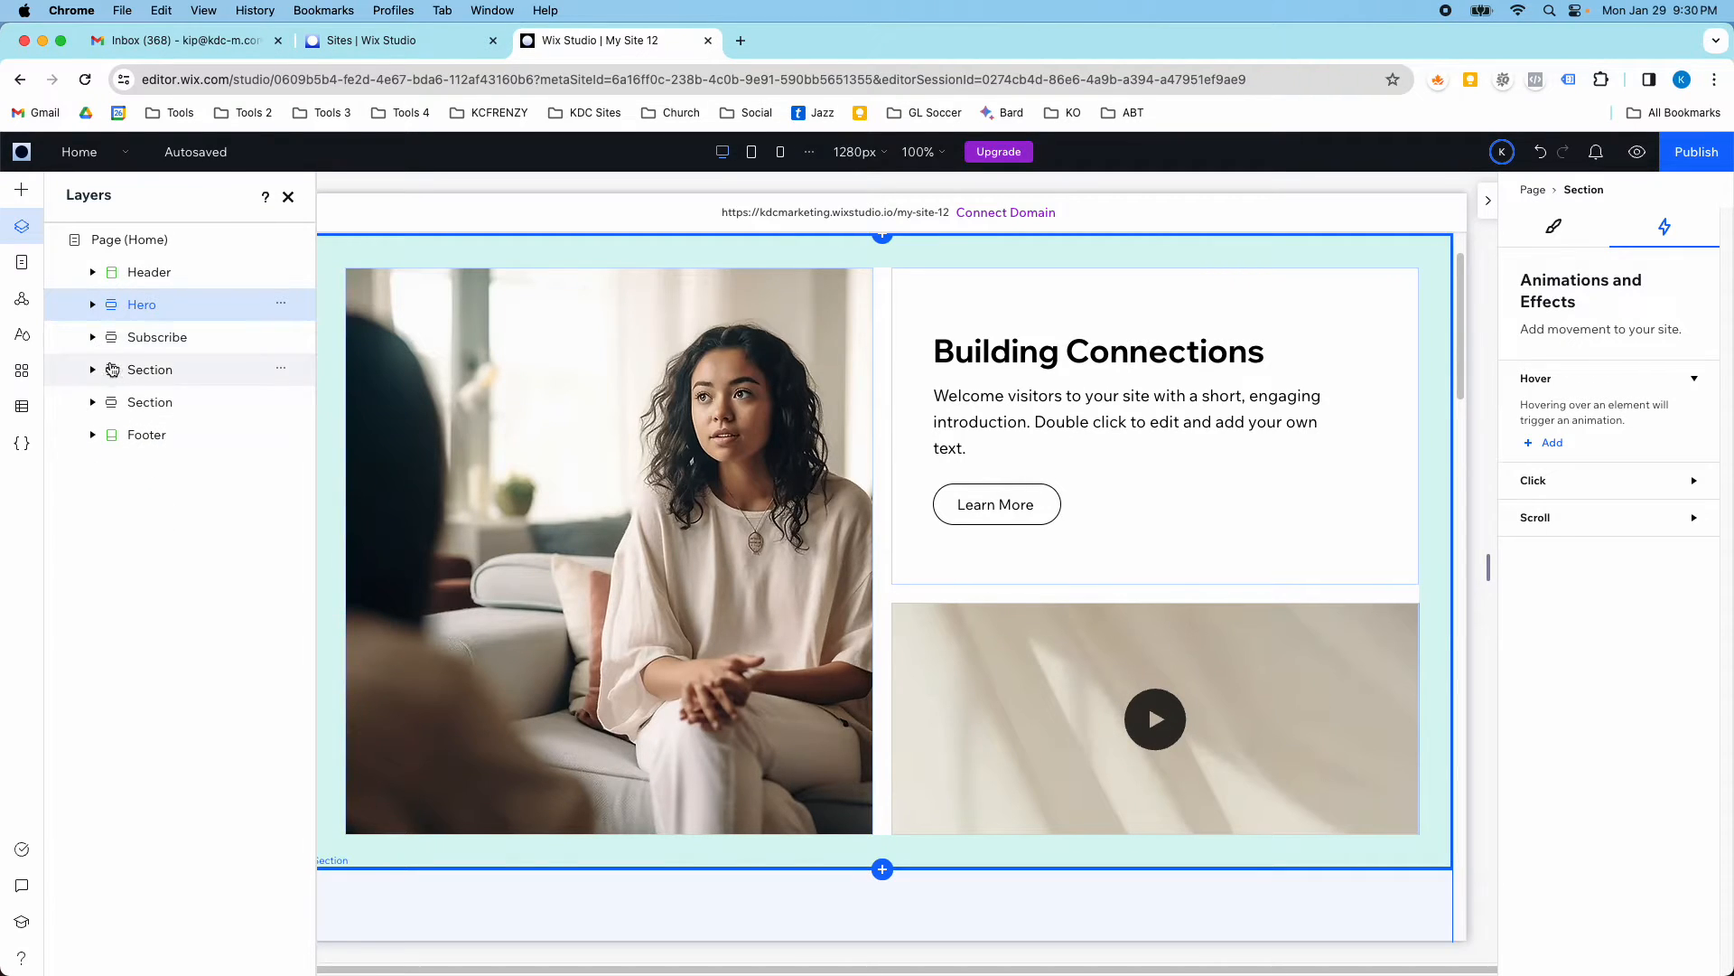
pyautogui.scroll(-3)
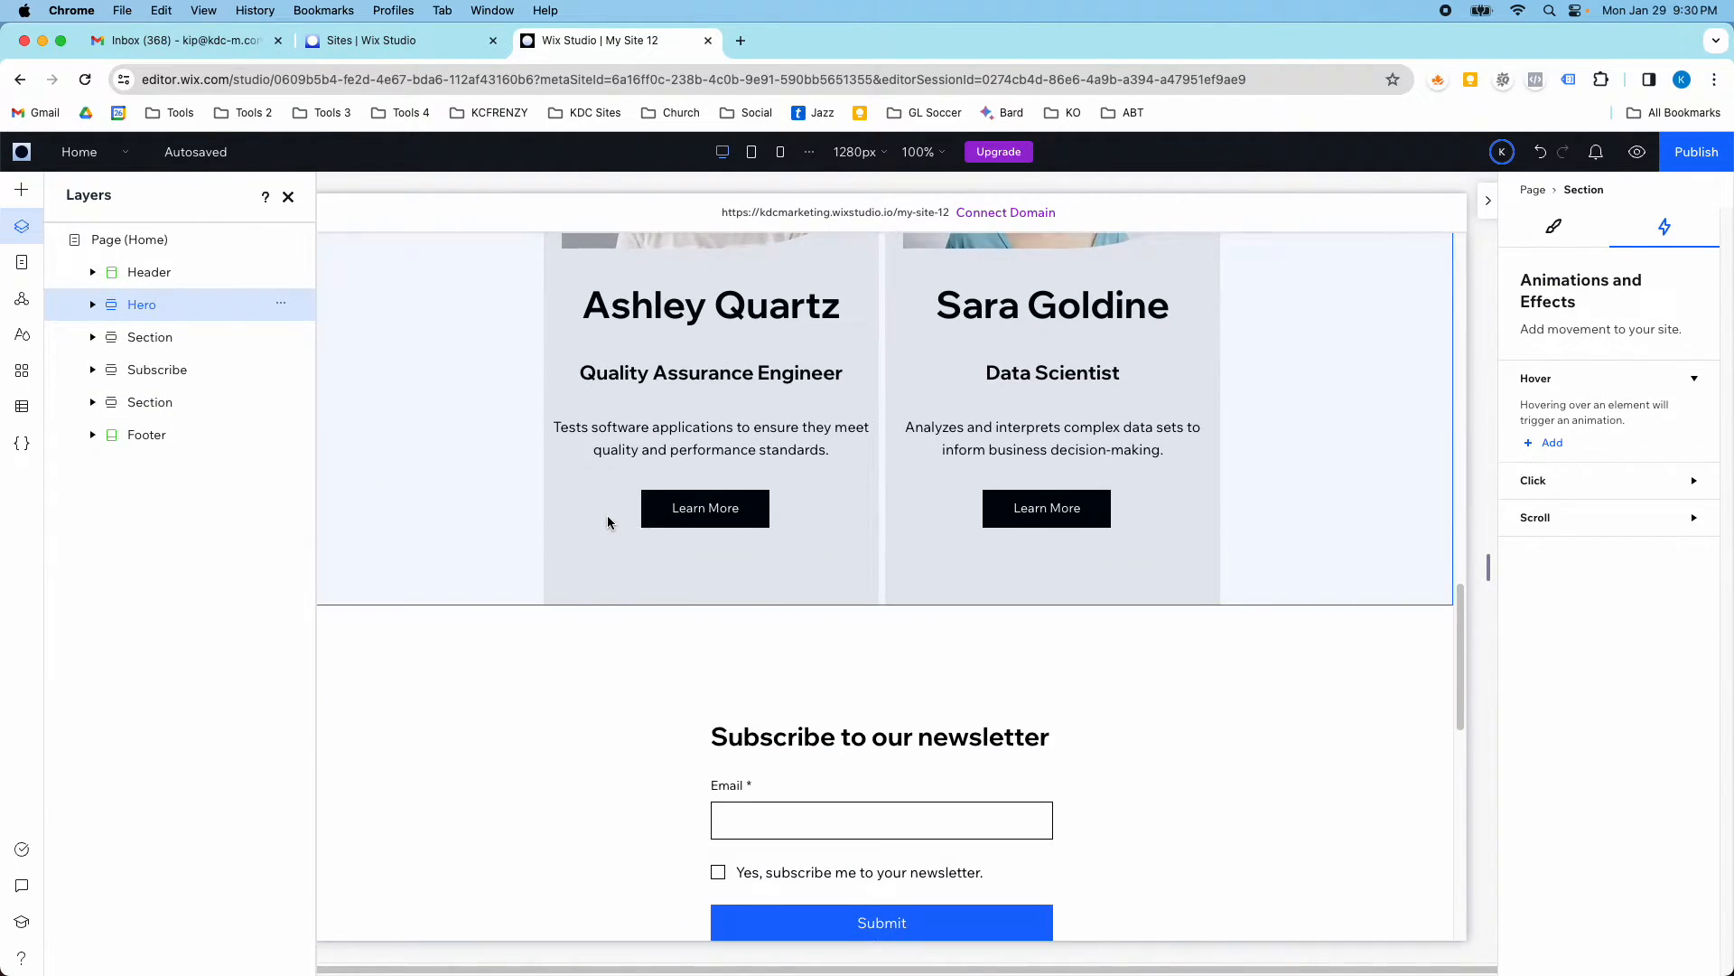
# - Select the team members section and bring up its options to rename it Our Team
pyautogui.scroll(-3)
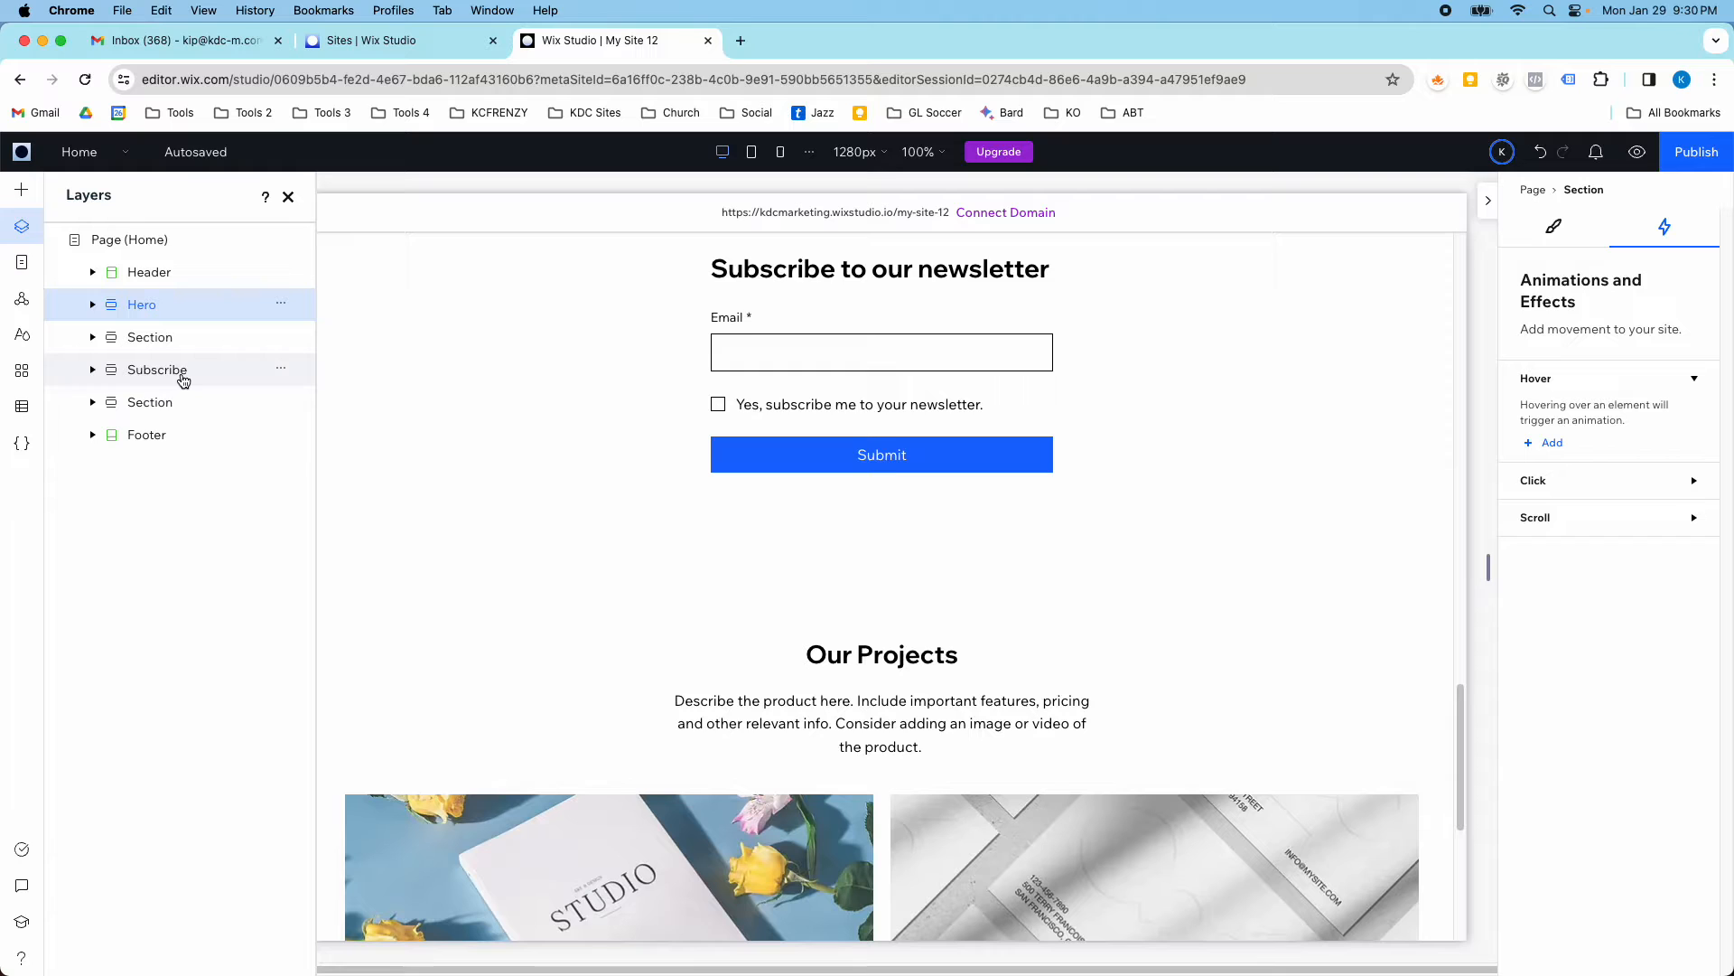
pyautogui.scroll(-3)
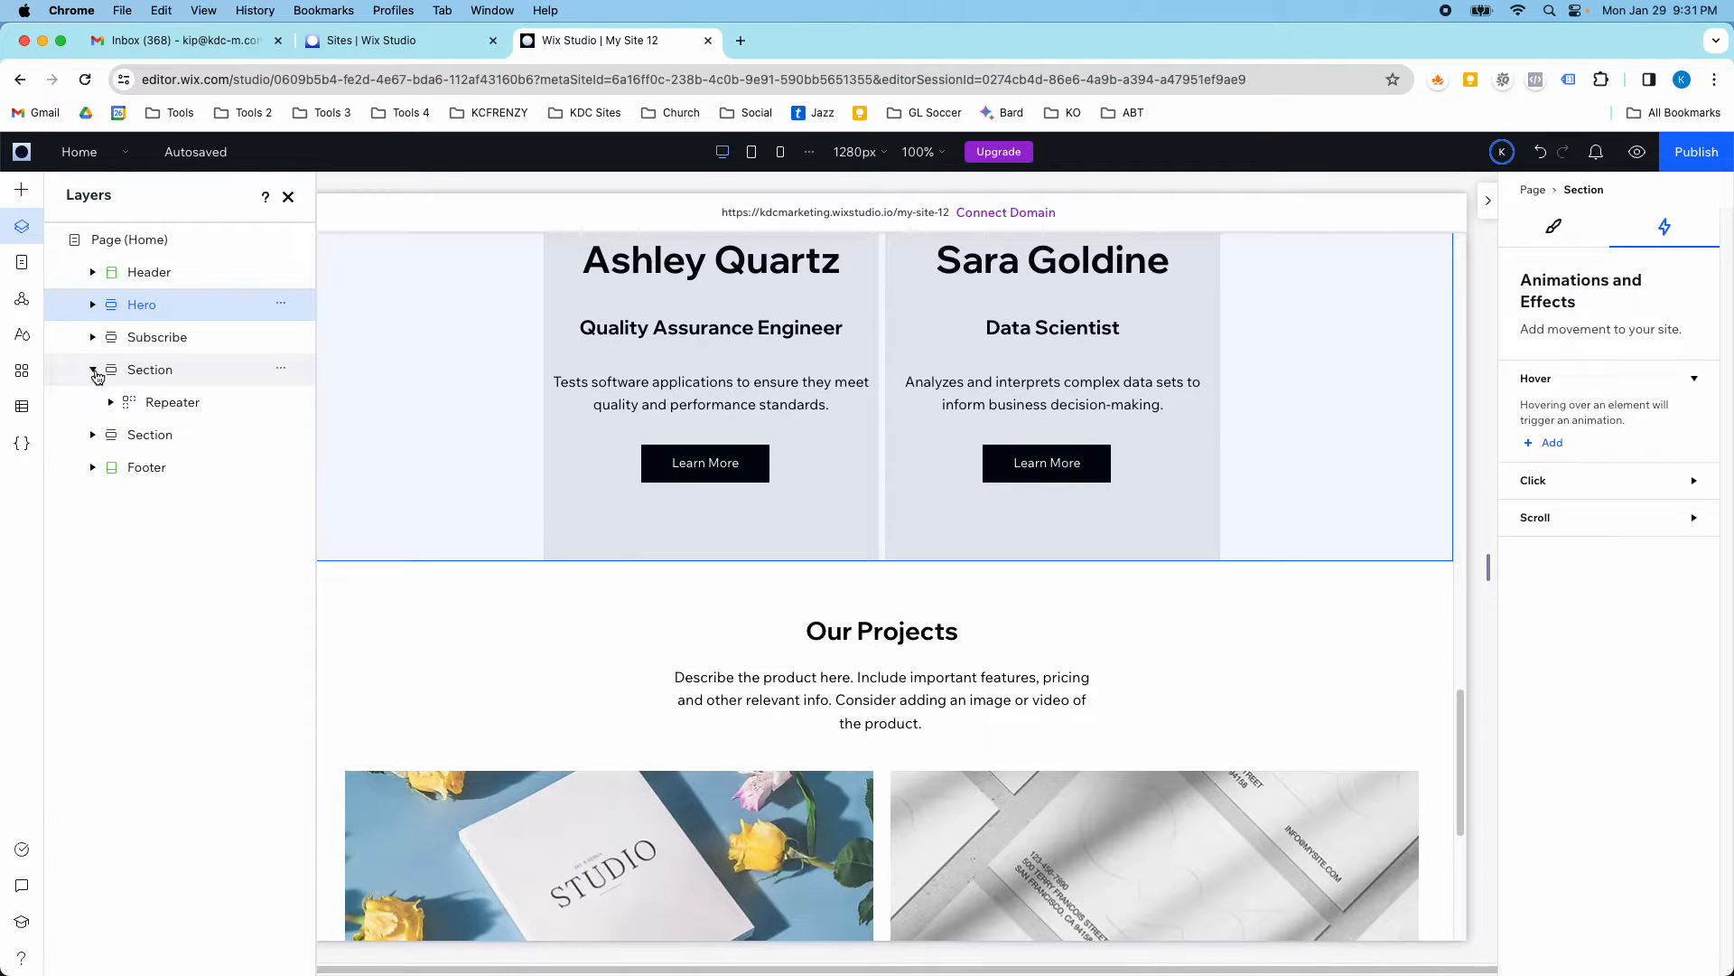
pyautogui.click(150, 369)
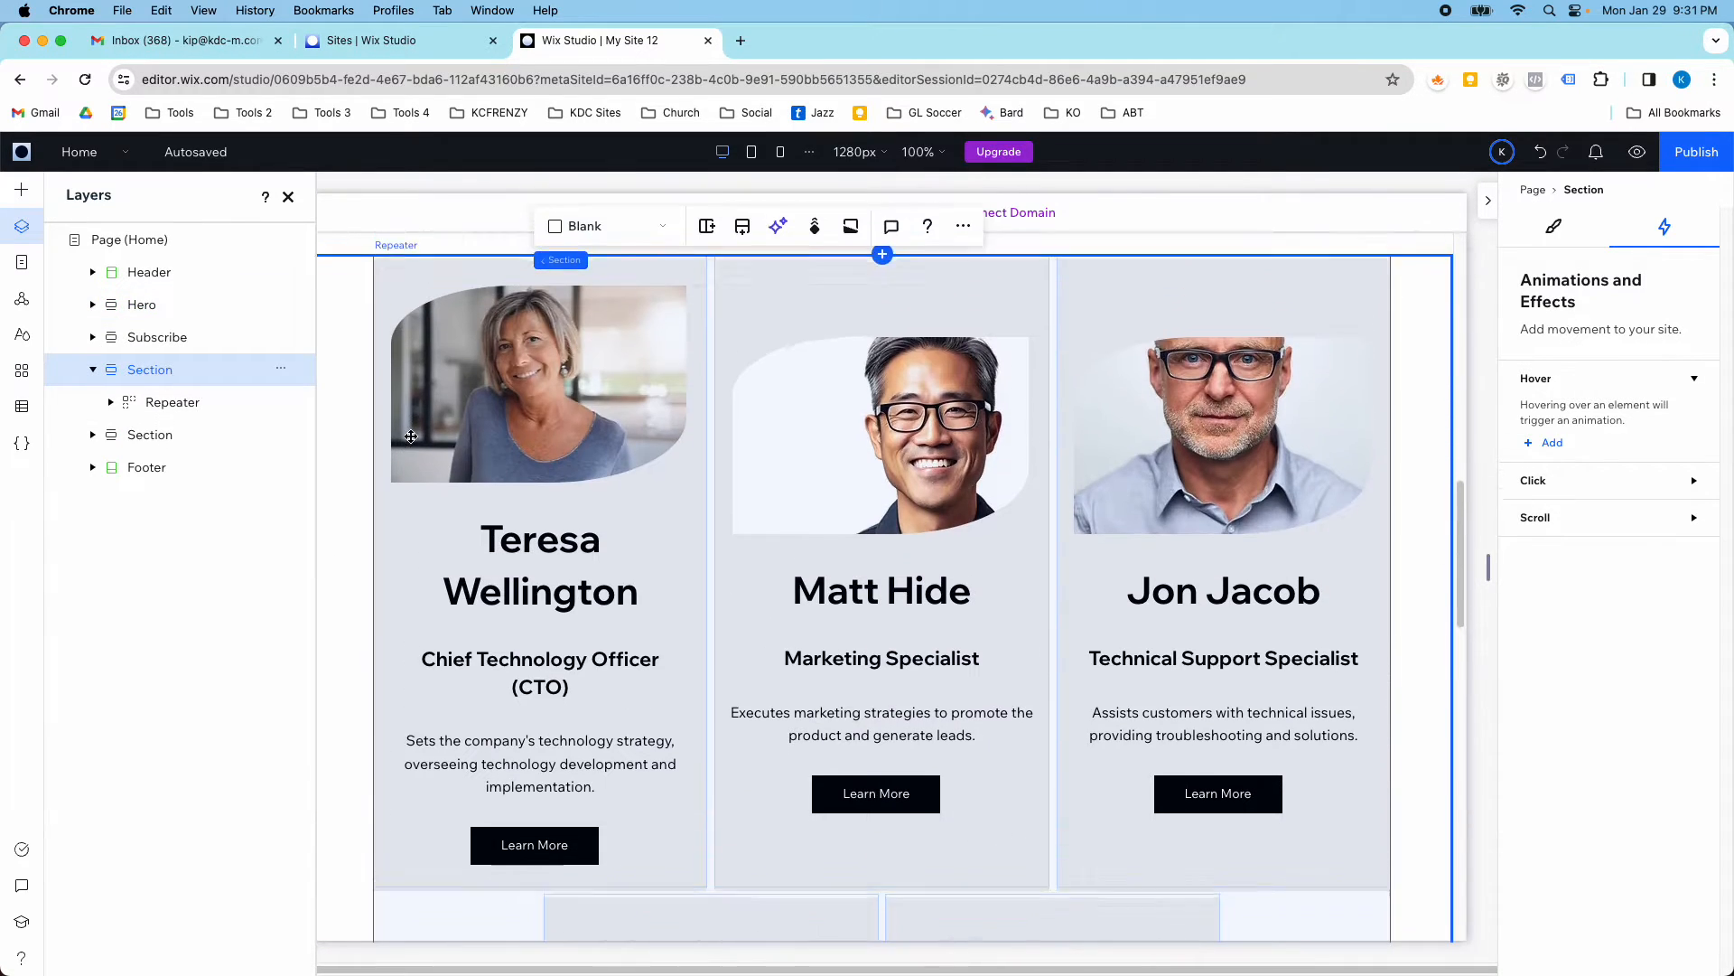
pyautogui.rightClick(150, 368)
pyautogui.write('Our Team')
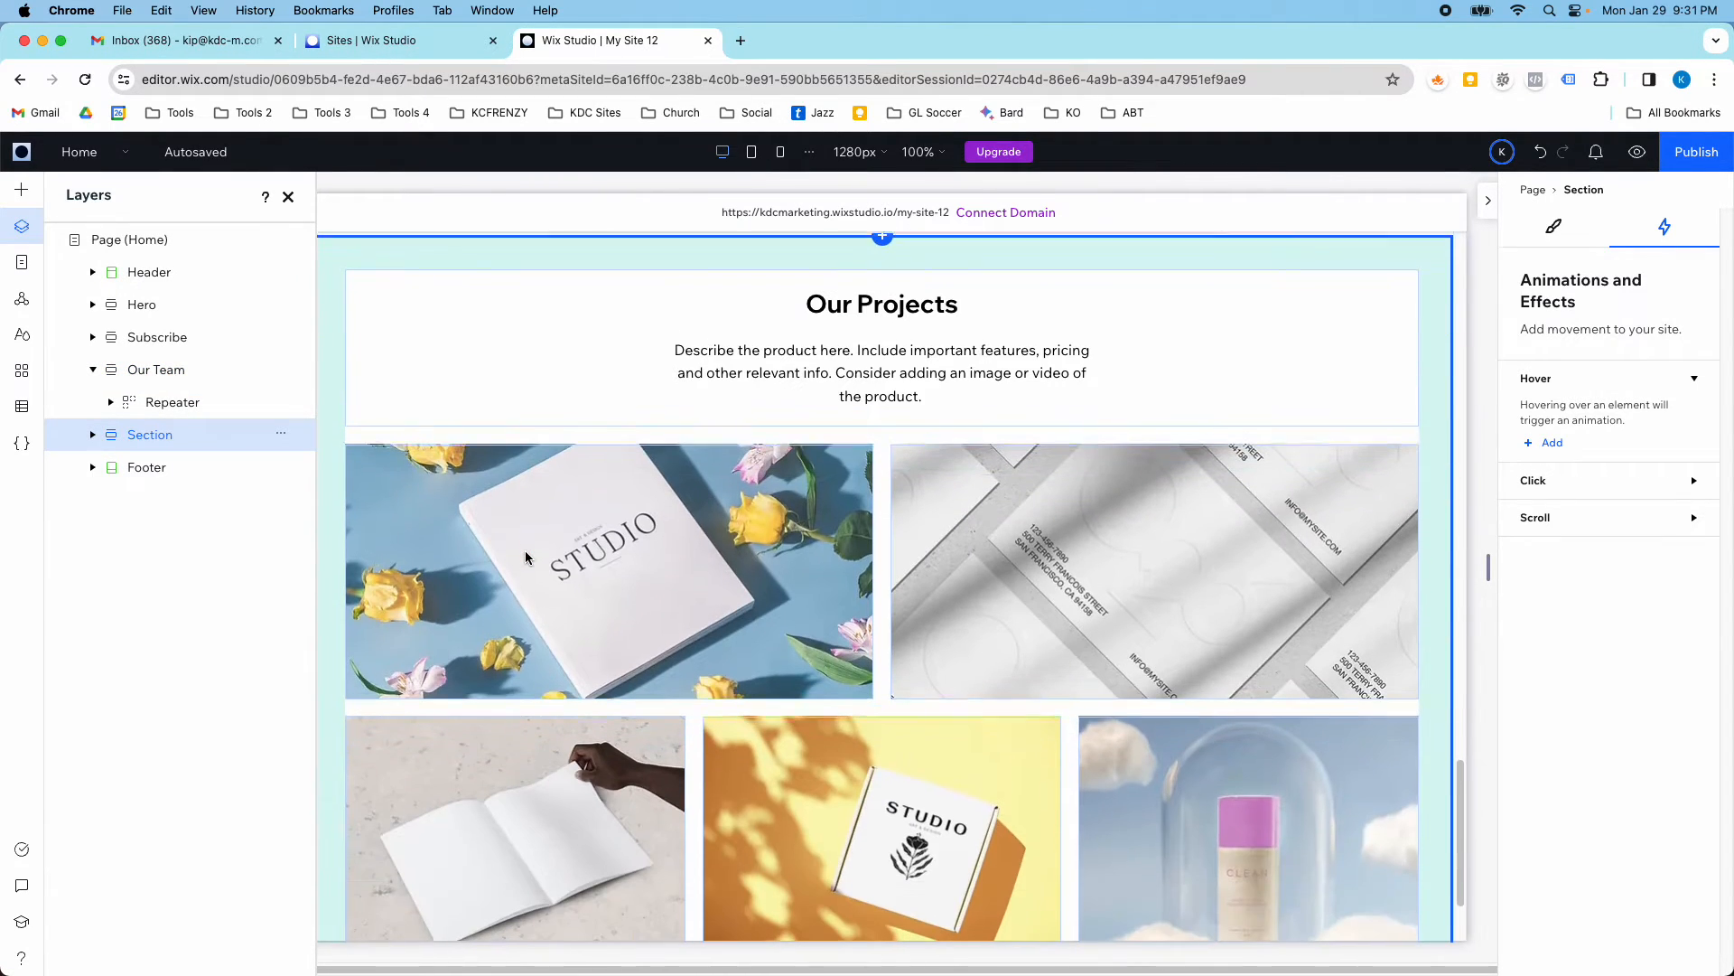
# - Rename the remaining section showing Our Projects to Projects
pyautogui.rightClick(150, 434)
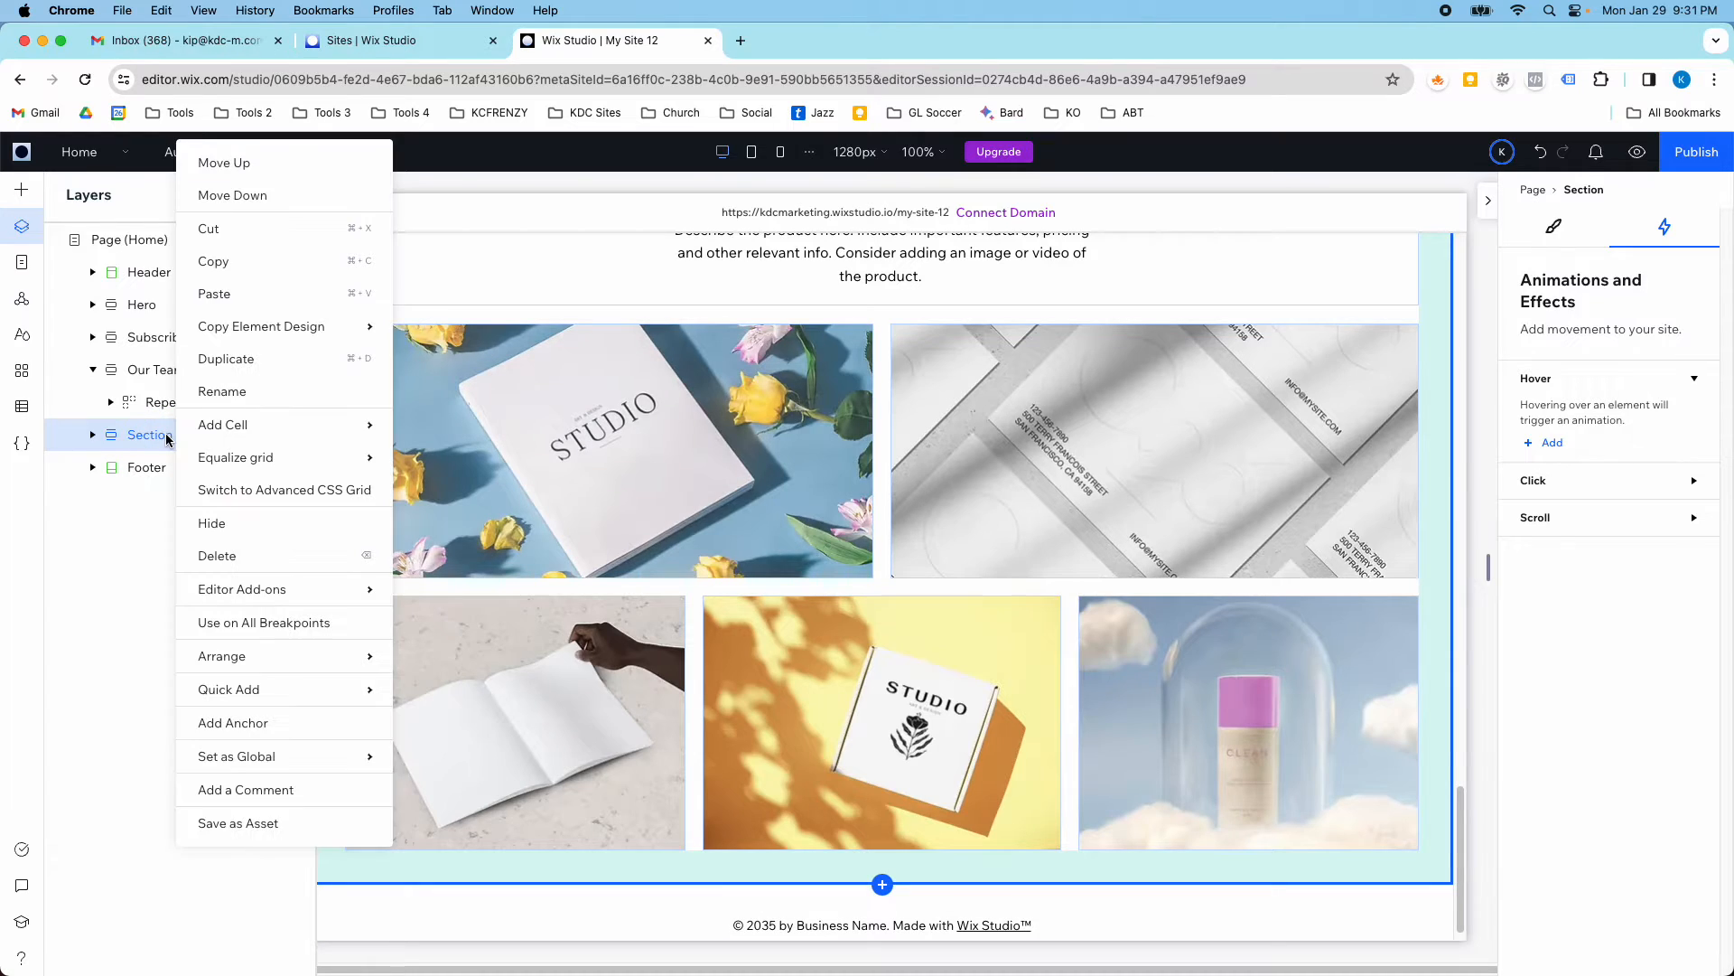
pyautogui.moveTo(257, 398)
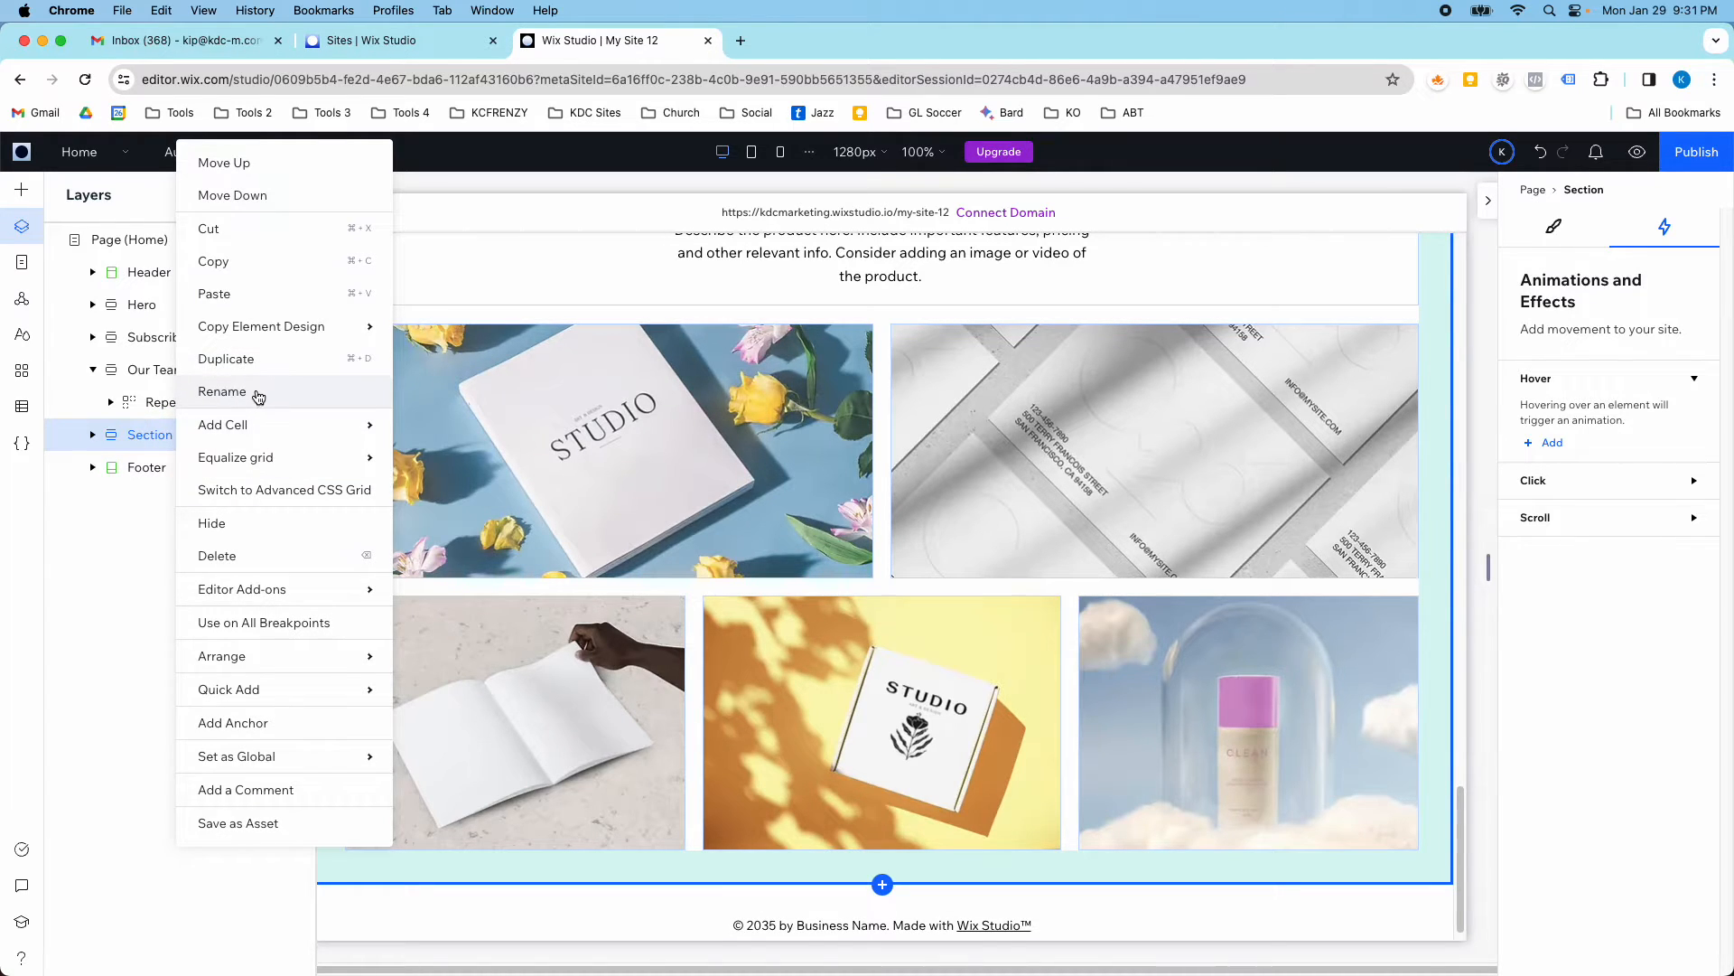
pyautogui.click(222, 391)
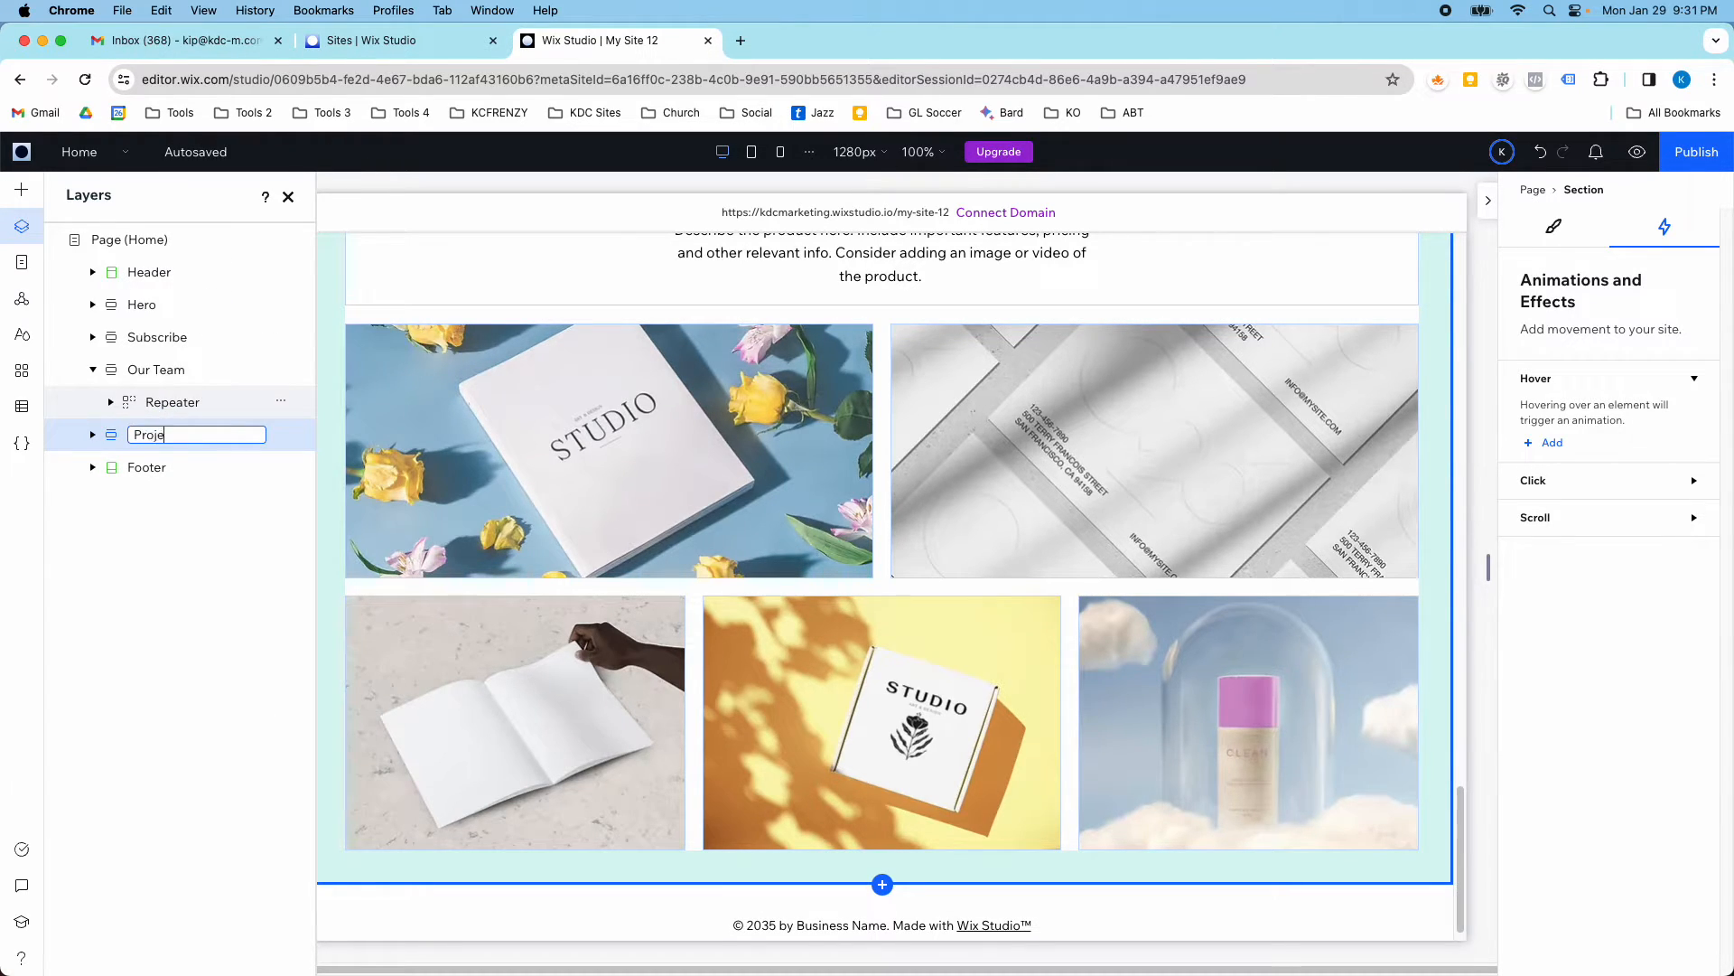
pyautogui.write('Projects')
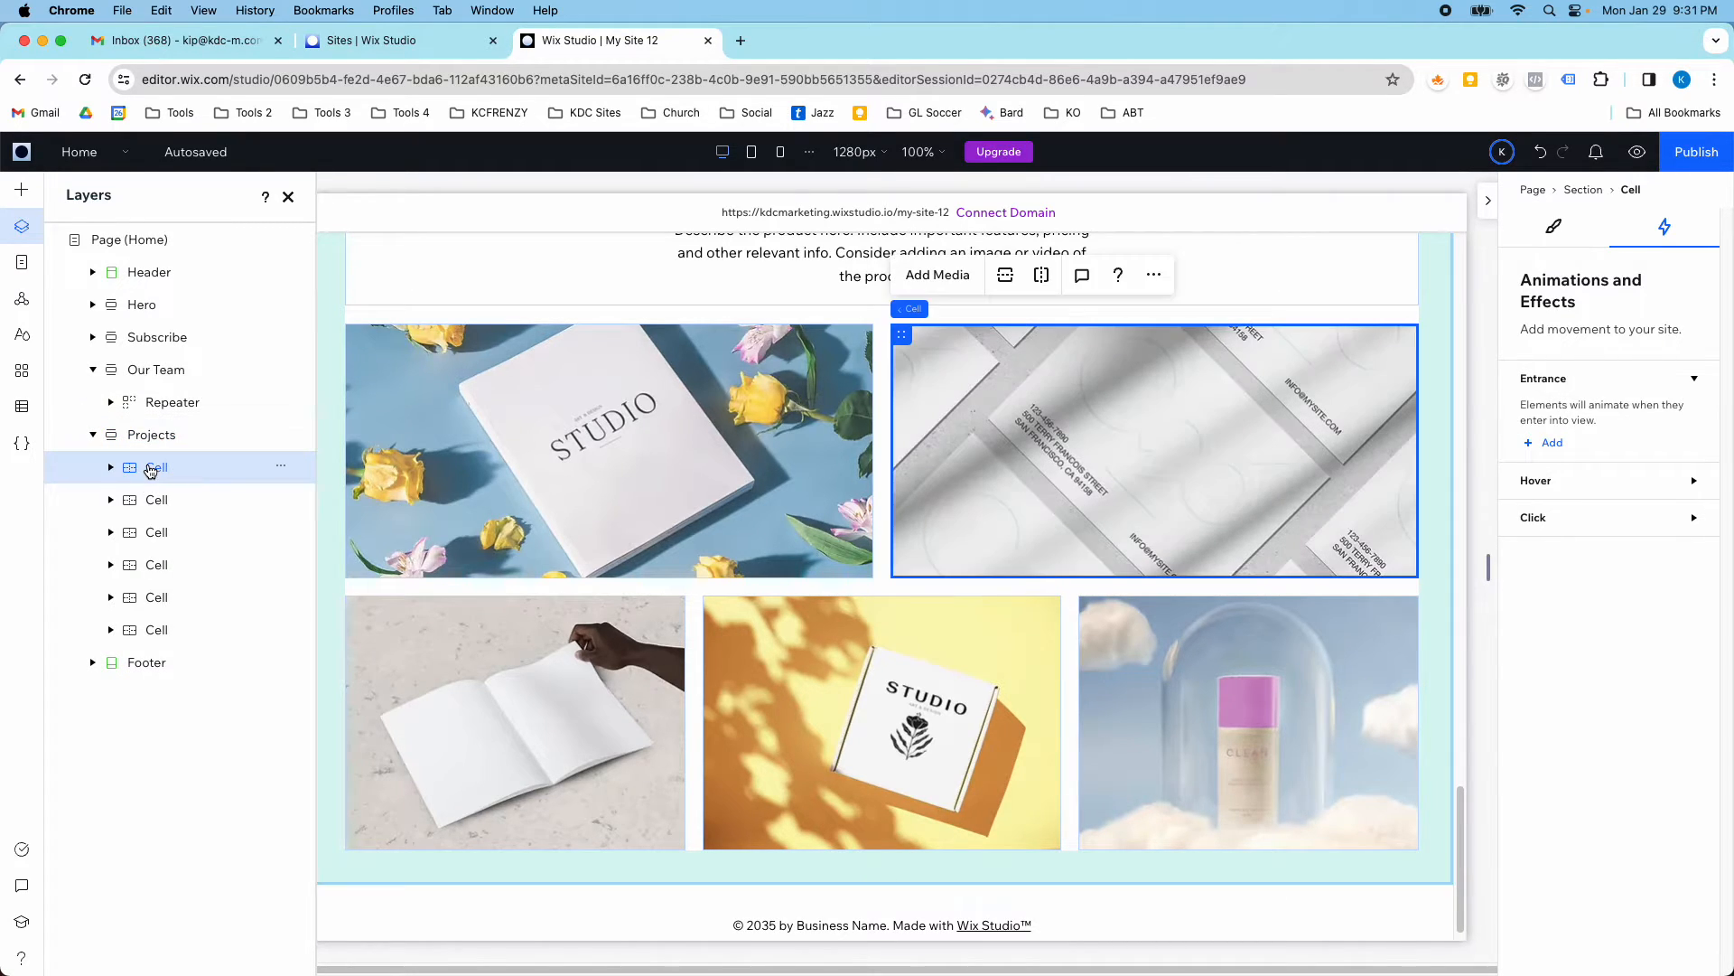
# - Select the image in the first project cell and show its design settings
pyautogui.click(165, 499)
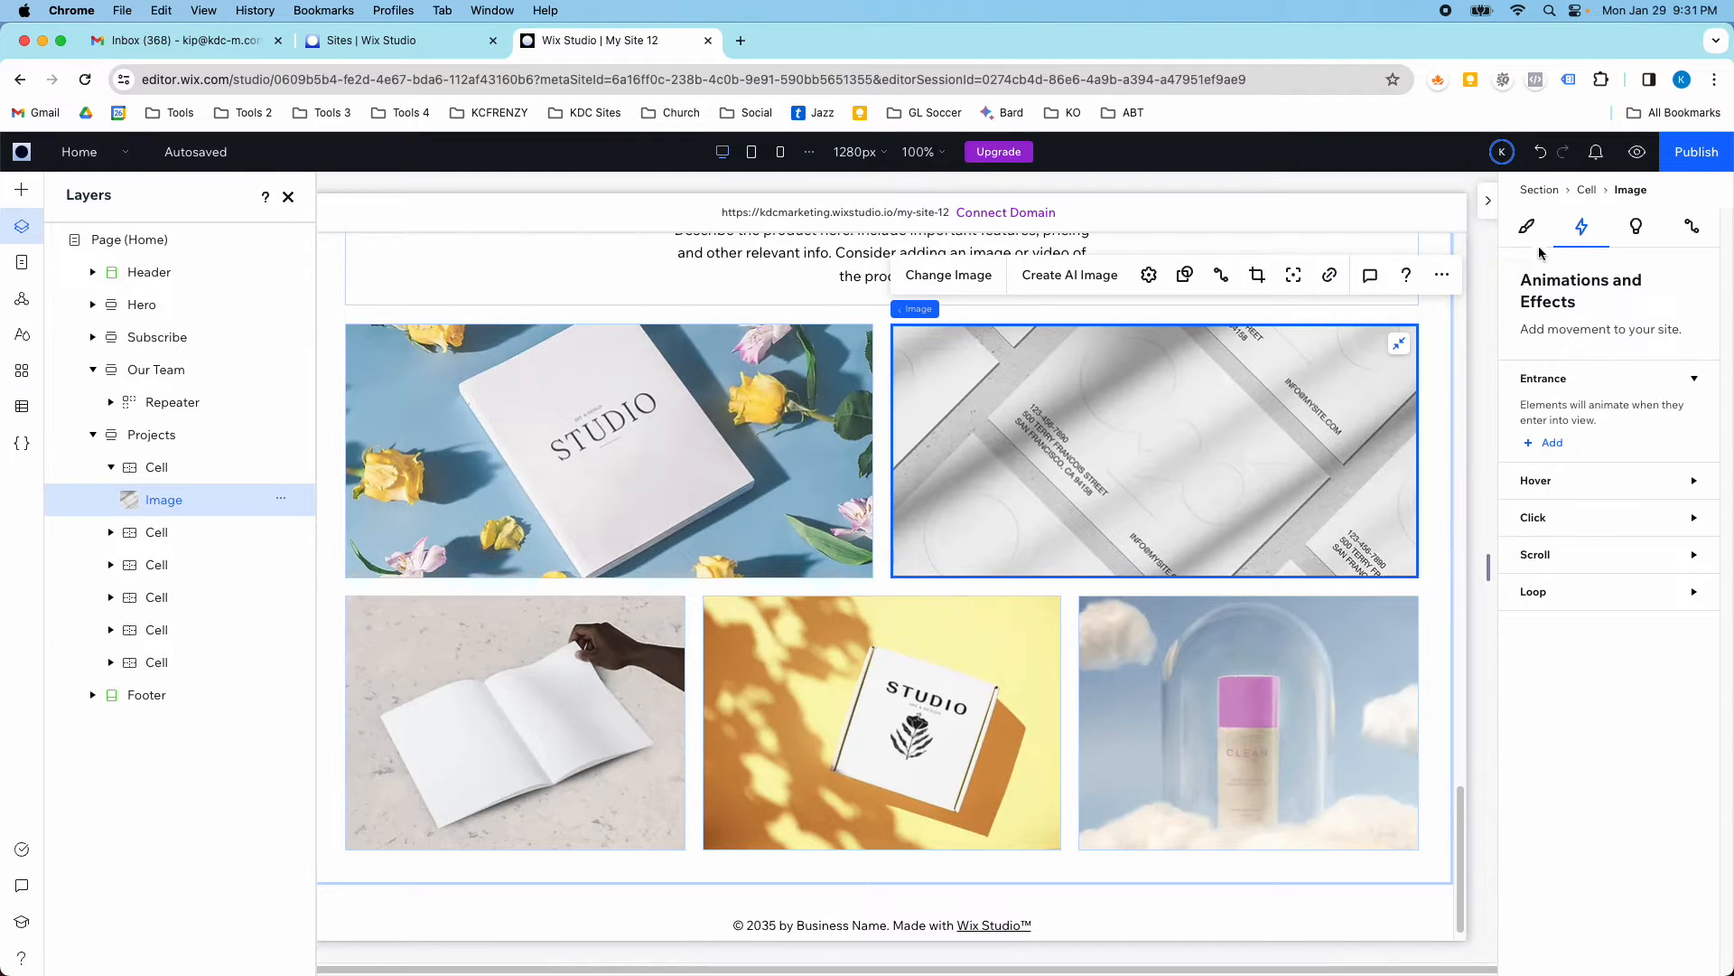
pyautogui.click(1527, 227)
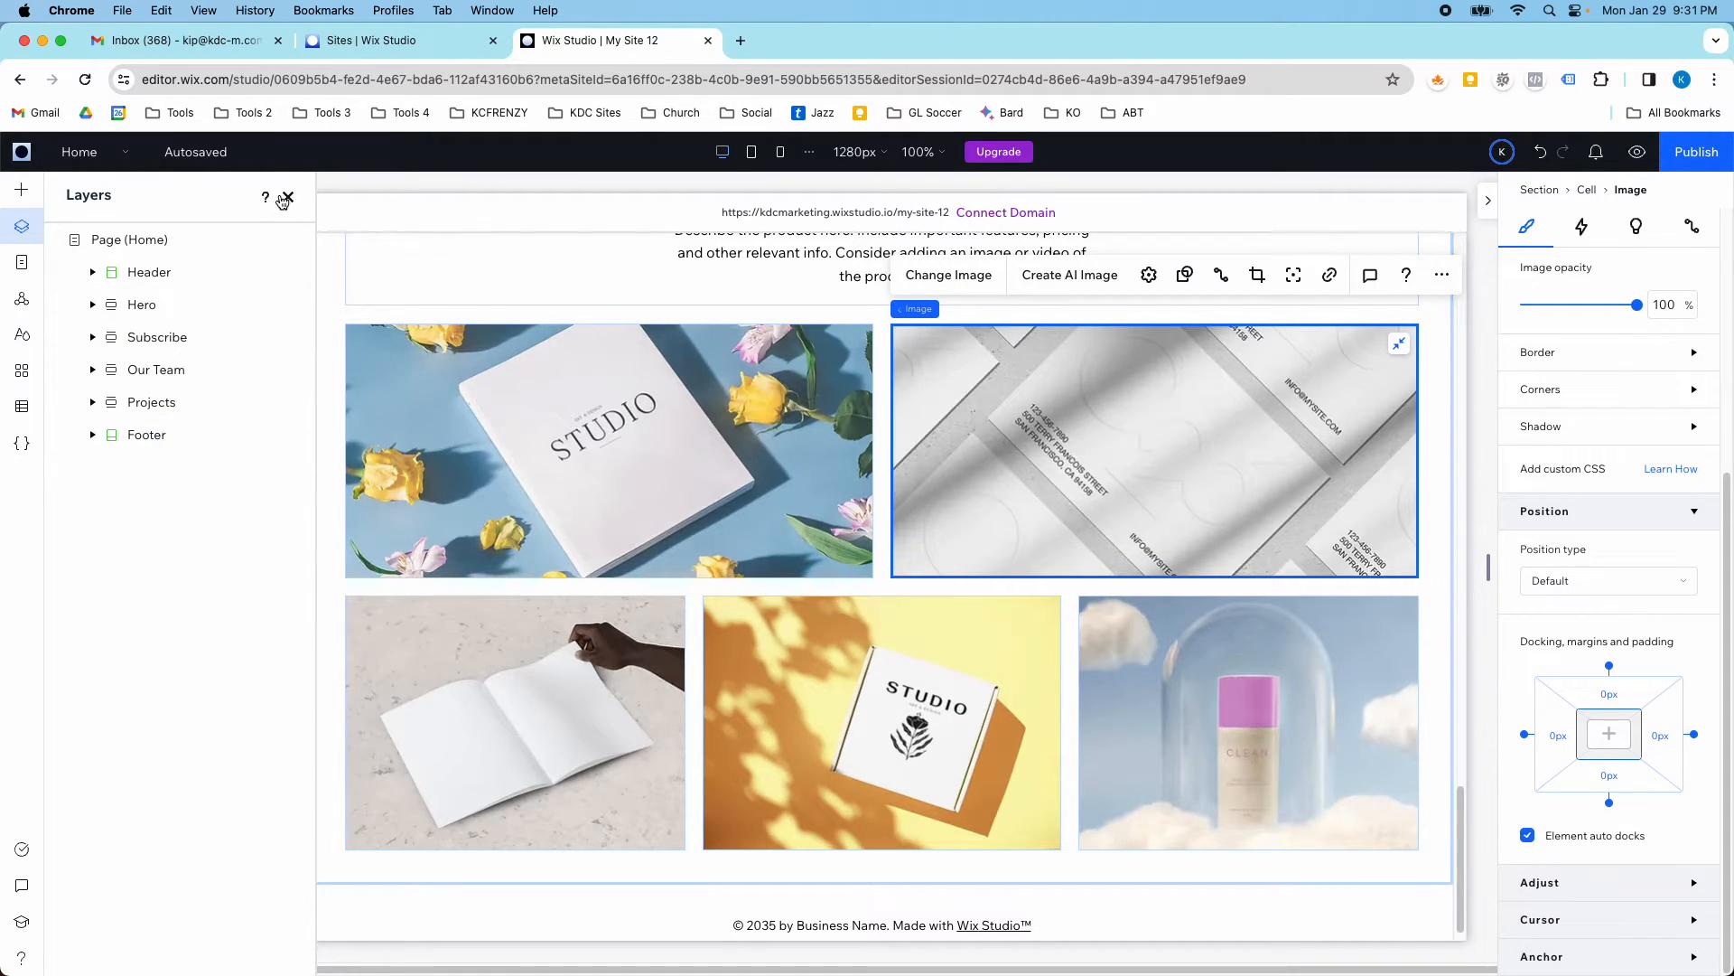
pyautogui.scroll(-3)
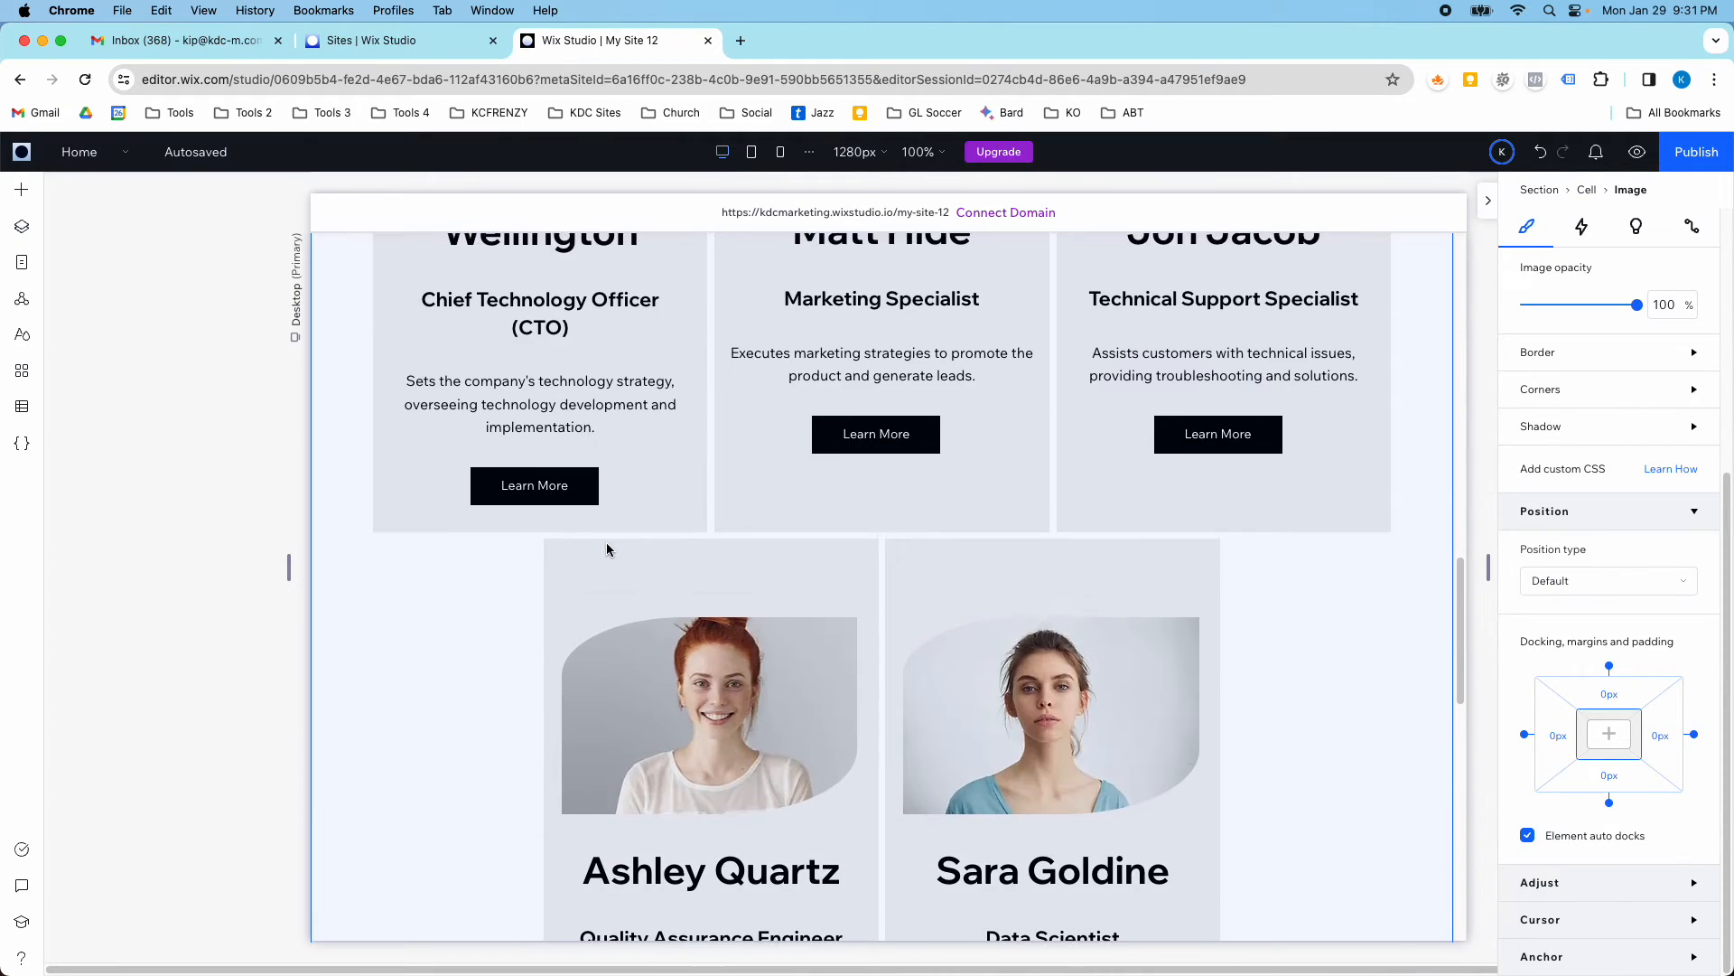
# - Reopen Layers and collapse Projects so only Header, Hero, Subscribe, Our Team, Projects and Footer are listed
pyautogui.click(20, 228)
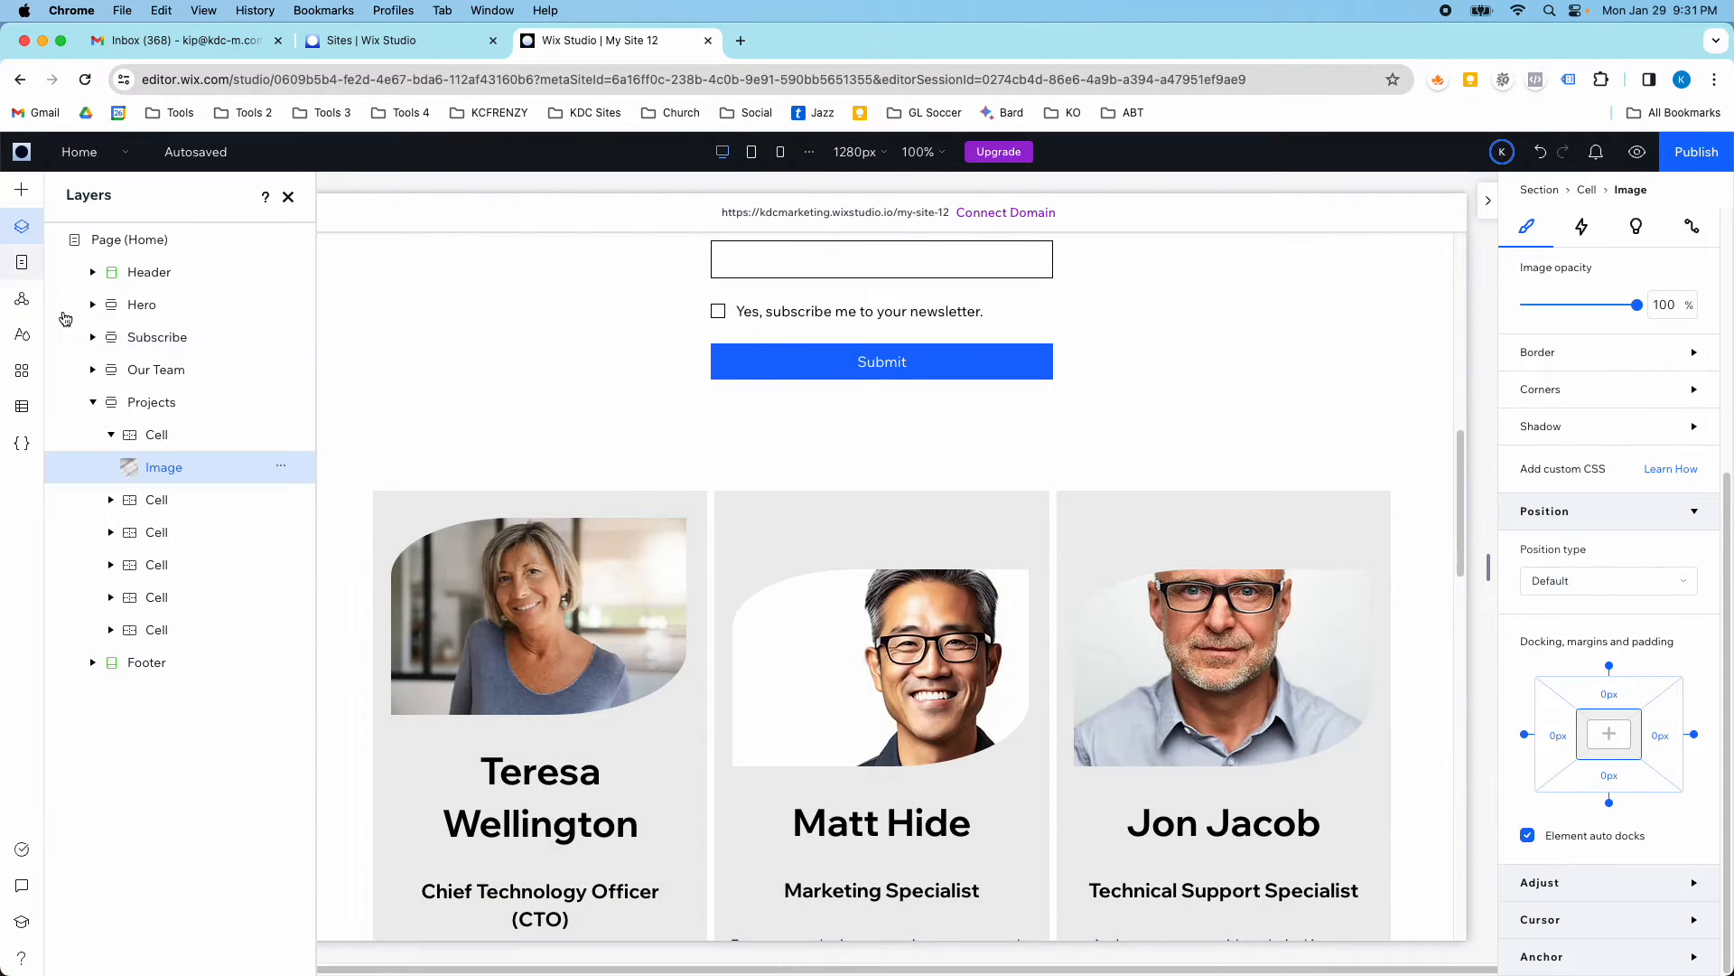
pyautogui.click(93, 401)
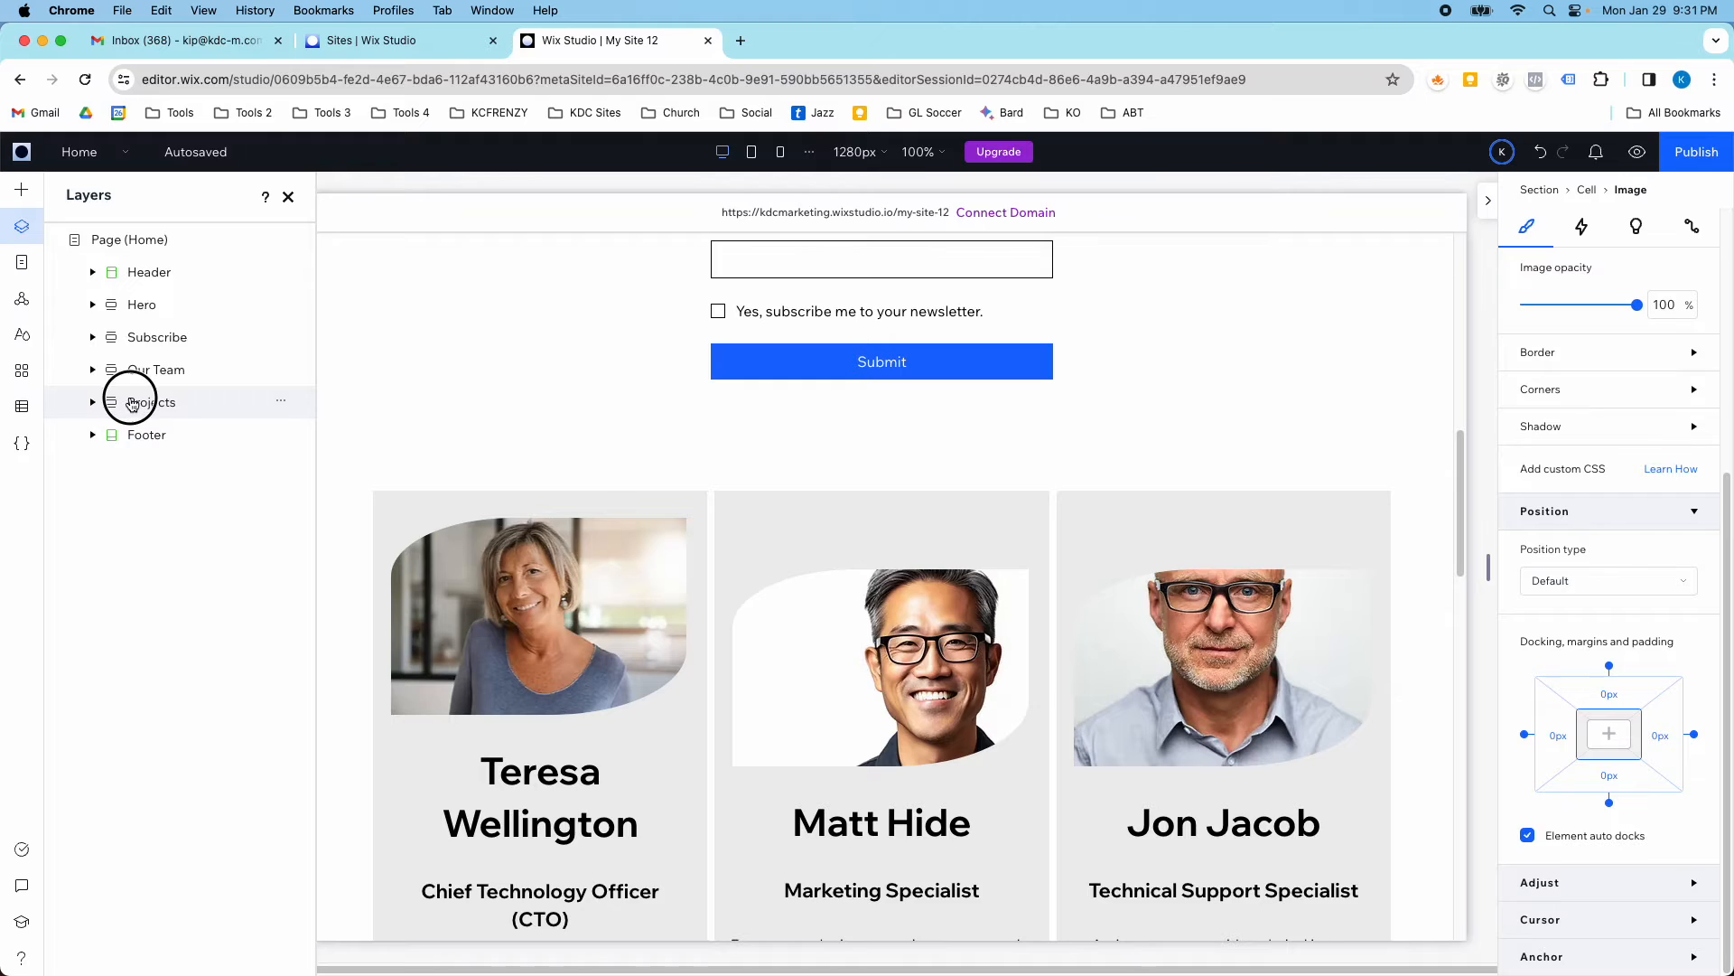
pyautogui.click(152, 368)
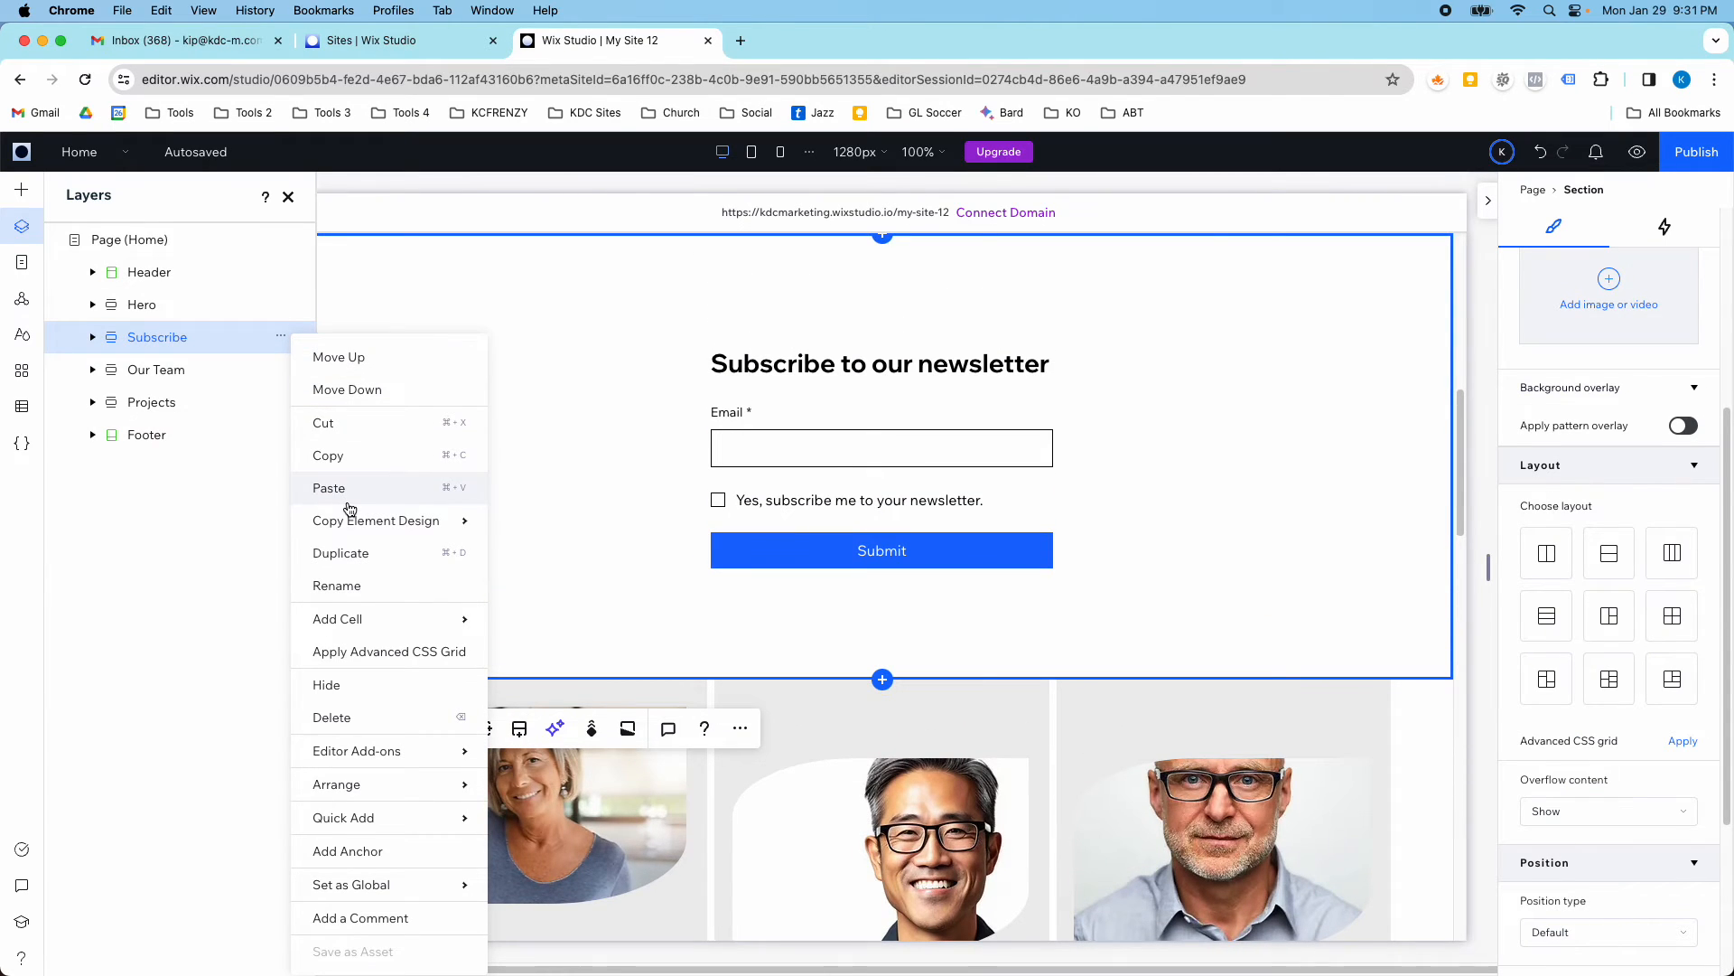
pyautogui.moveTo(356, 470)
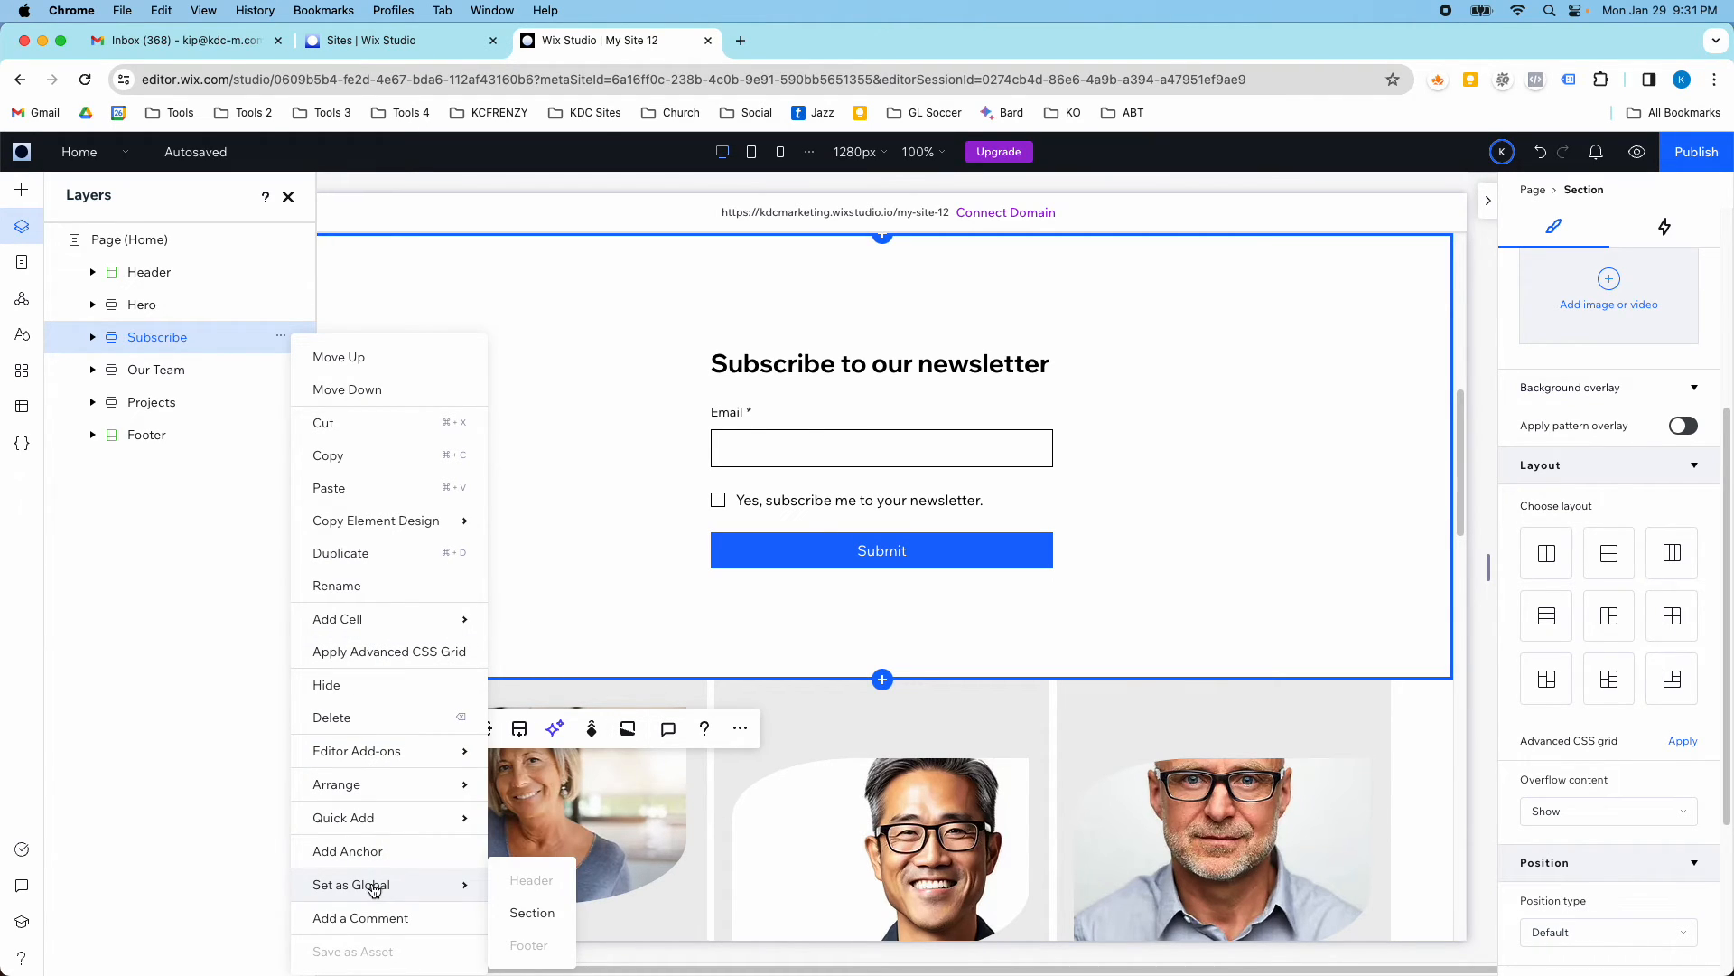
pyautogui.moveTo(417, 692)
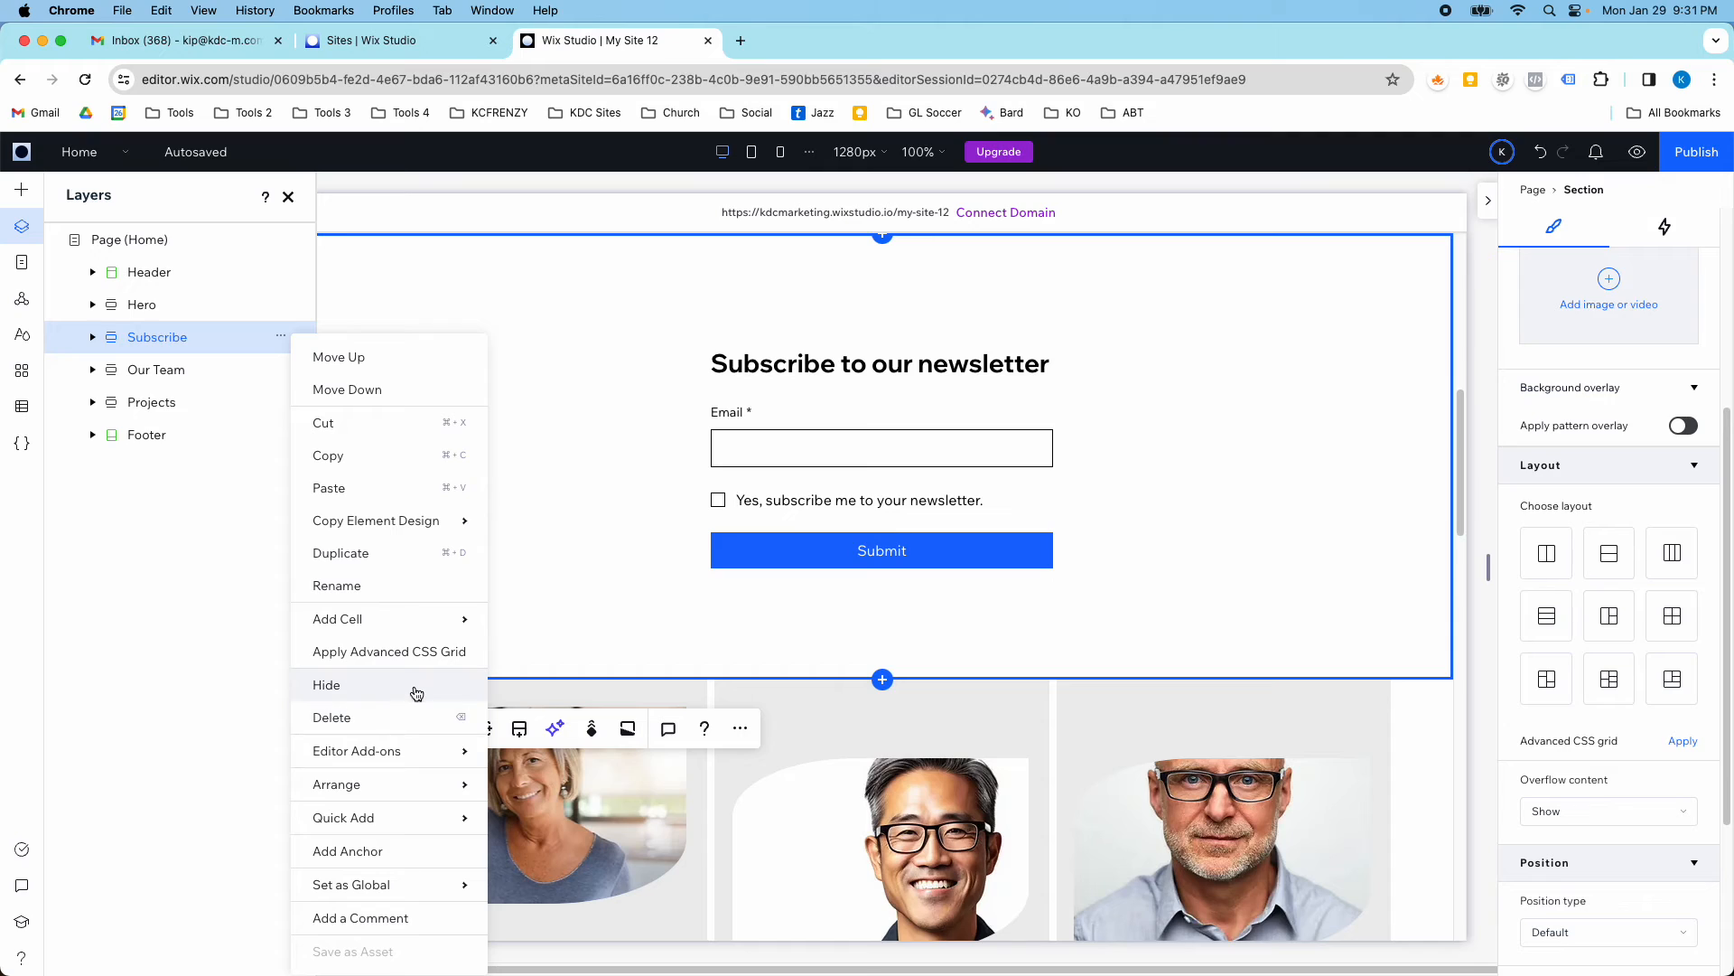
pyautogui.moveTo(328, 488)
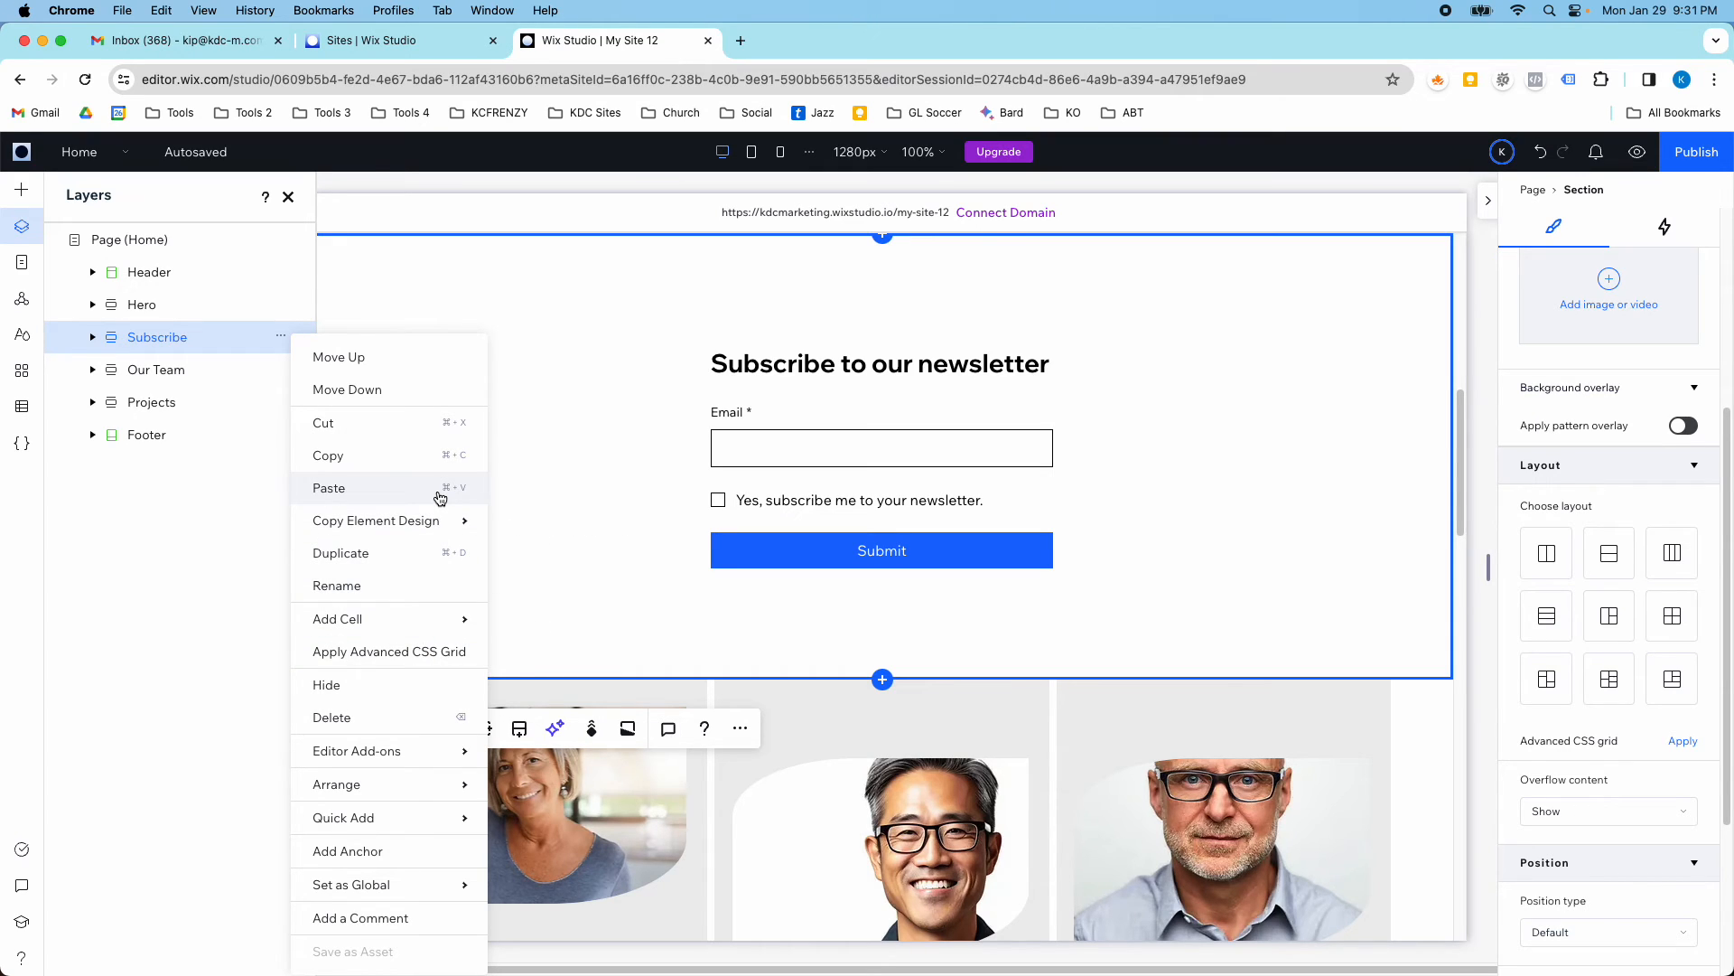
pyautogui.moveTo(388, 650)
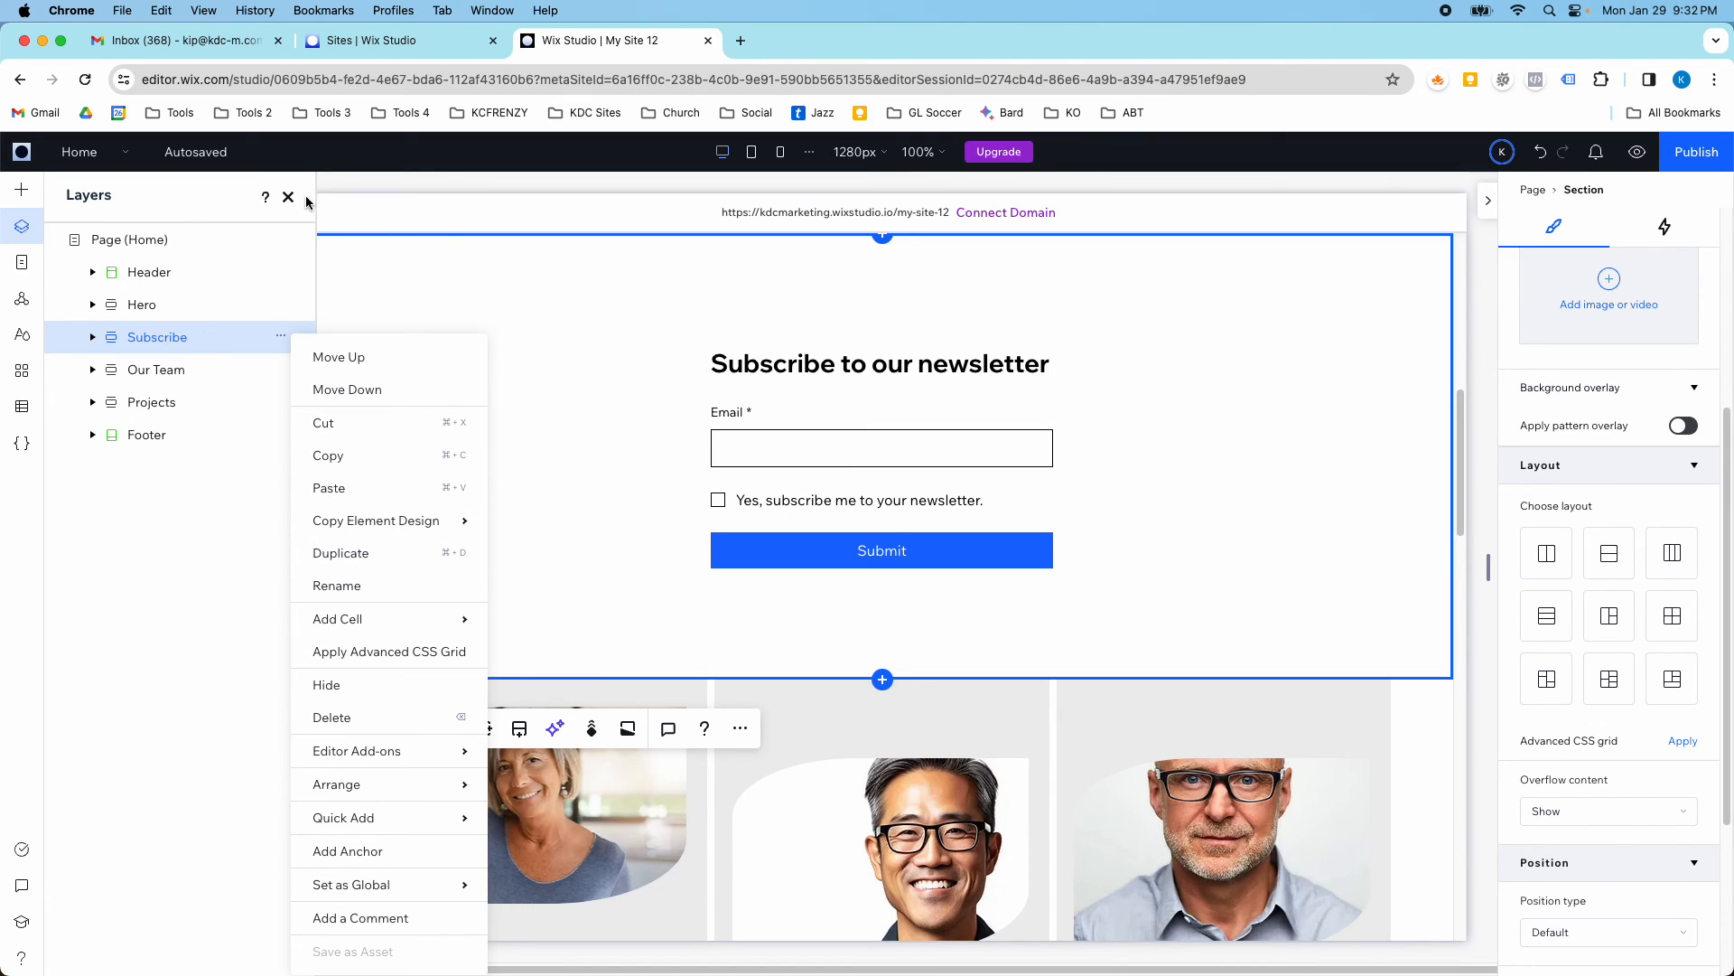
# - Close the Layers panel, leaving the Subscribe newsletter section in view
pyautogui.click(289, 197)
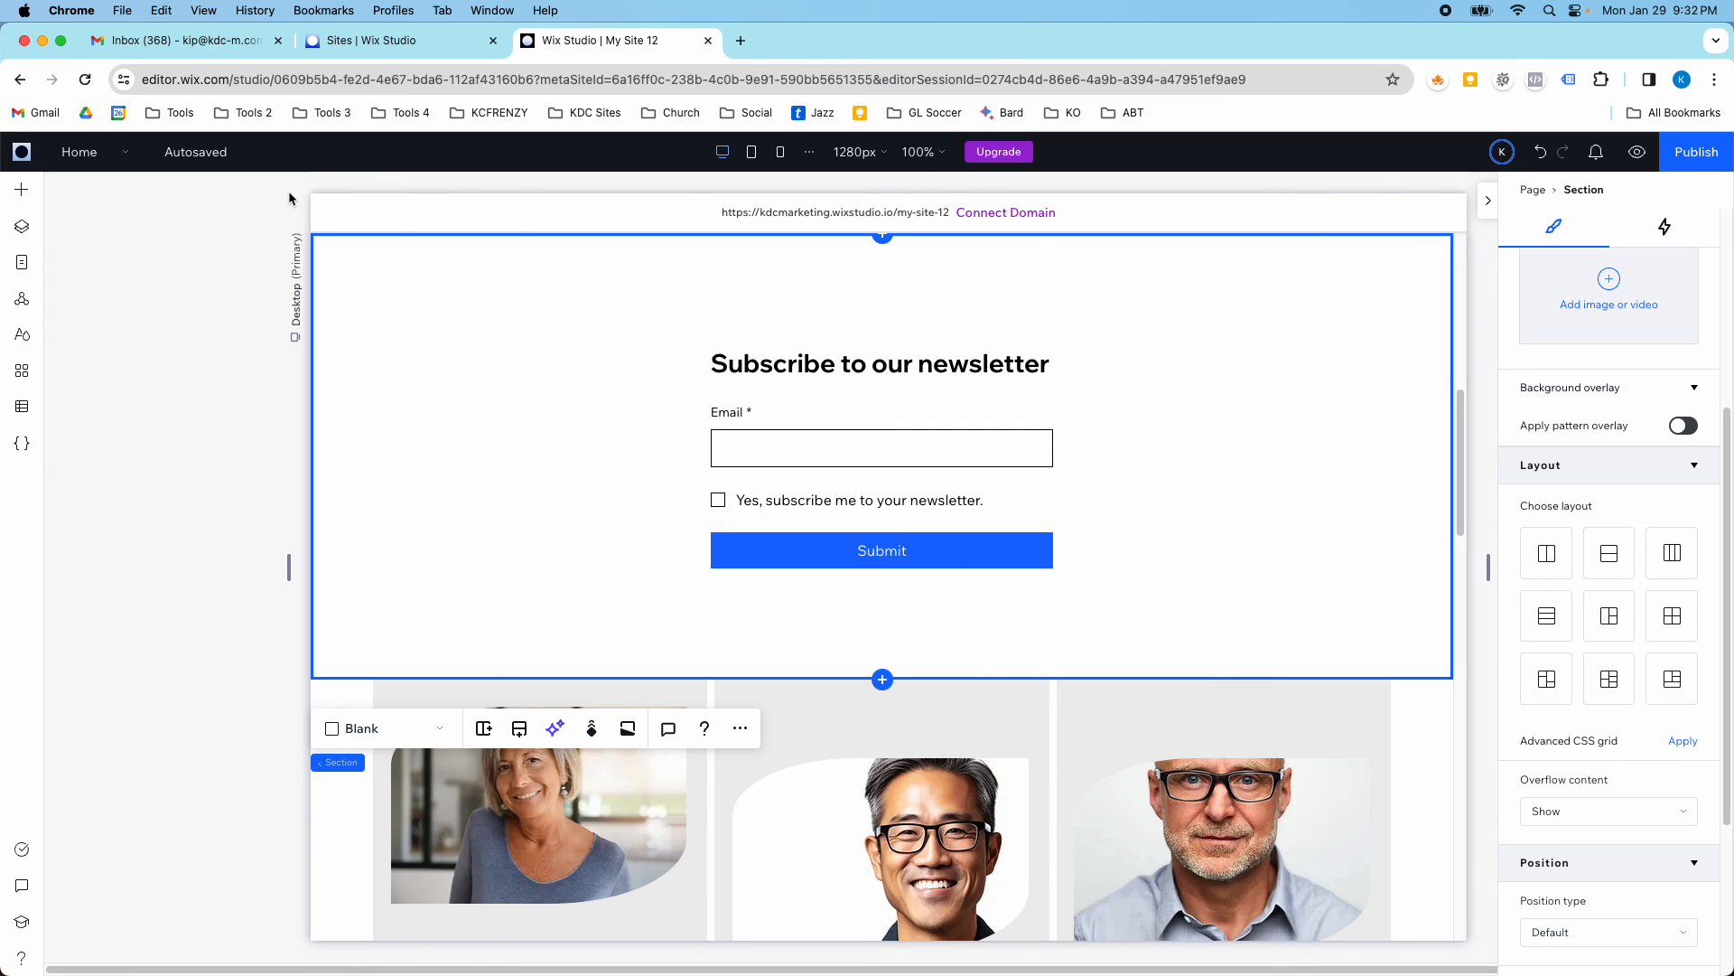